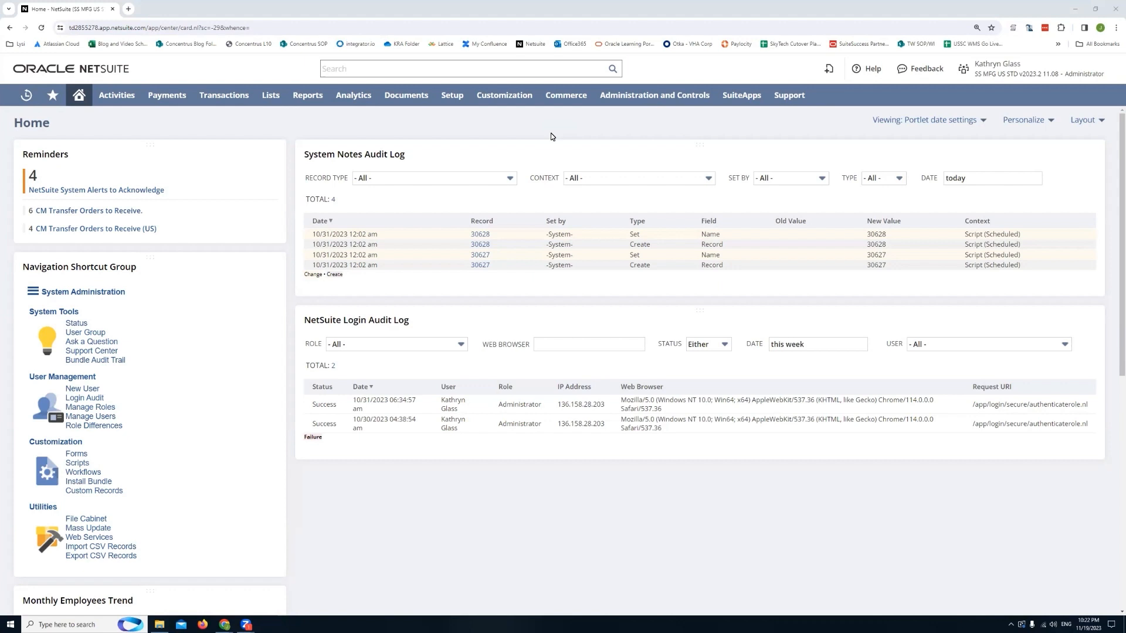
mouse_move(544, 160)
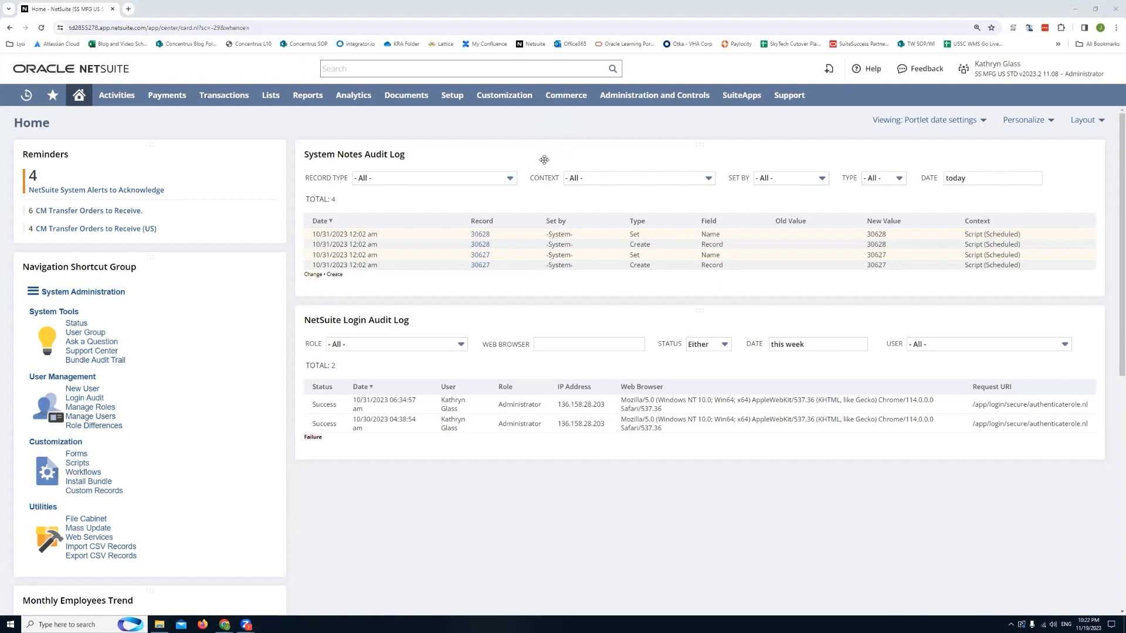
mouse_move(462, 130)
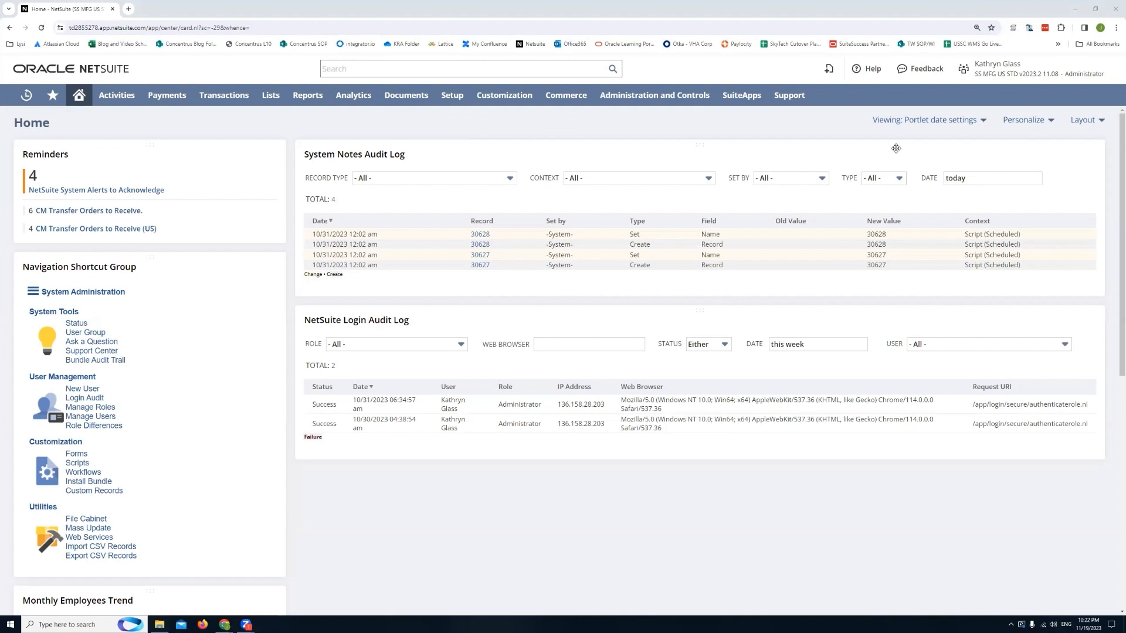
mouse_move(388, 134)
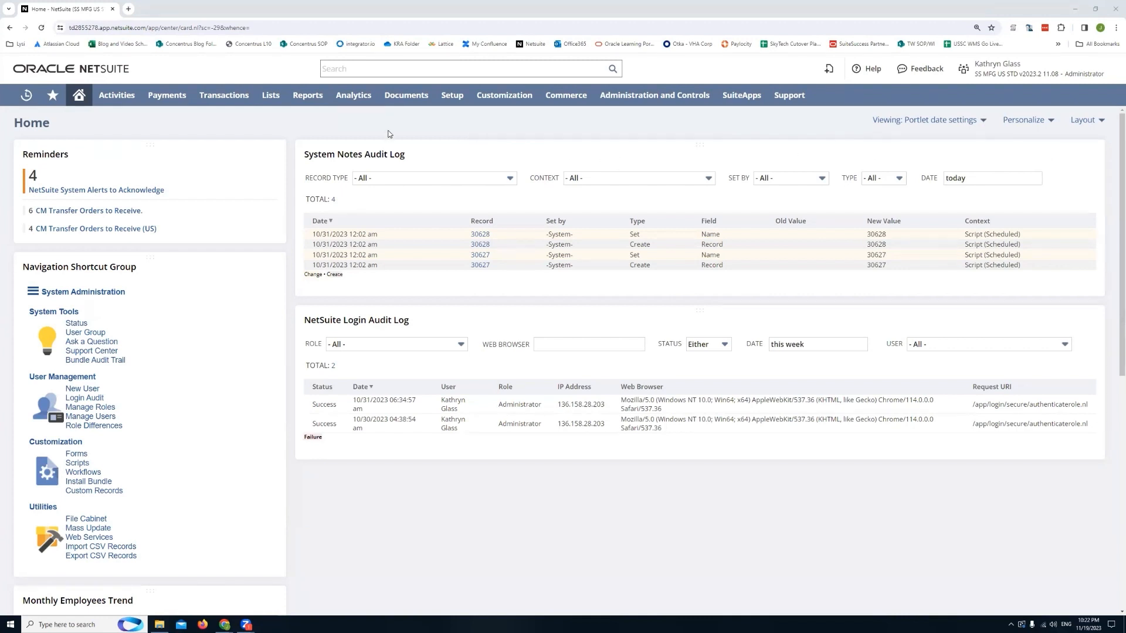
mouse_move(362, 136)
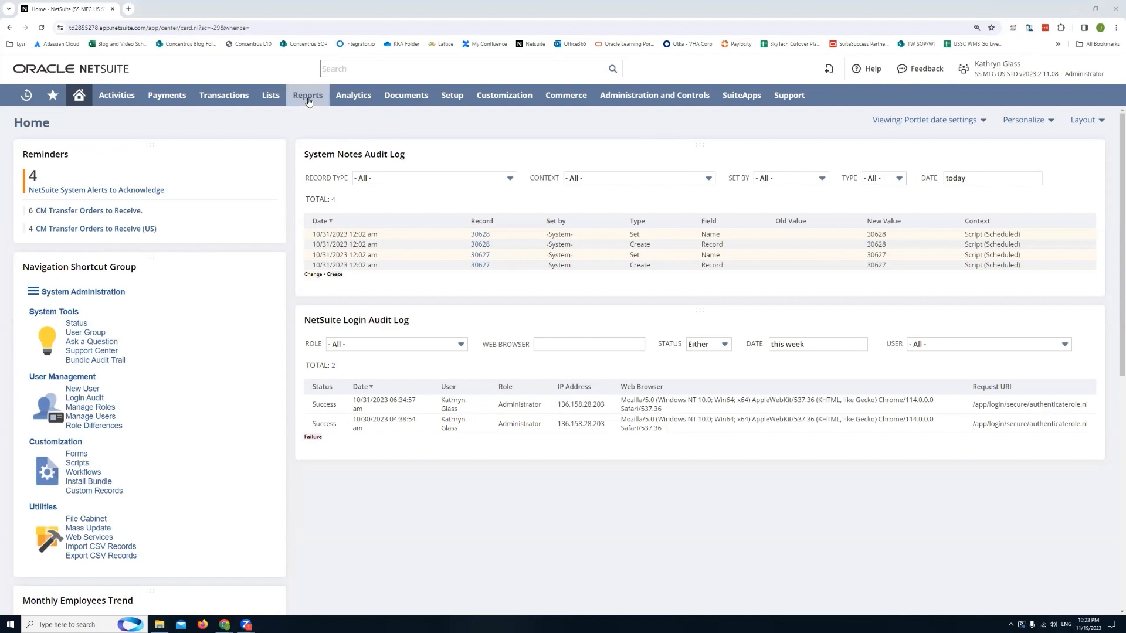
- Open the Reports menu to reveal the Lot / Serial Trace reports
click(307, 95)
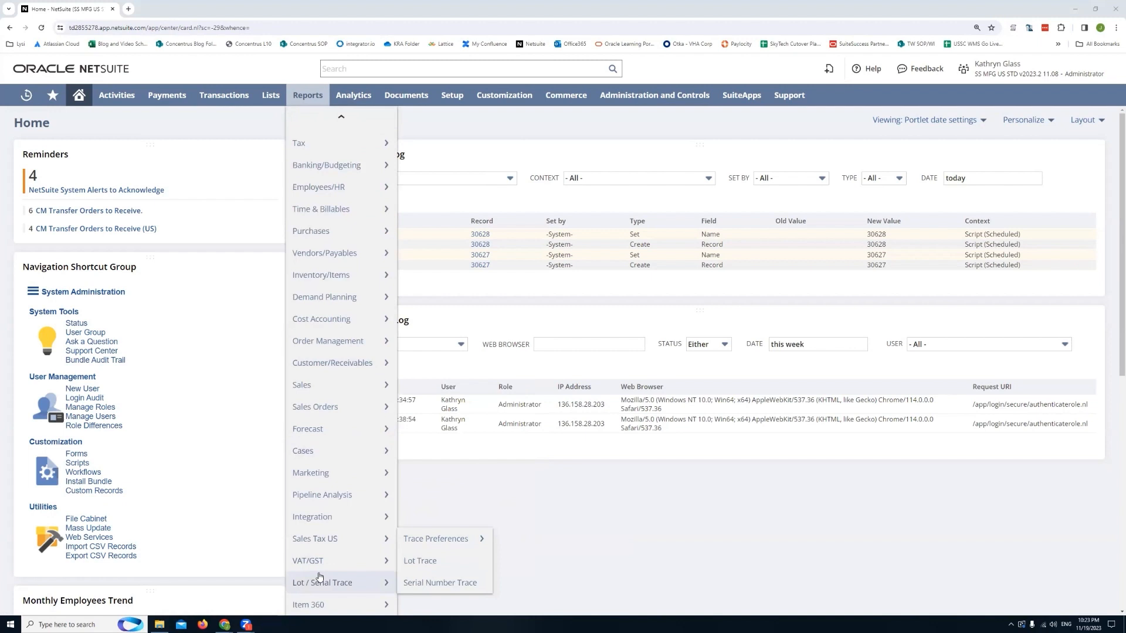
mouse_move(336, 583)
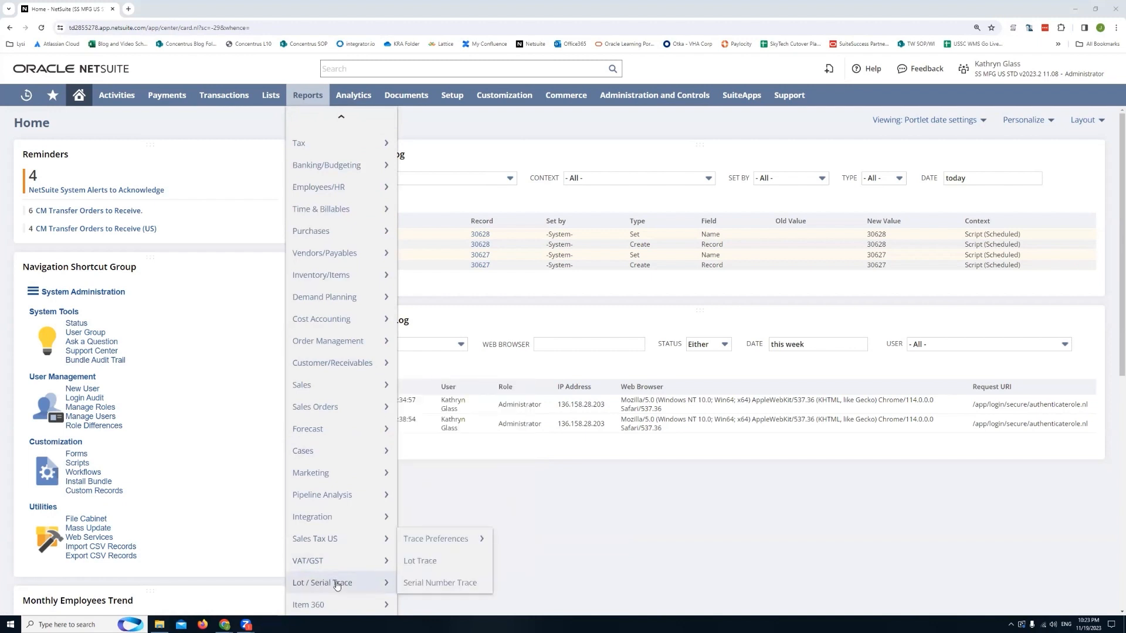
mouse_move(365, 585)
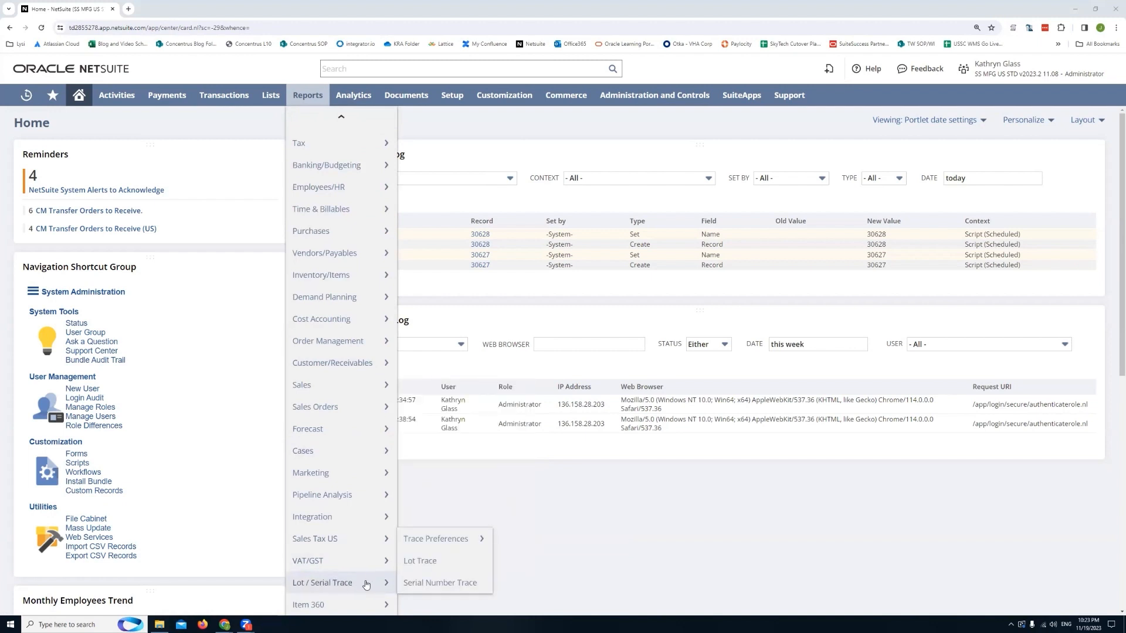
mouse_move(315, 588)
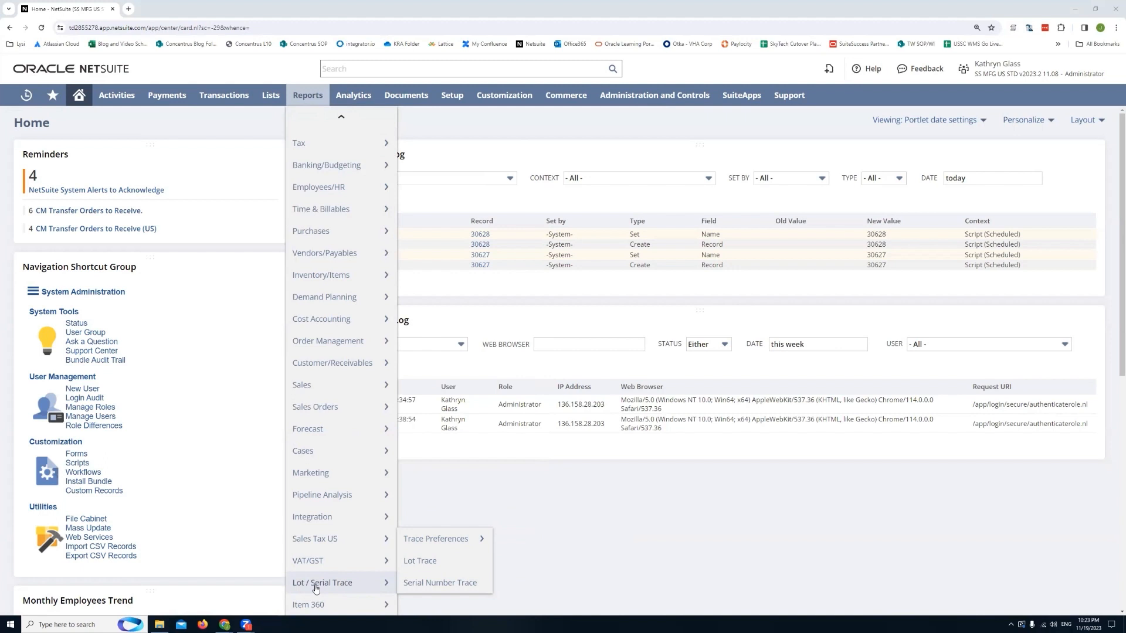
mouse_move(440, 582)
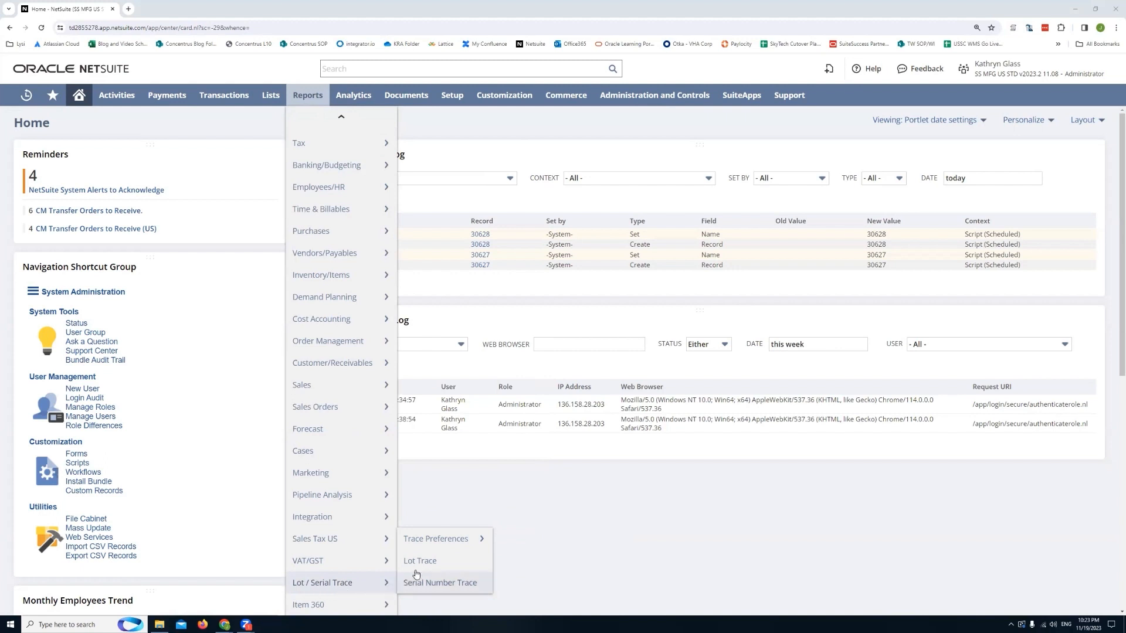
mouse_move(431, 563)
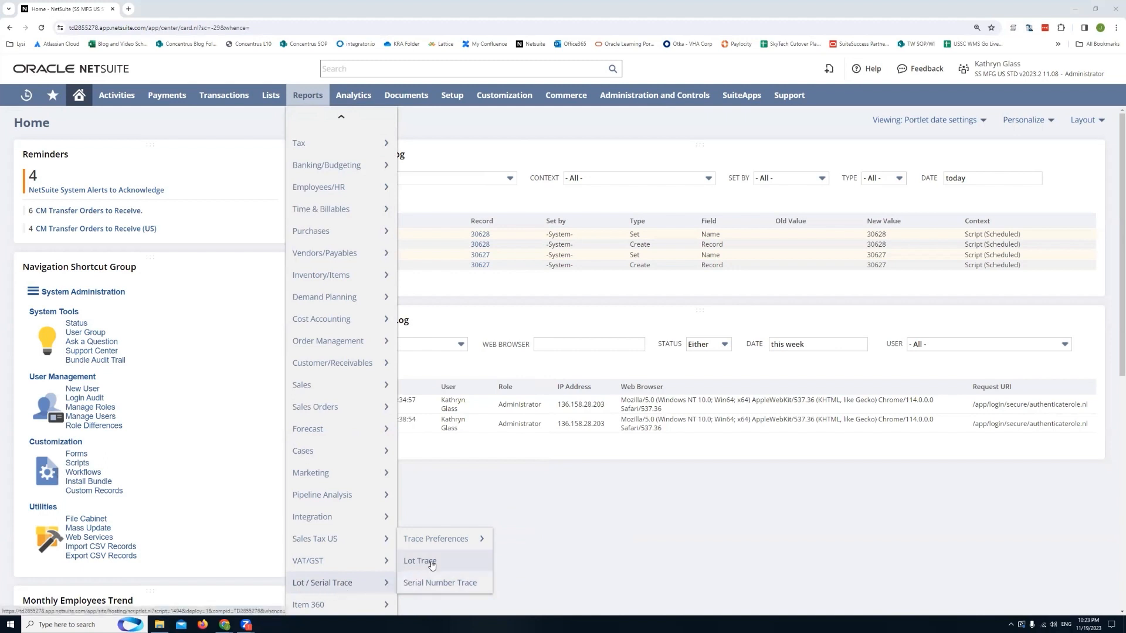
- Open the Lot Trace report and set its Subsidiary filter from Parent Company to All
click(419, 563)
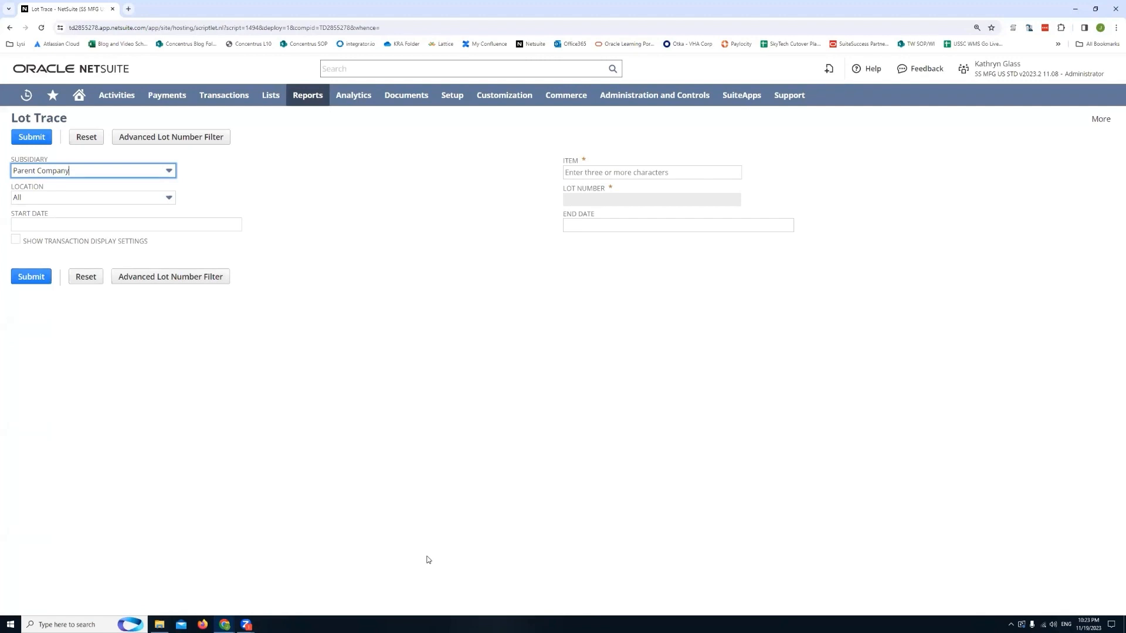
mouse_move(903, 393)
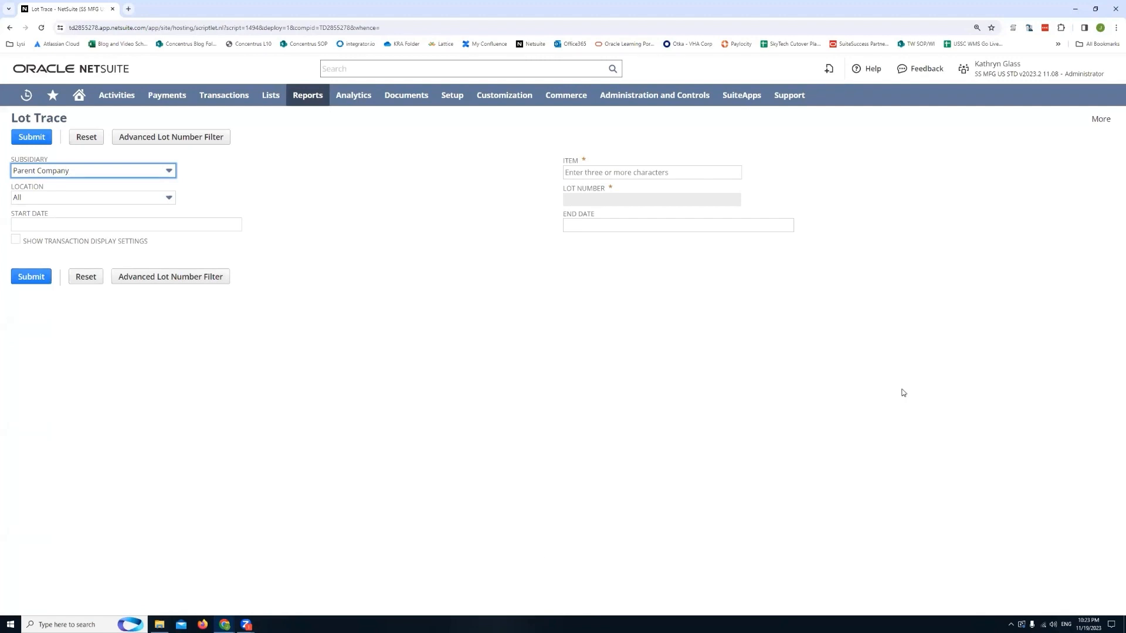
click(92, 170)
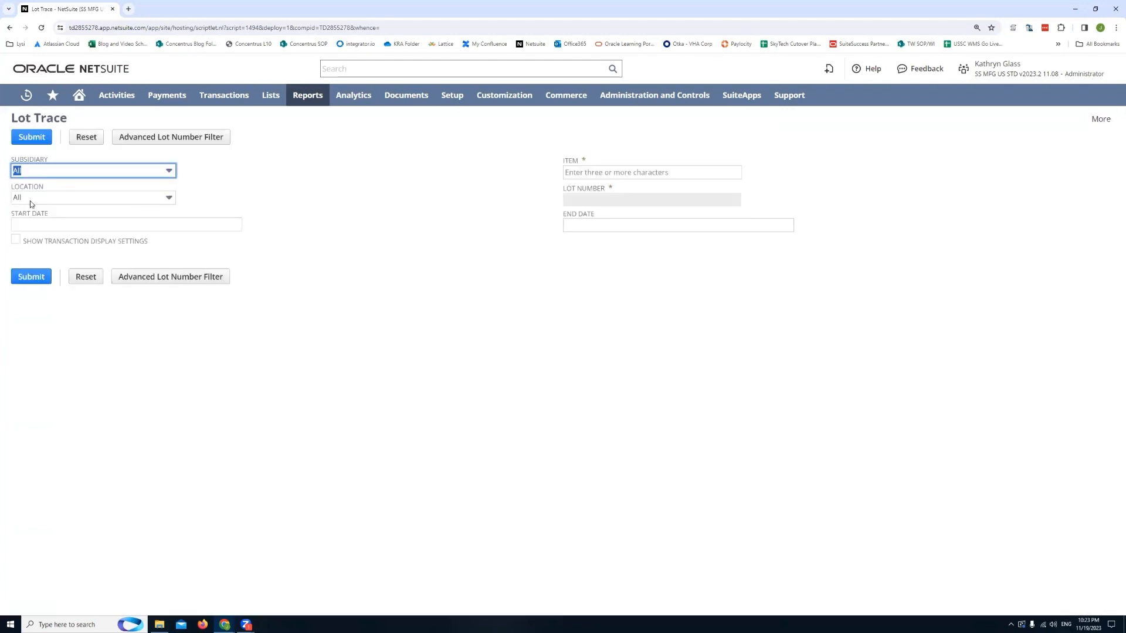
mouse_move(629, 184)
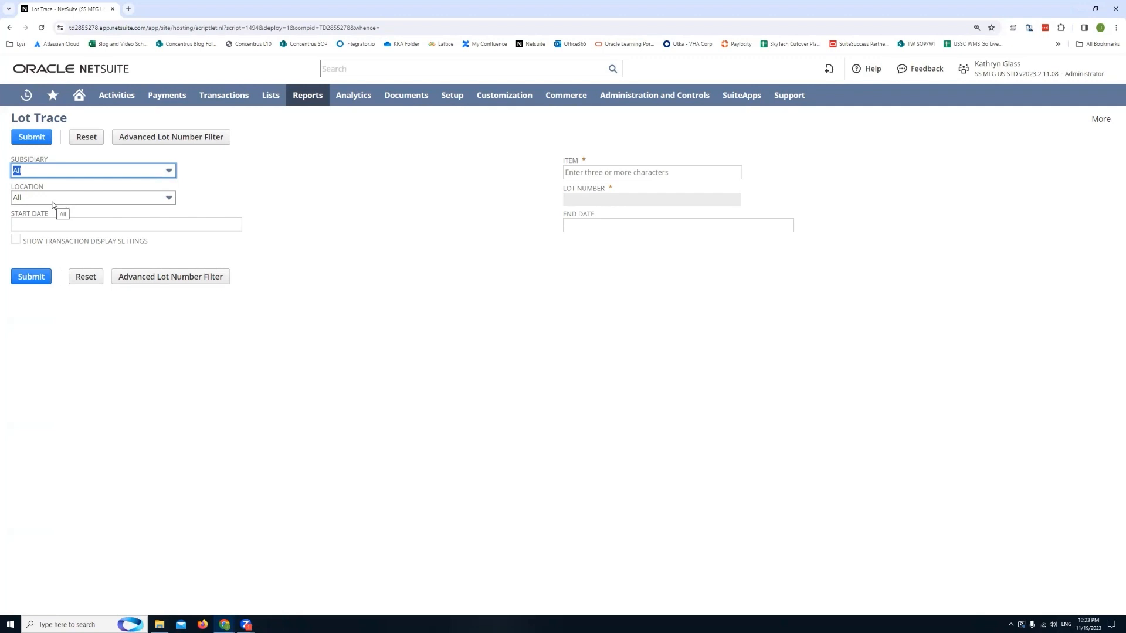
click(677, 224)
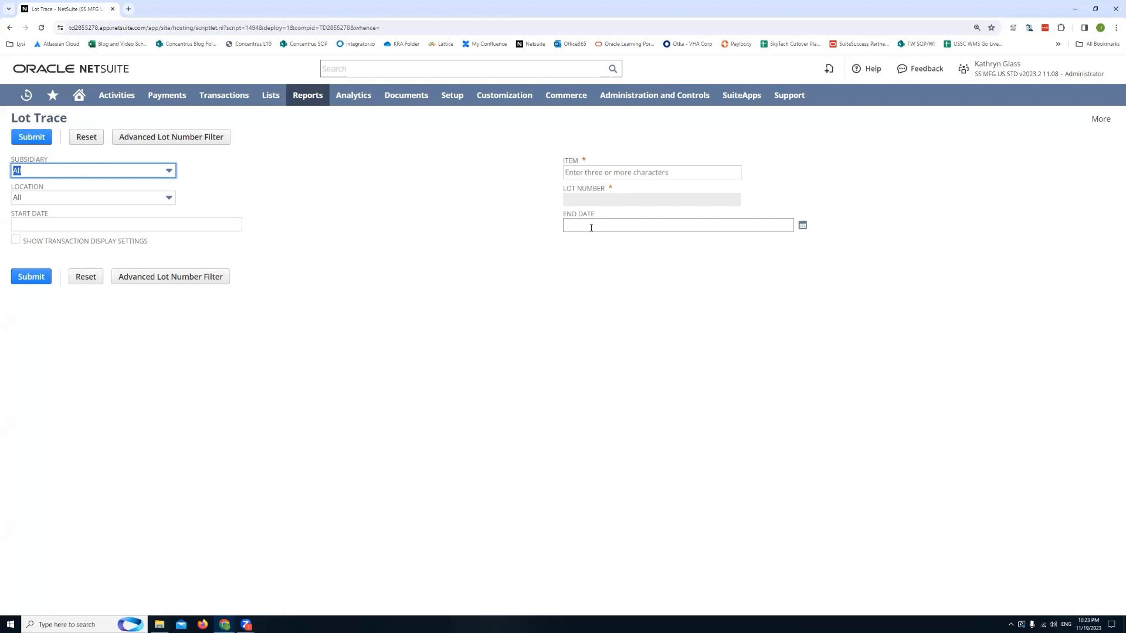
mouse_move(247, 249)
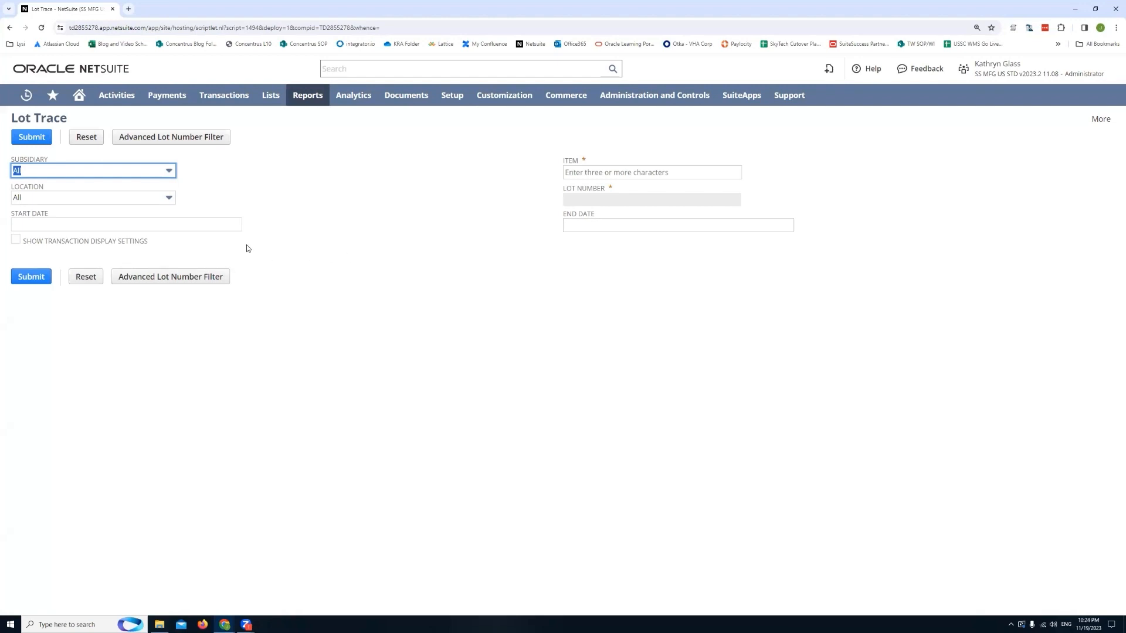
mouse_move(16, 249)
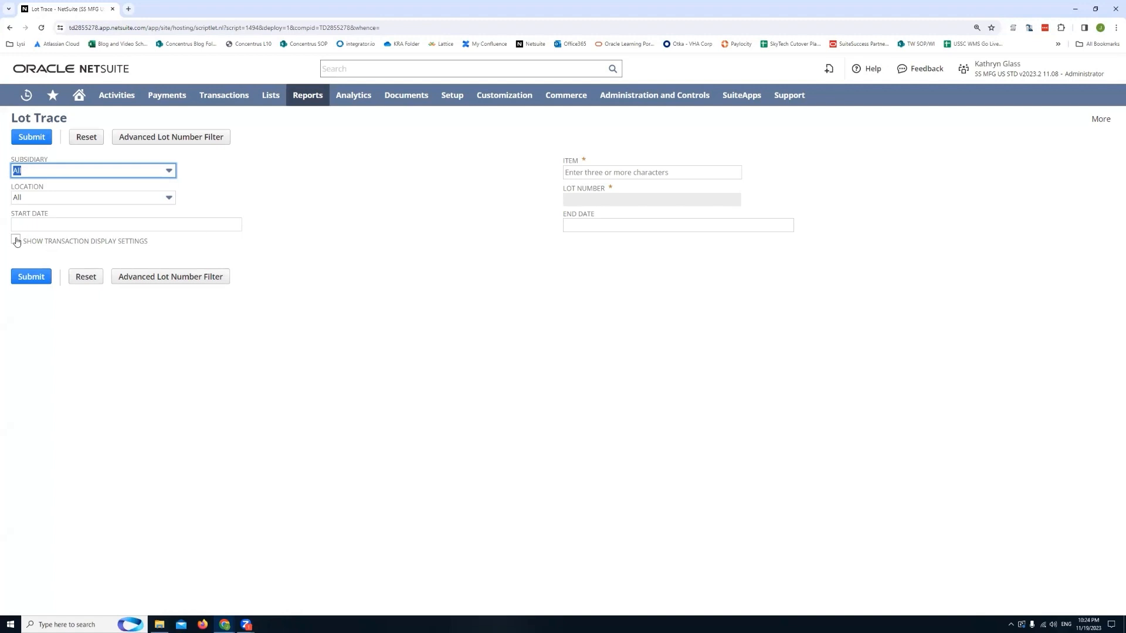
click(16, 240)
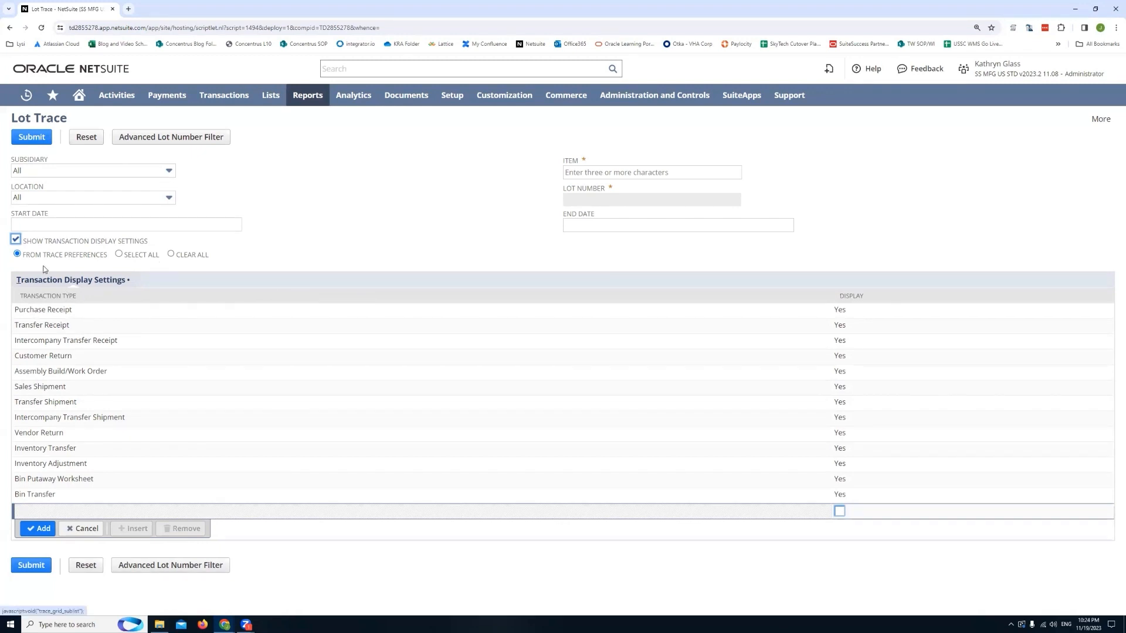
click(16, 240)
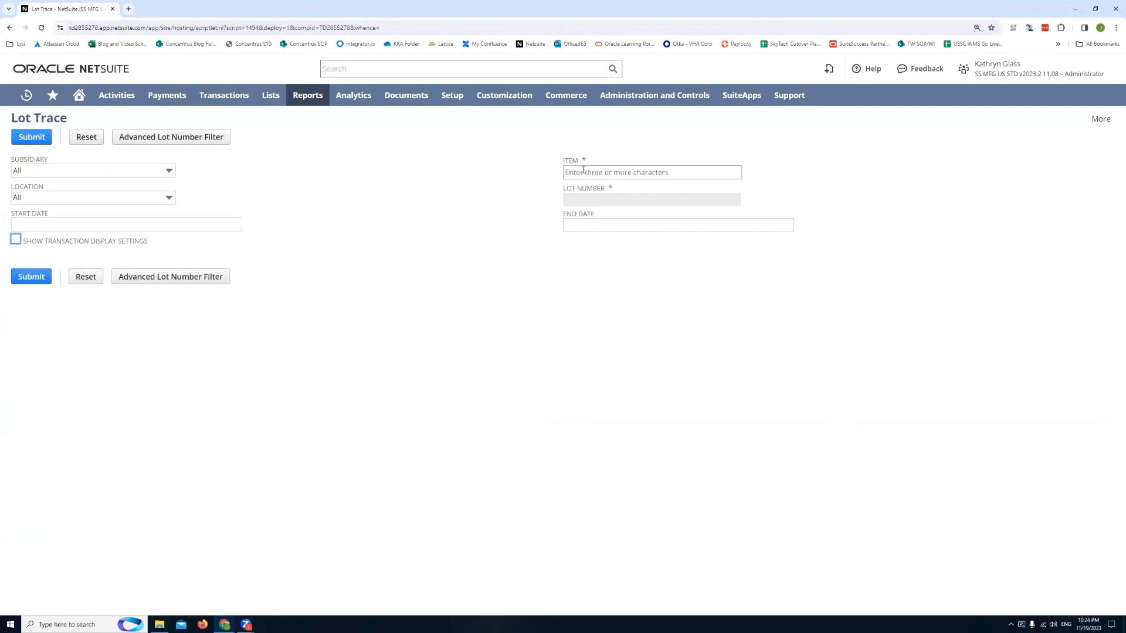
click(652, 172)
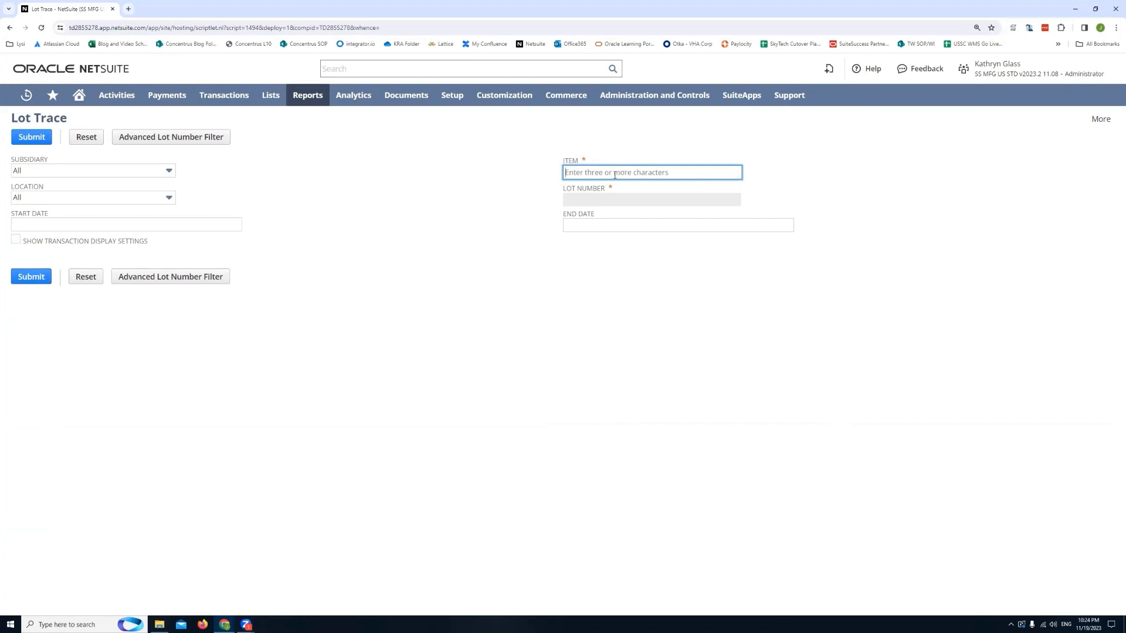
mouse_move(415, 240)
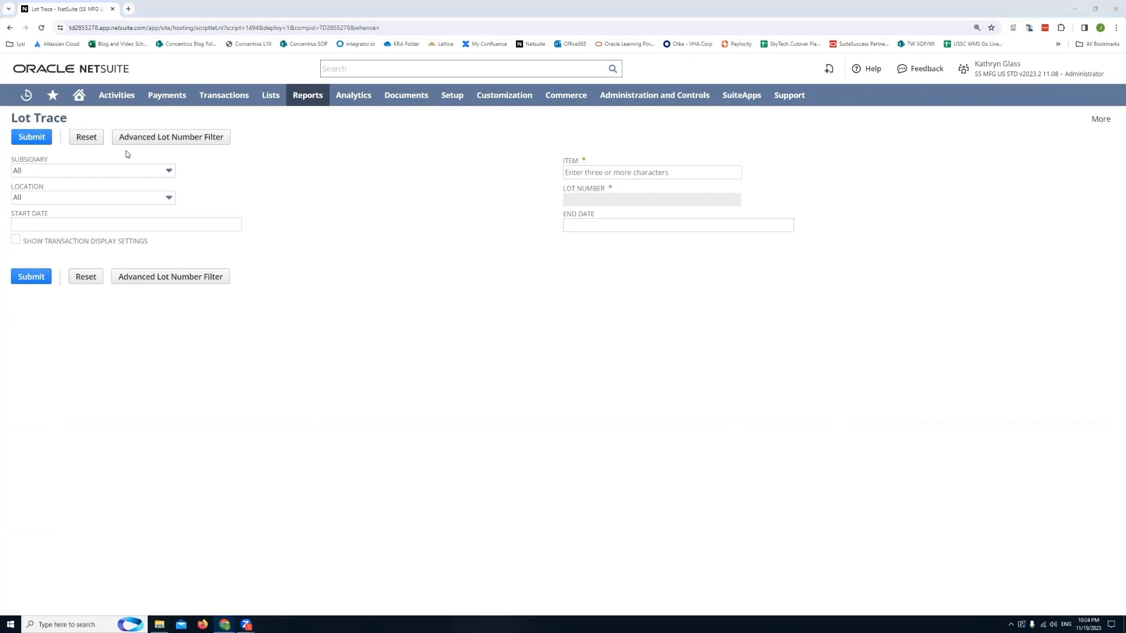
text(BM0003)
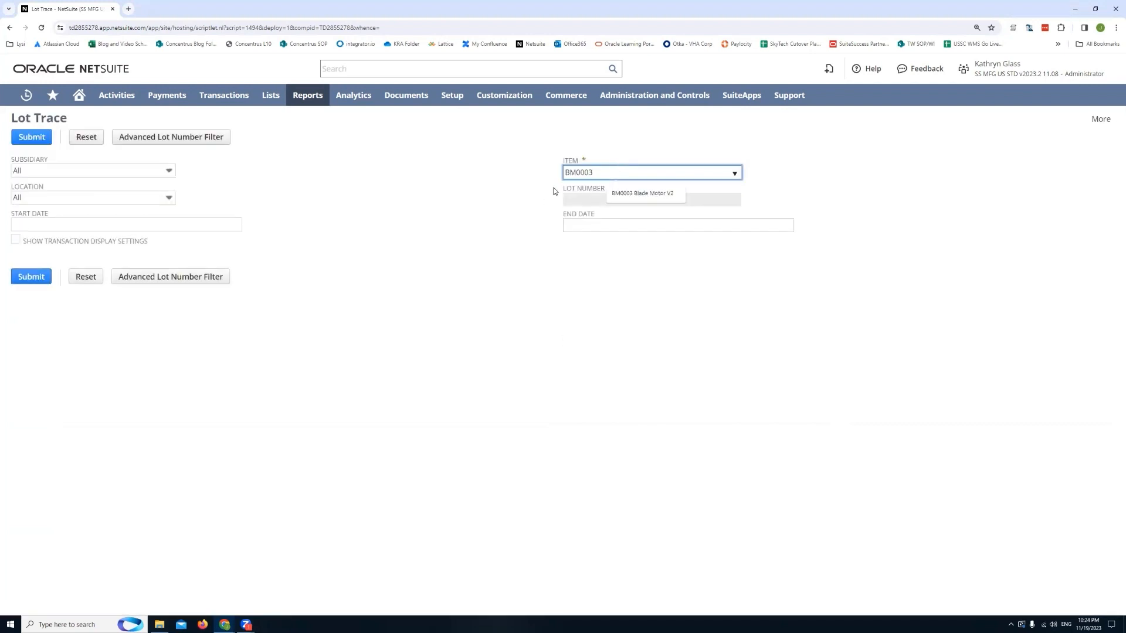
mouse_move(623, 199)
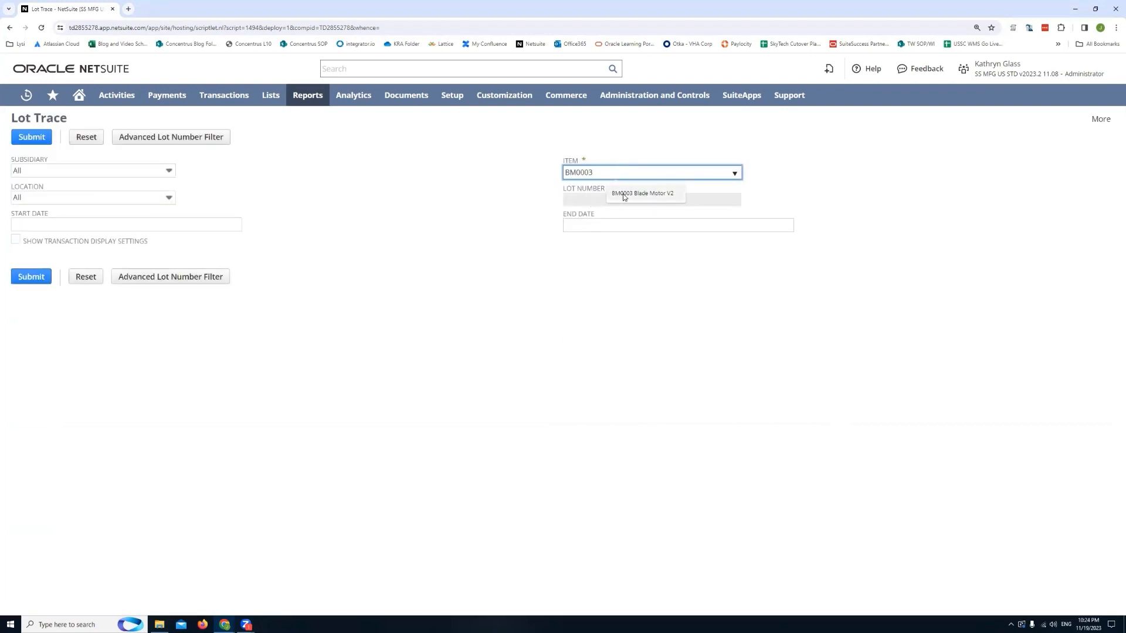
mouse_move(618, 195)
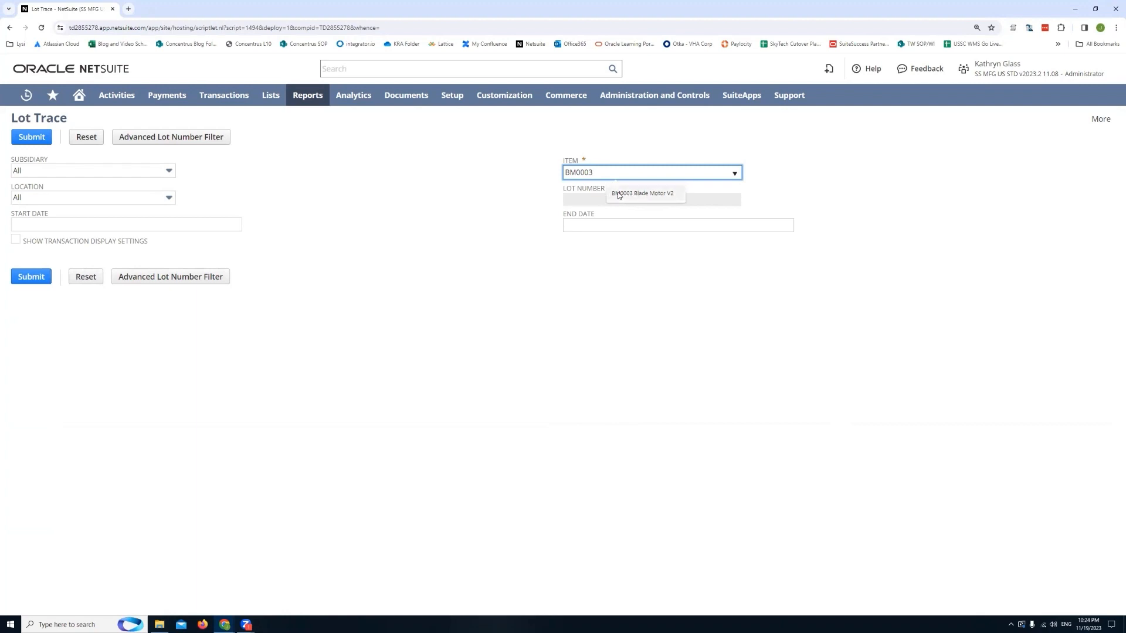
click(642, 193)
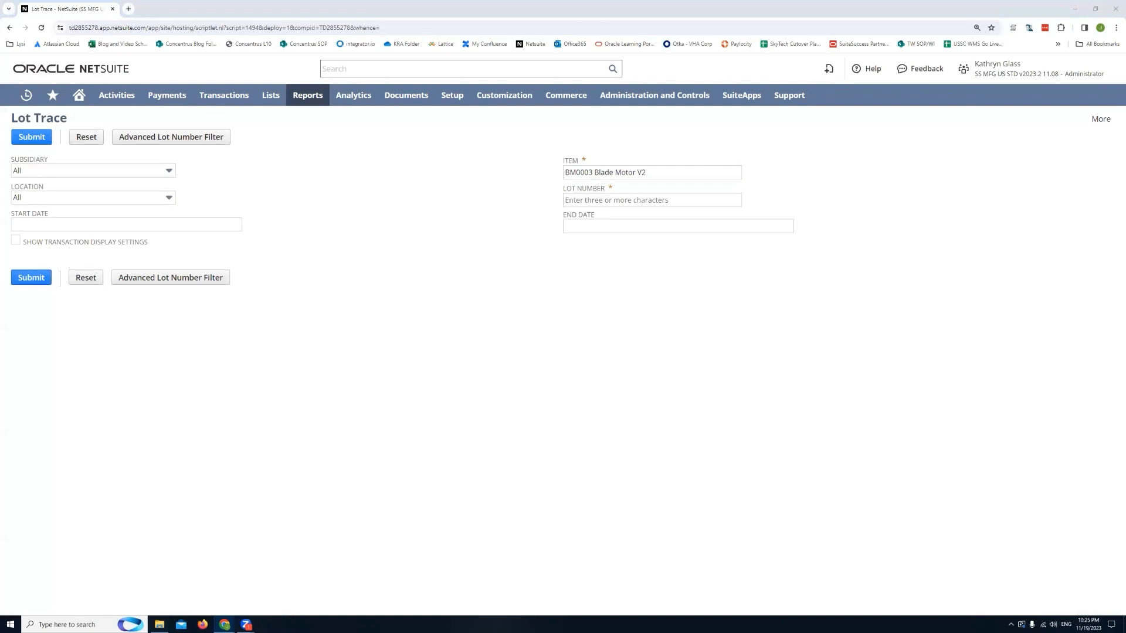
mouse_move(473, 214)
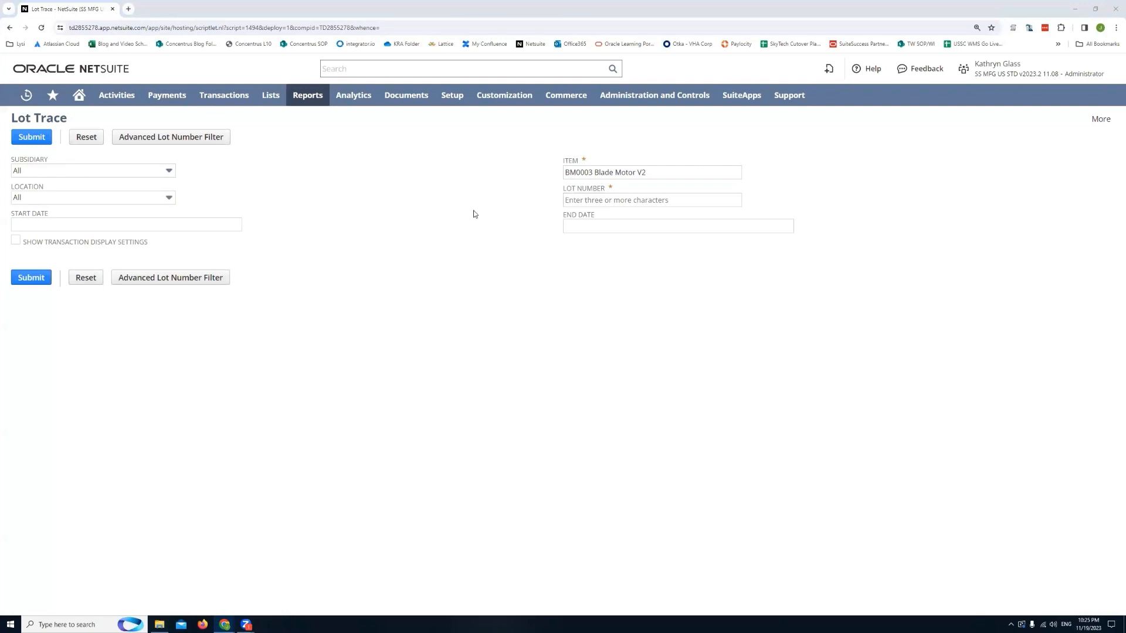
text(BM0003-000240)
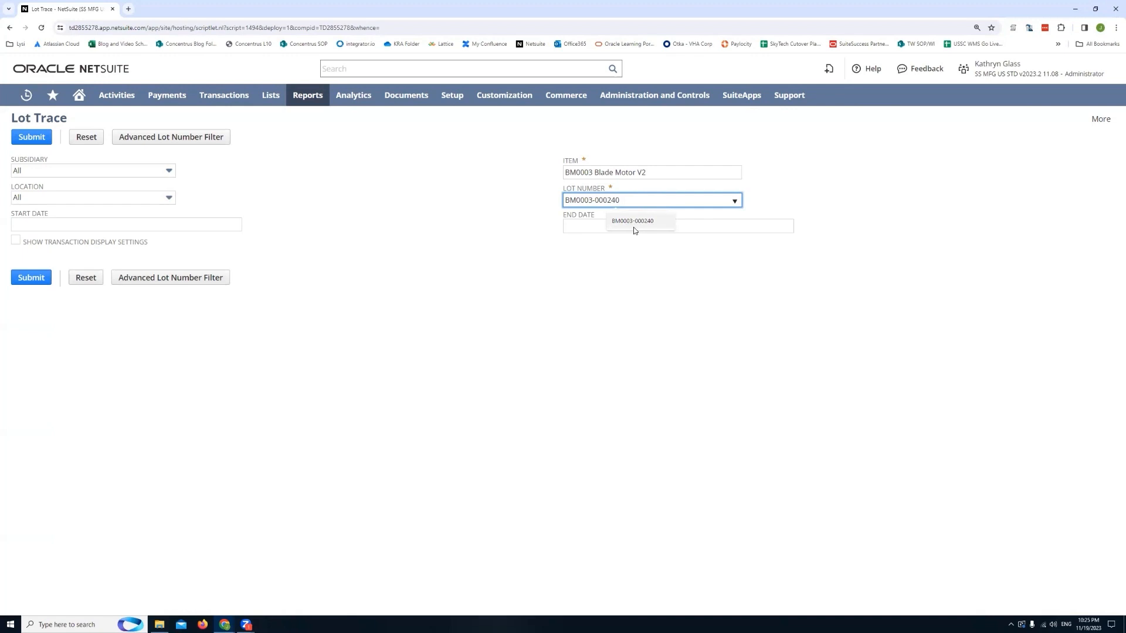
mouse_move(639, 224)
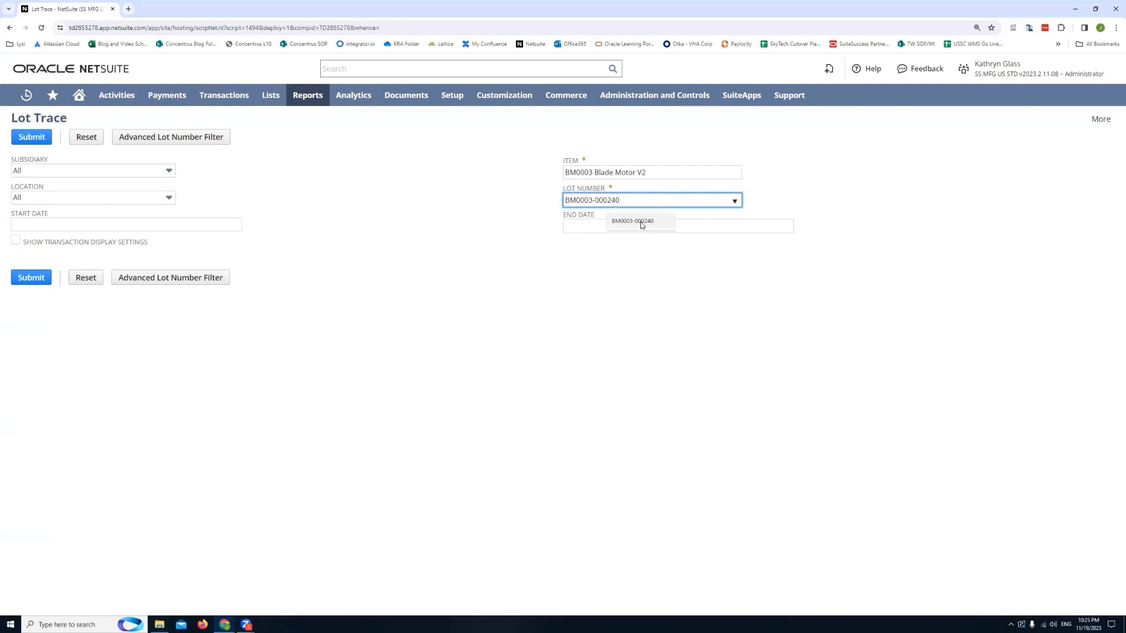
click(631, 221)
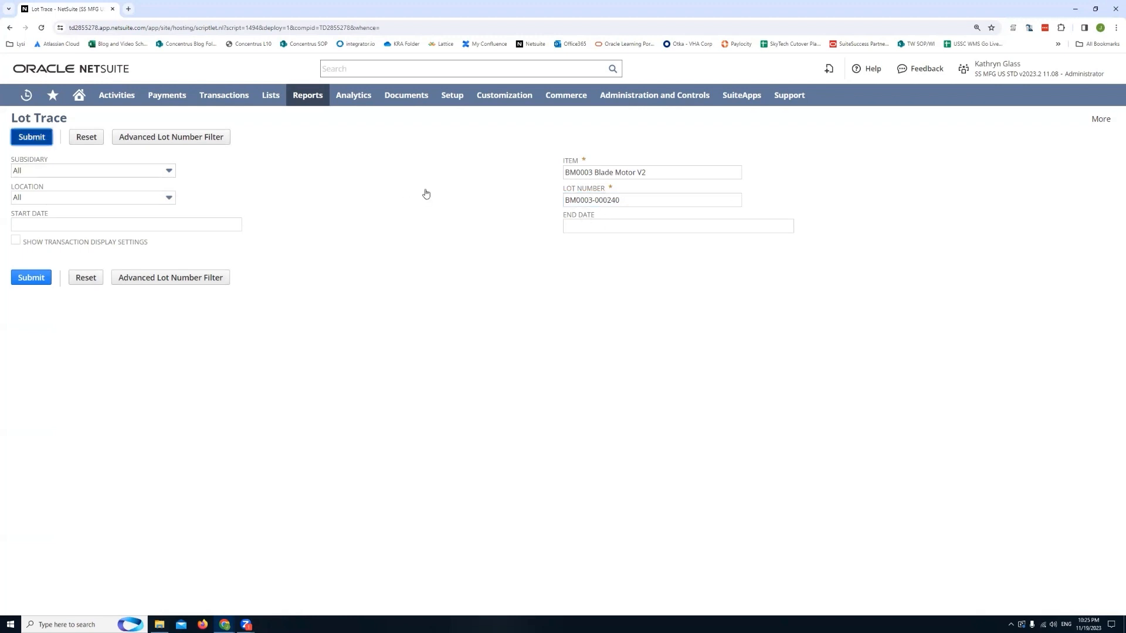
click(31, 137)
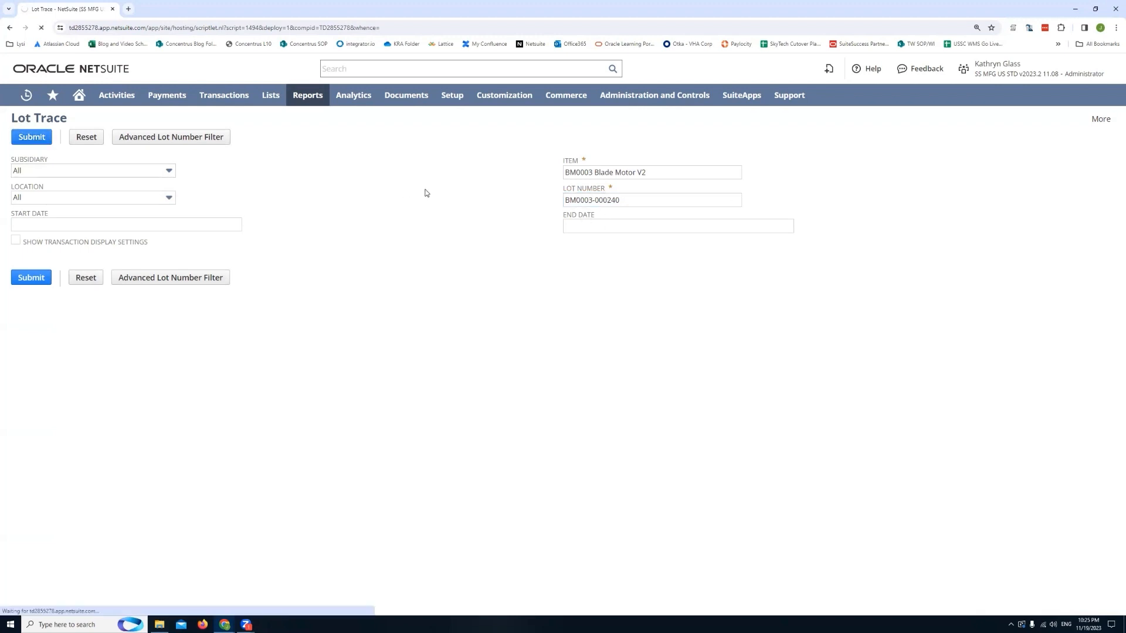
click(31, 137)
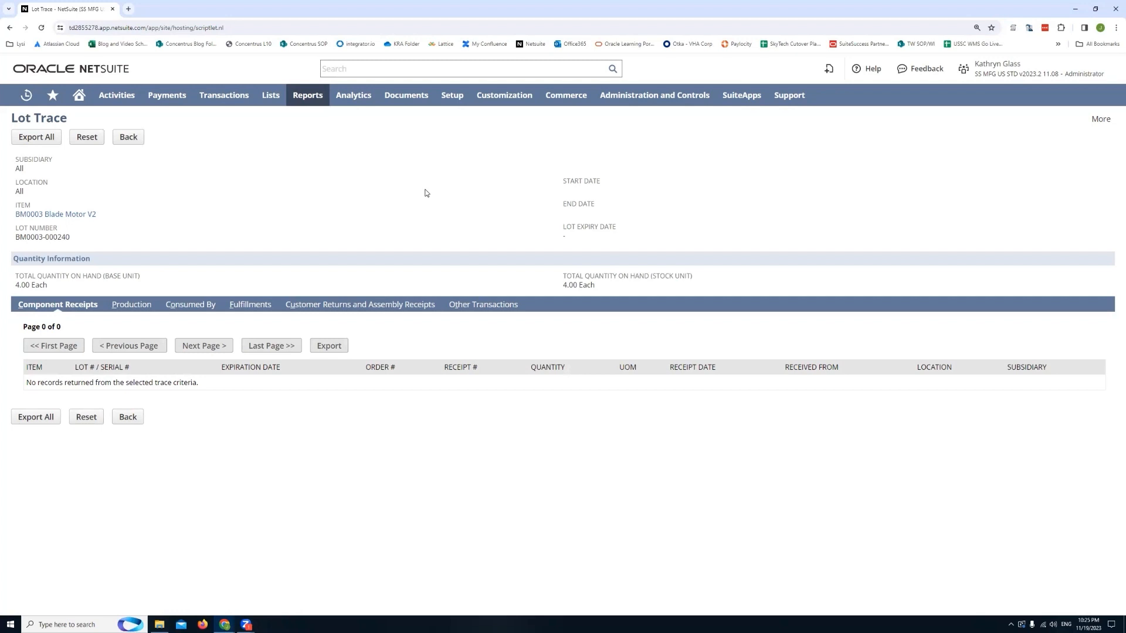
mouse_move(166, 300)
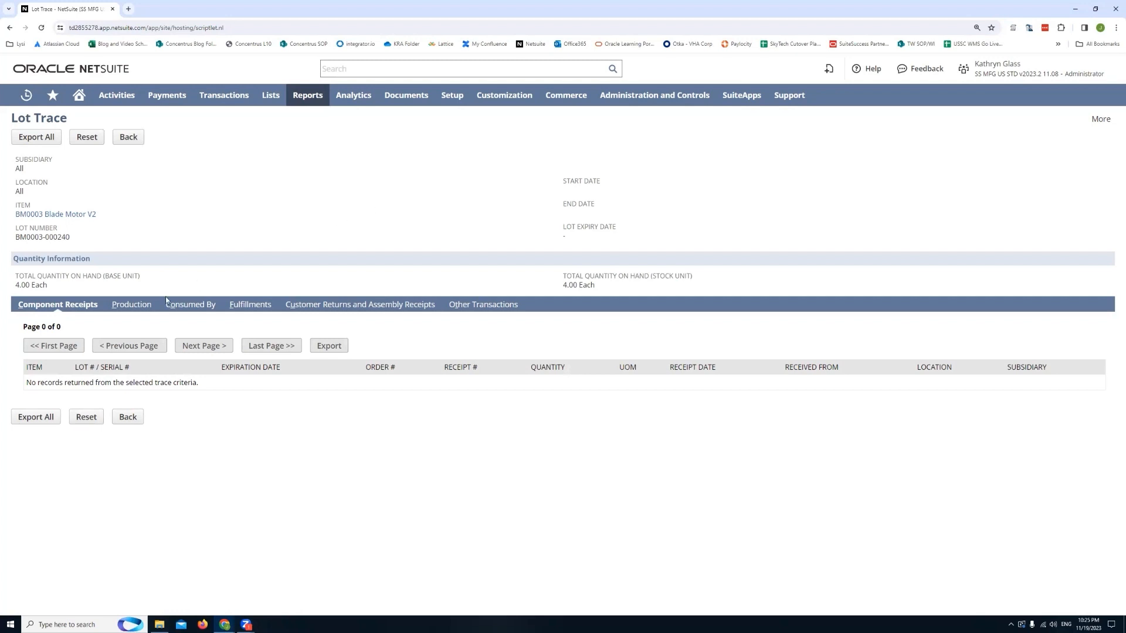
mouse_move(156, 267)
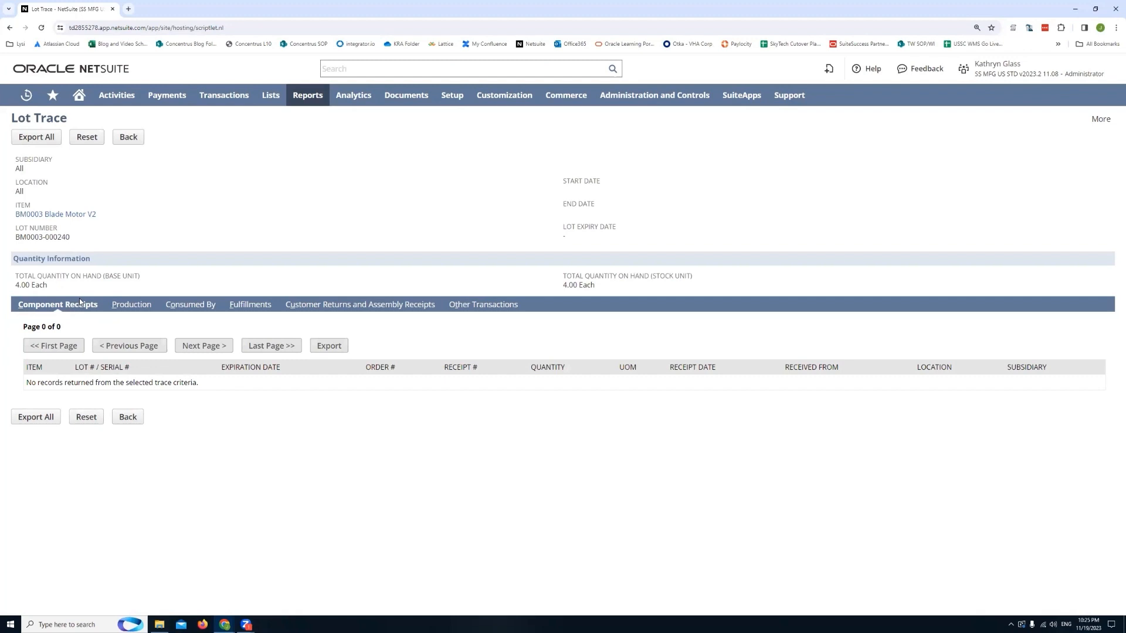
mouse_move(131, 304)
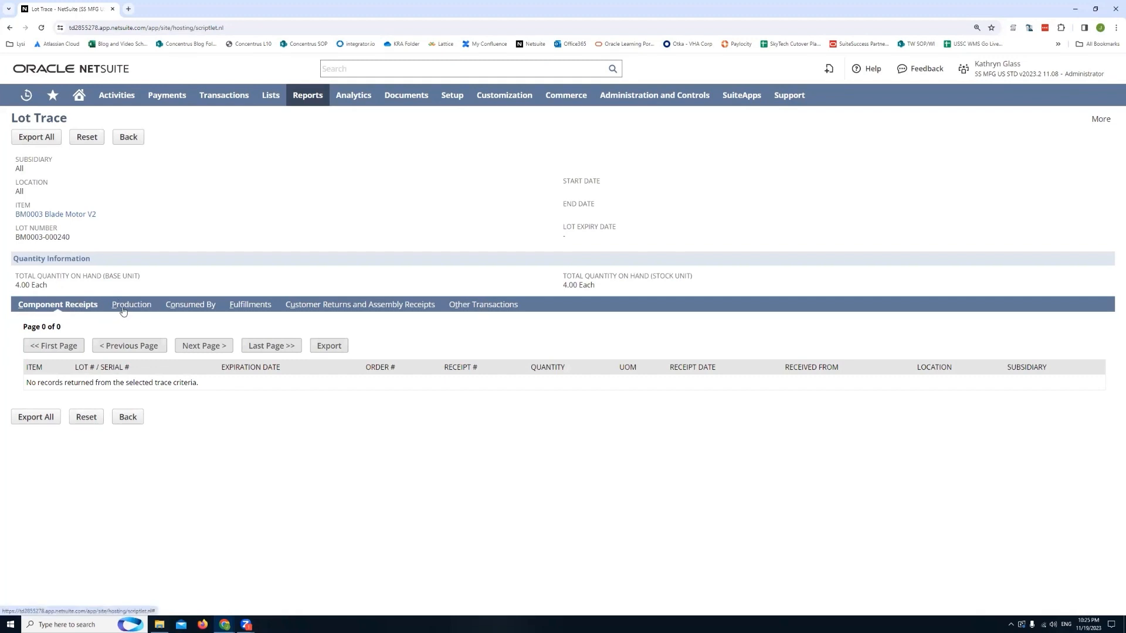
mouse_move(155, 321)
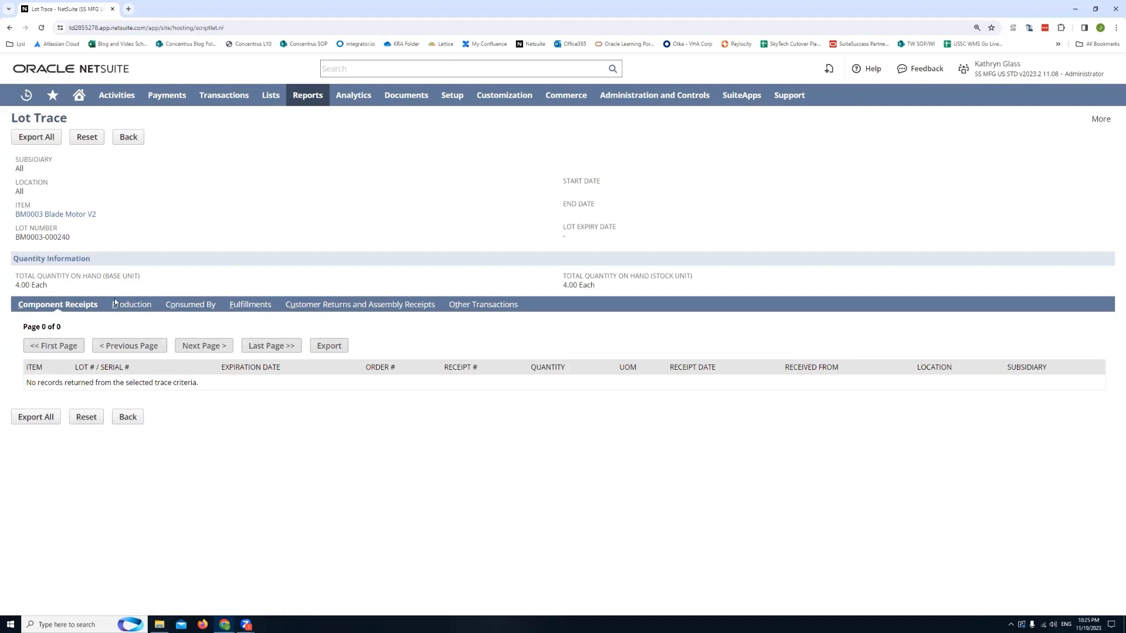
mouse_move(74, 306)
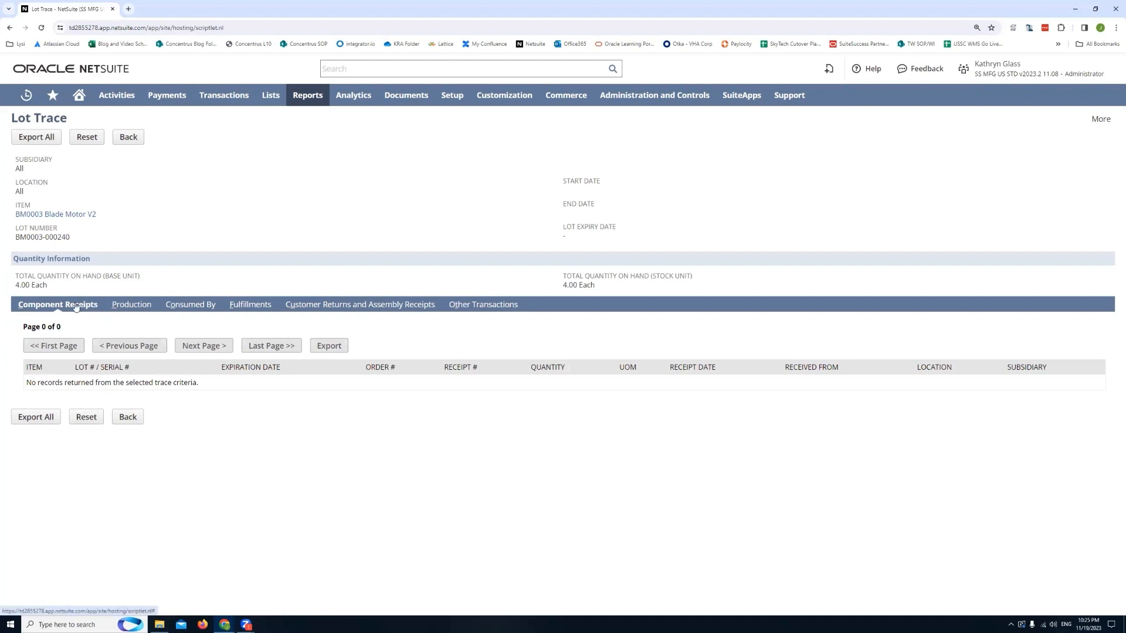
click(131, 304)
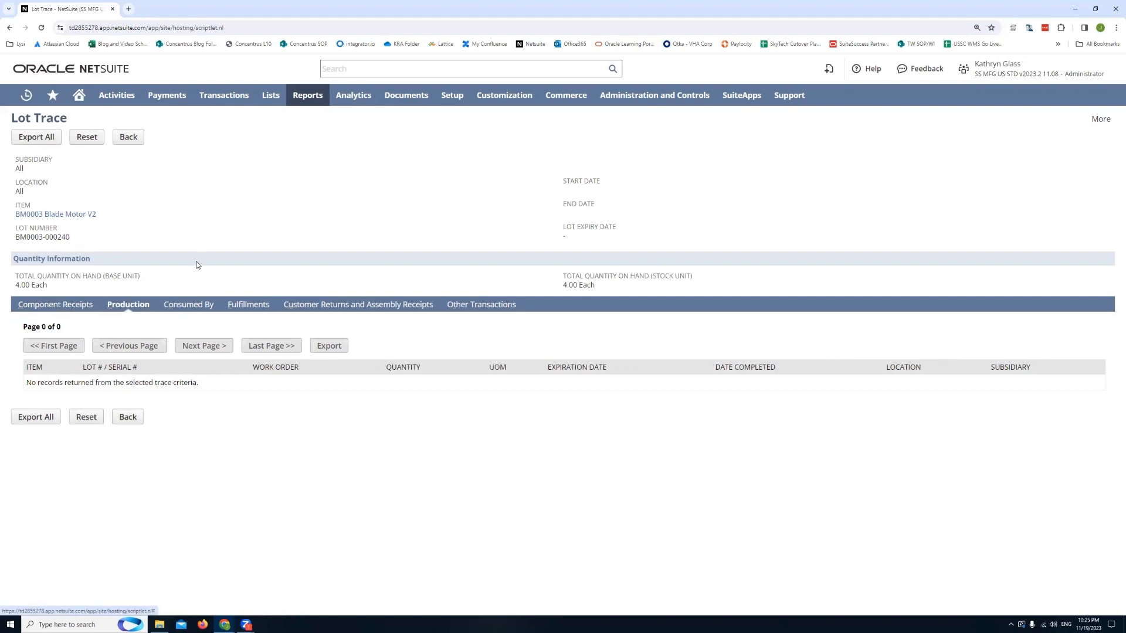
click(186, 305)
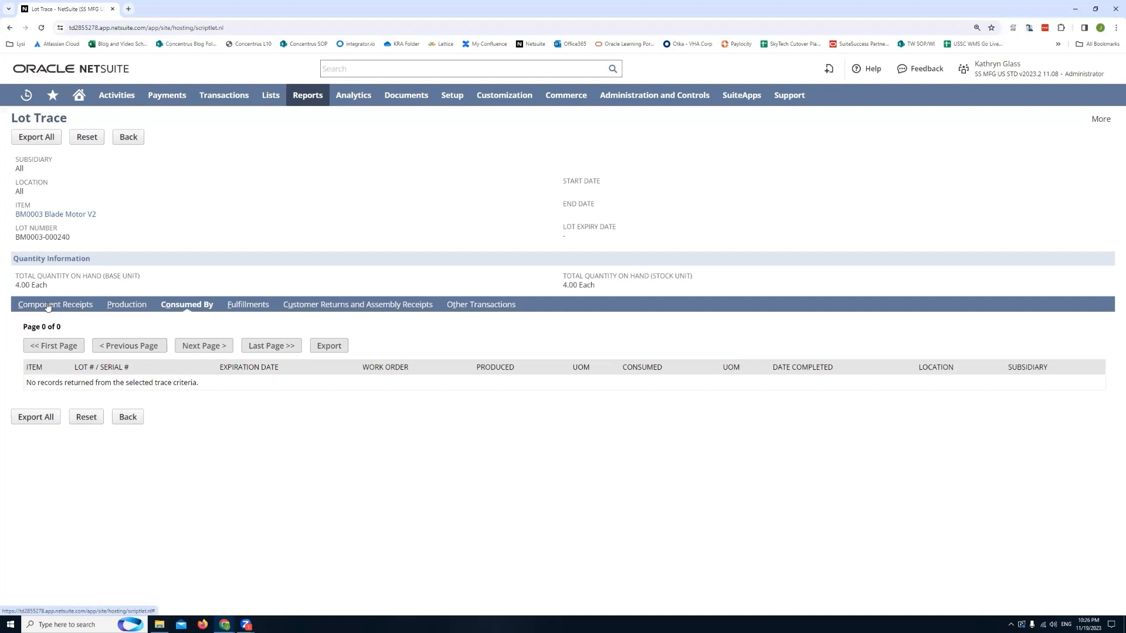
mouse_move(247, 307)
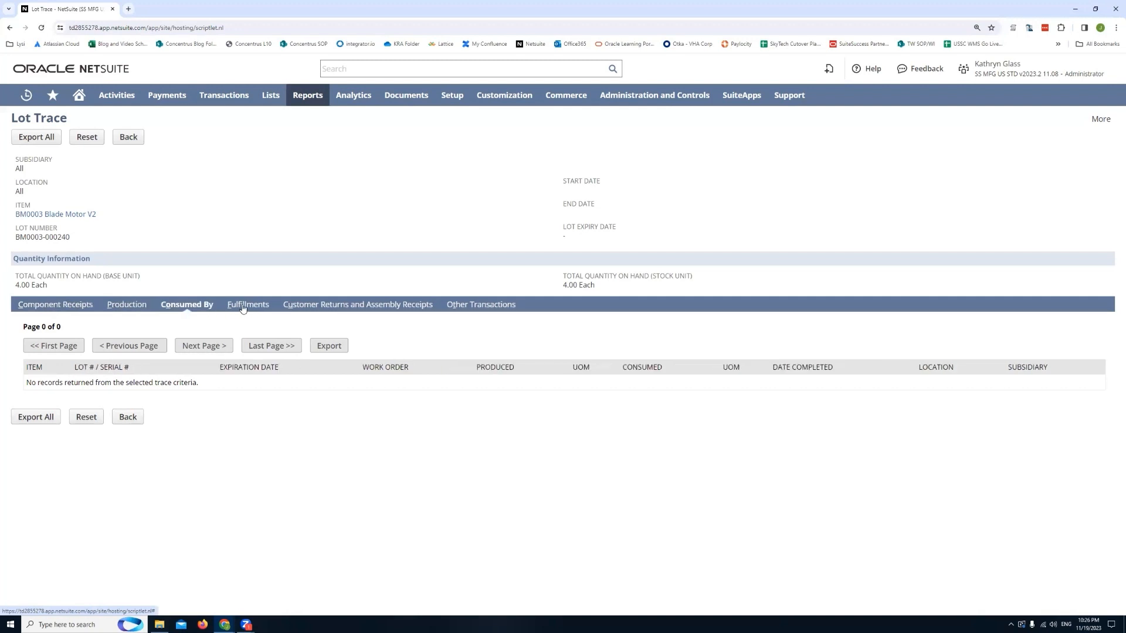
- View the Fulfillments results showing IF2105 on SO236 to 125 Quire inc
click(247, 304)
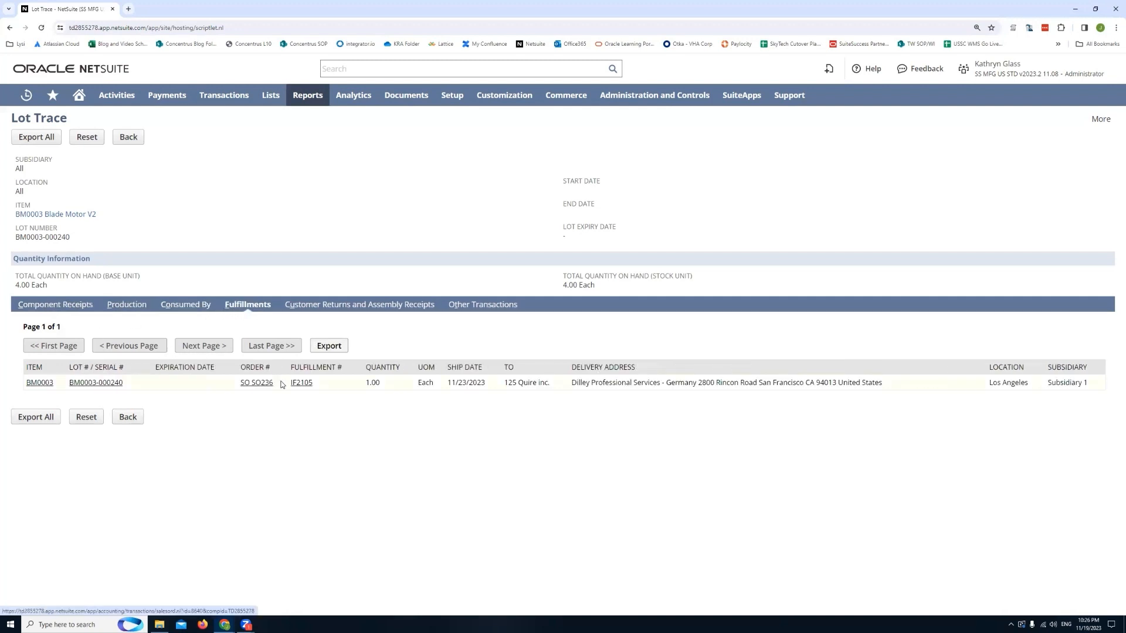
mouse_move(244, 381)
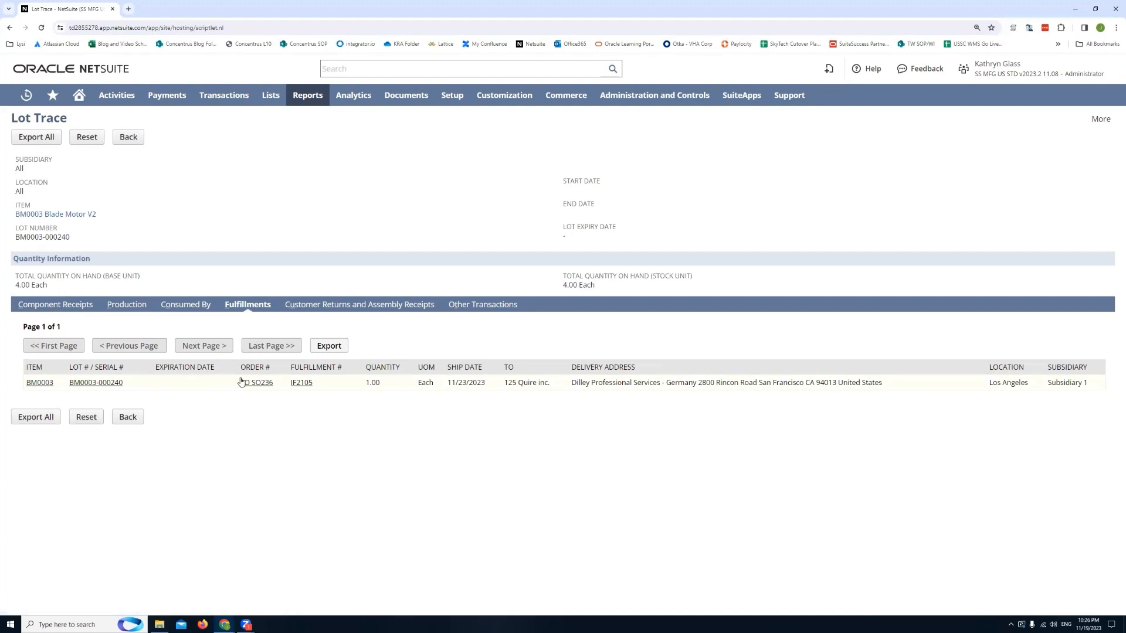
mouse_move(256, 381)
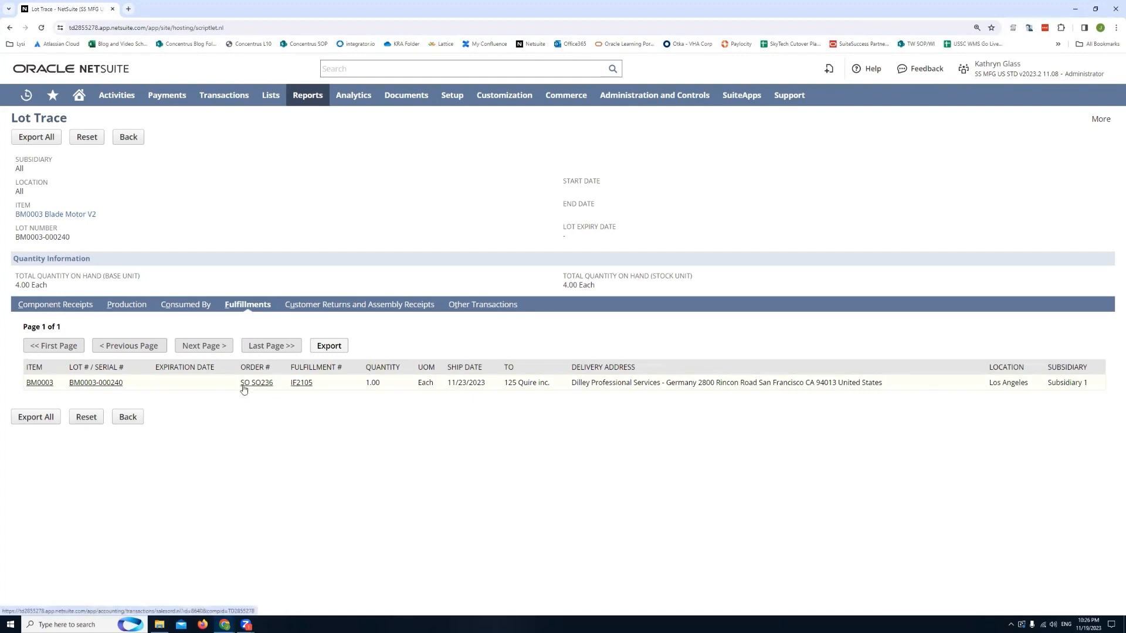
mouse_move(310, 384)
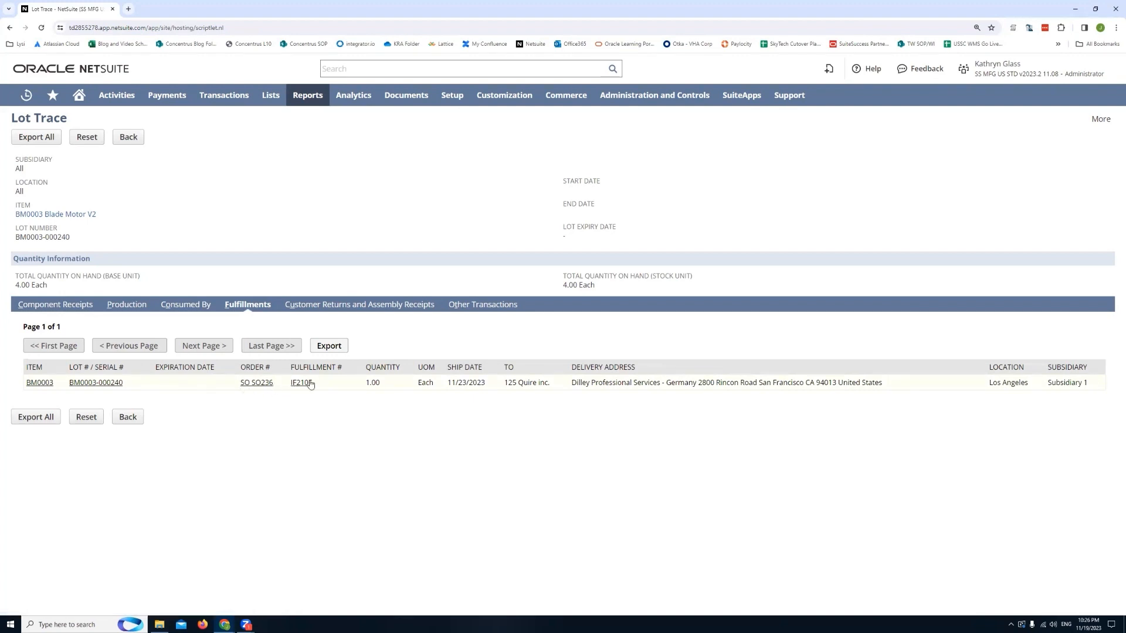
mouse_move(317, 394)
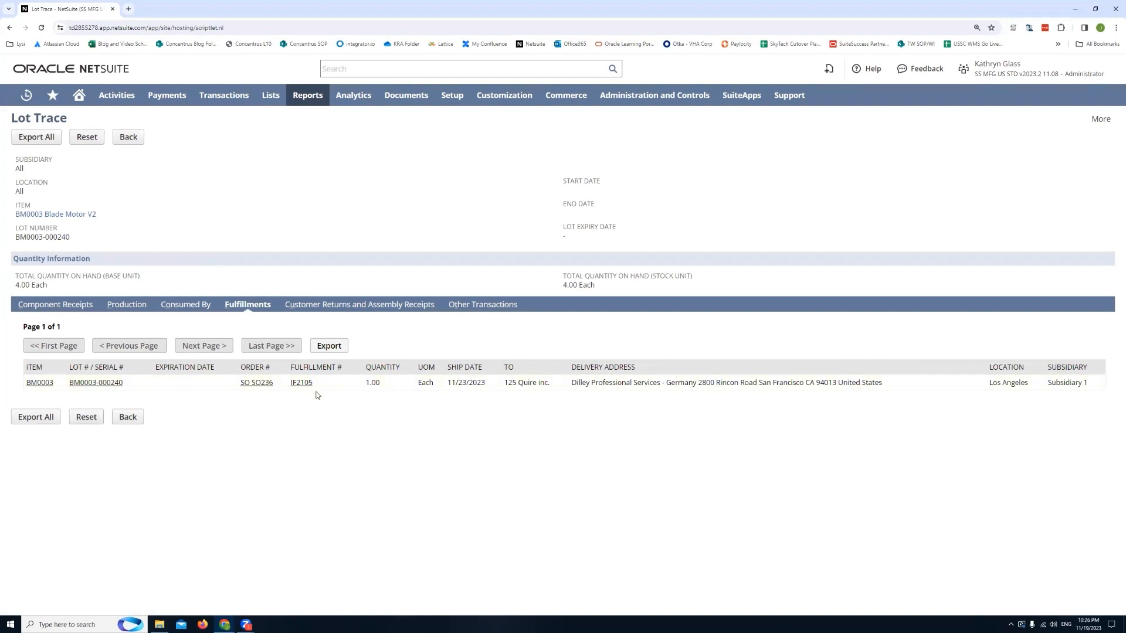
- Open Item Fulfillment IF2105 for 125 Quire inc. in a new browser tab
right_click(301, 381)
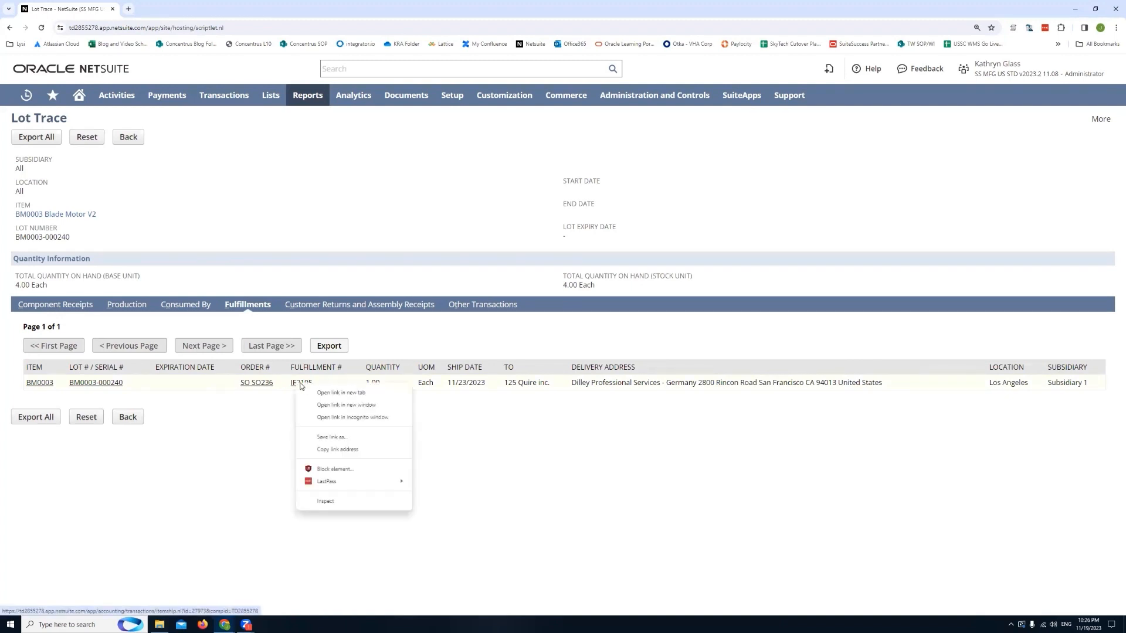
click(342, 392)
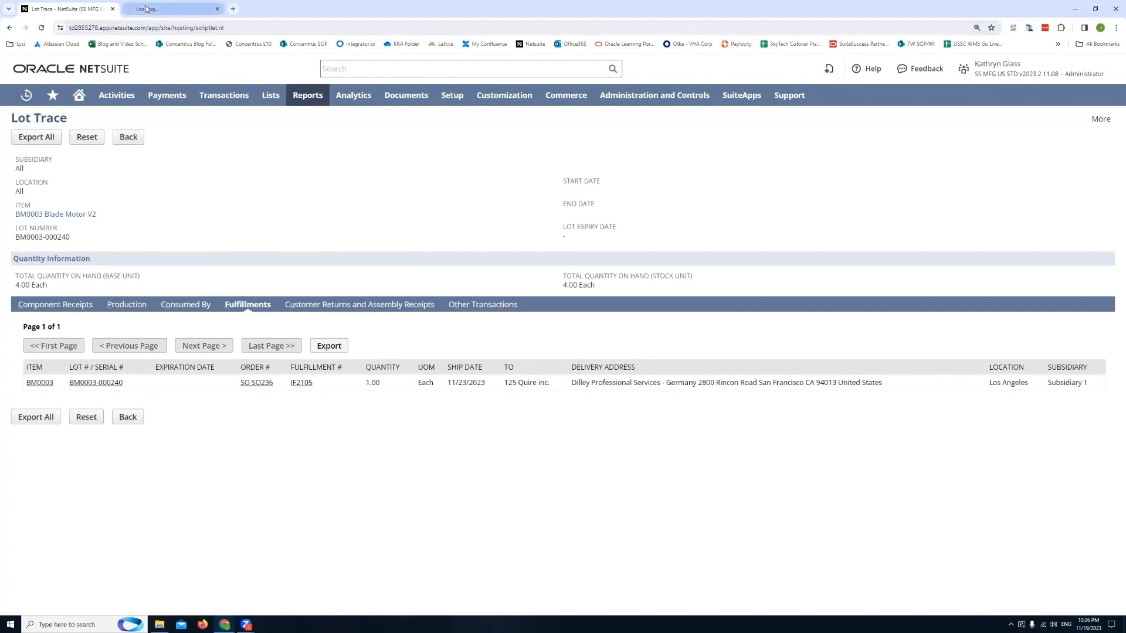
click(301, 382)
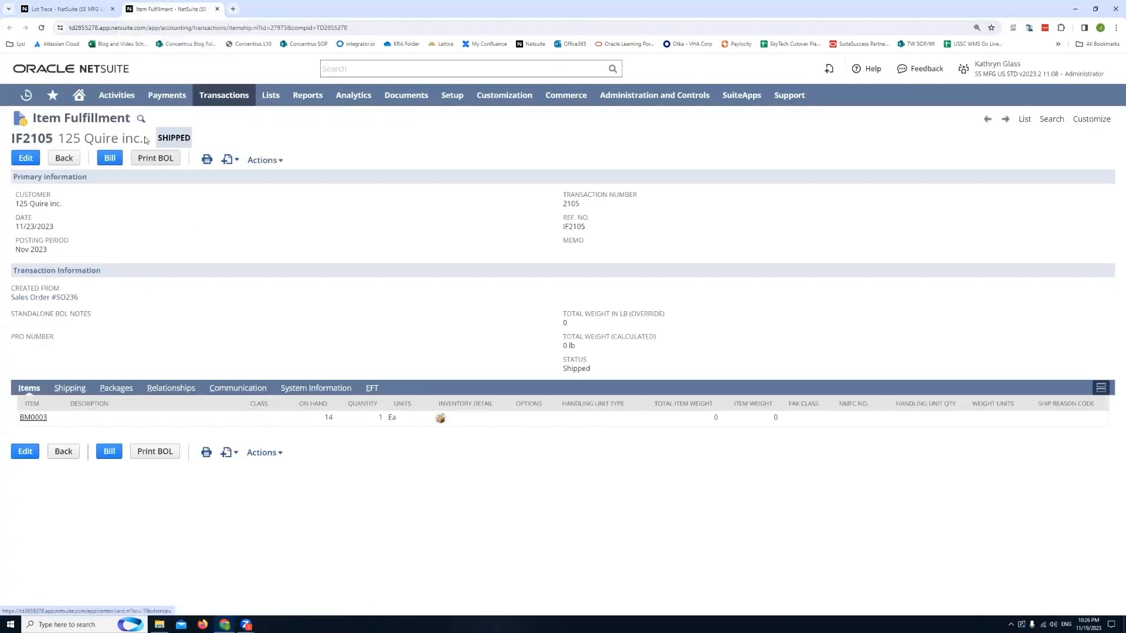
mouse_move(264, 272)
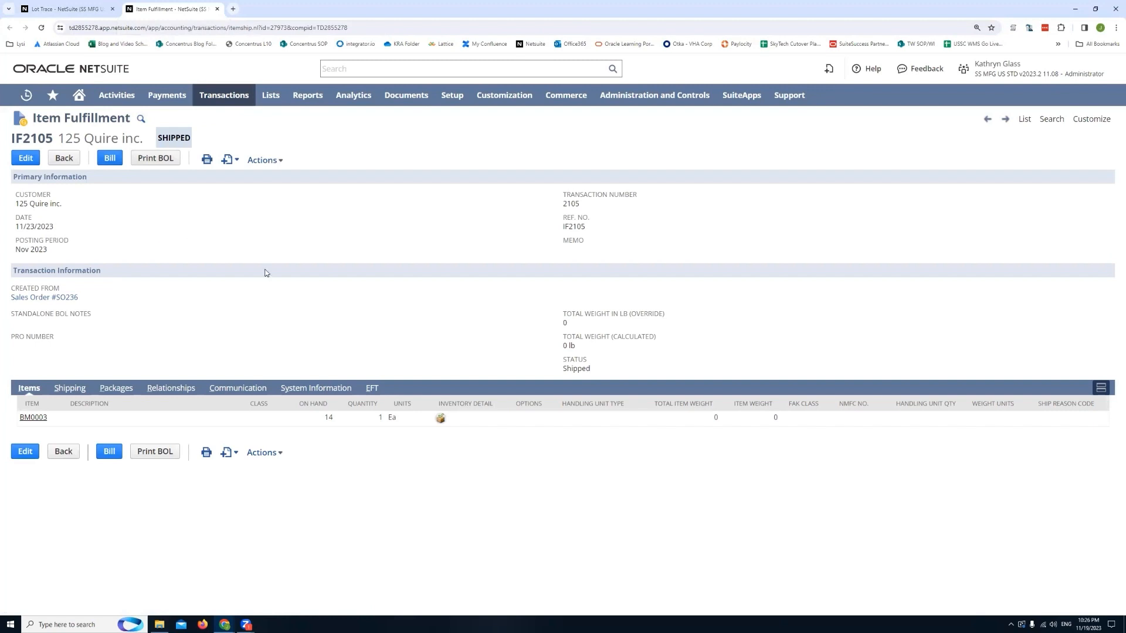
mouse_move(363, 316)
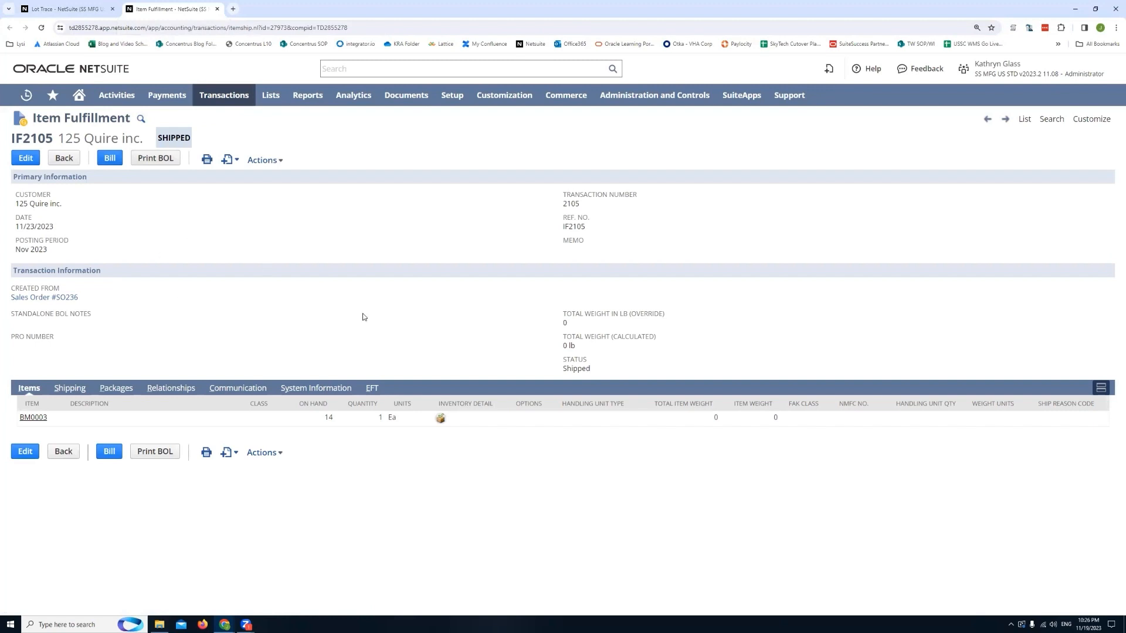
mouse_move(122, 92)
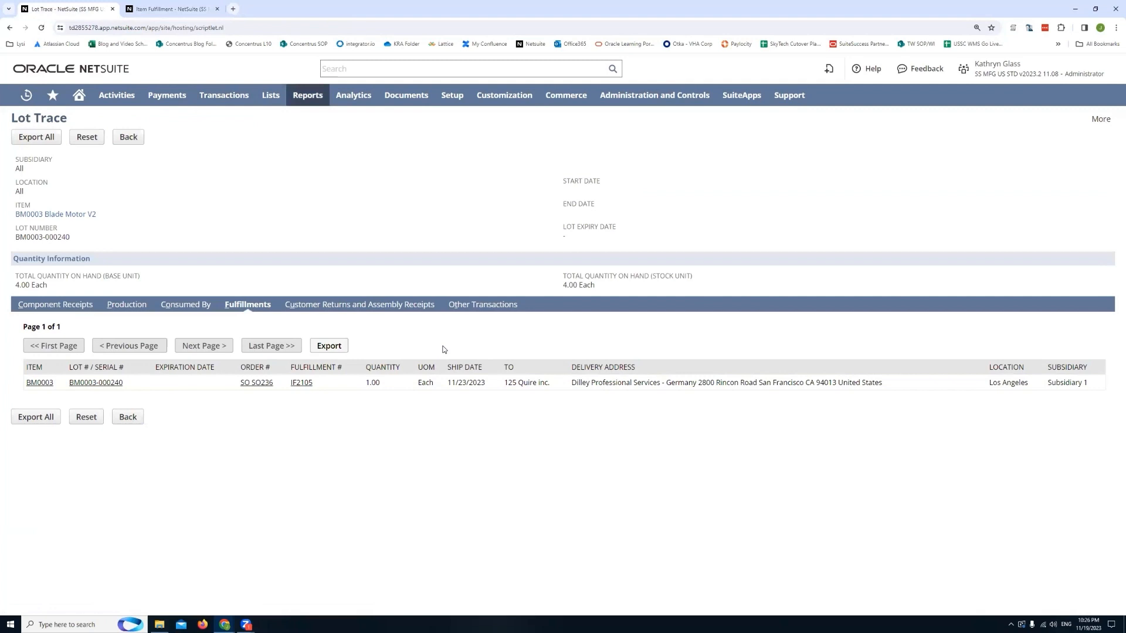
mouse_move(314, 331)
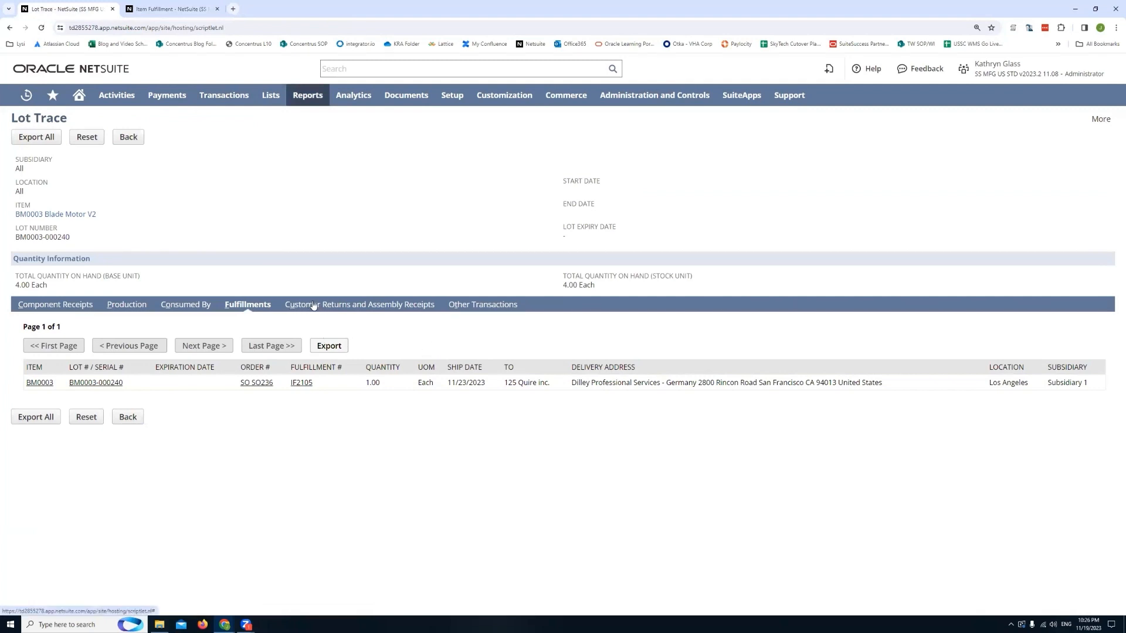
click(359, 305)
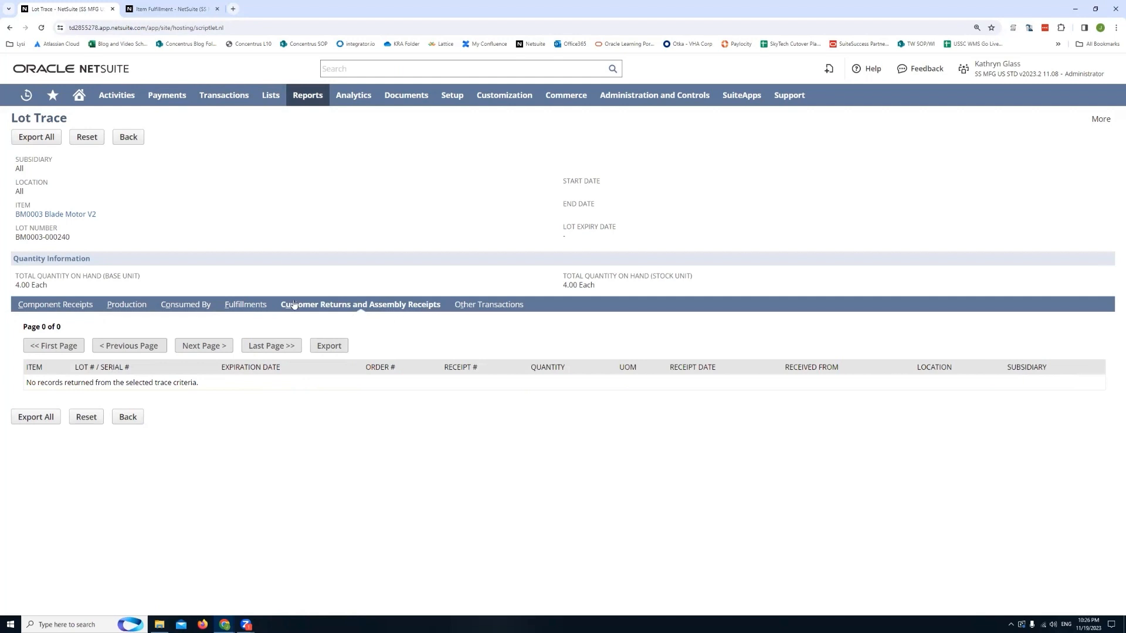
mouse_move(312, 323)
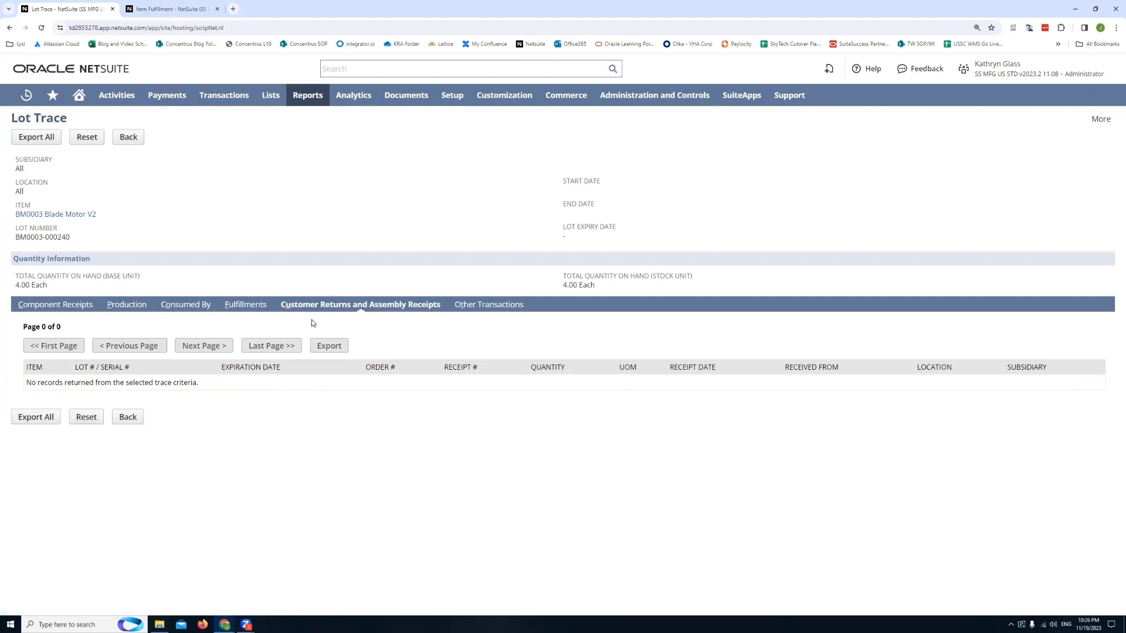
mouse_move(472, 324)
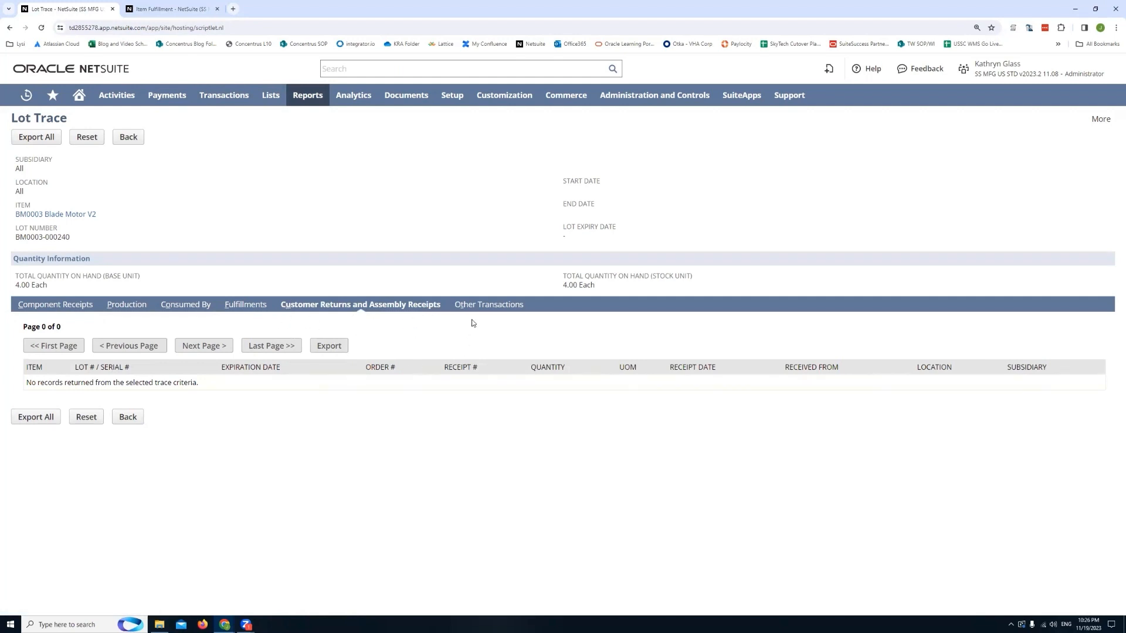
mouse_move(488, 304)
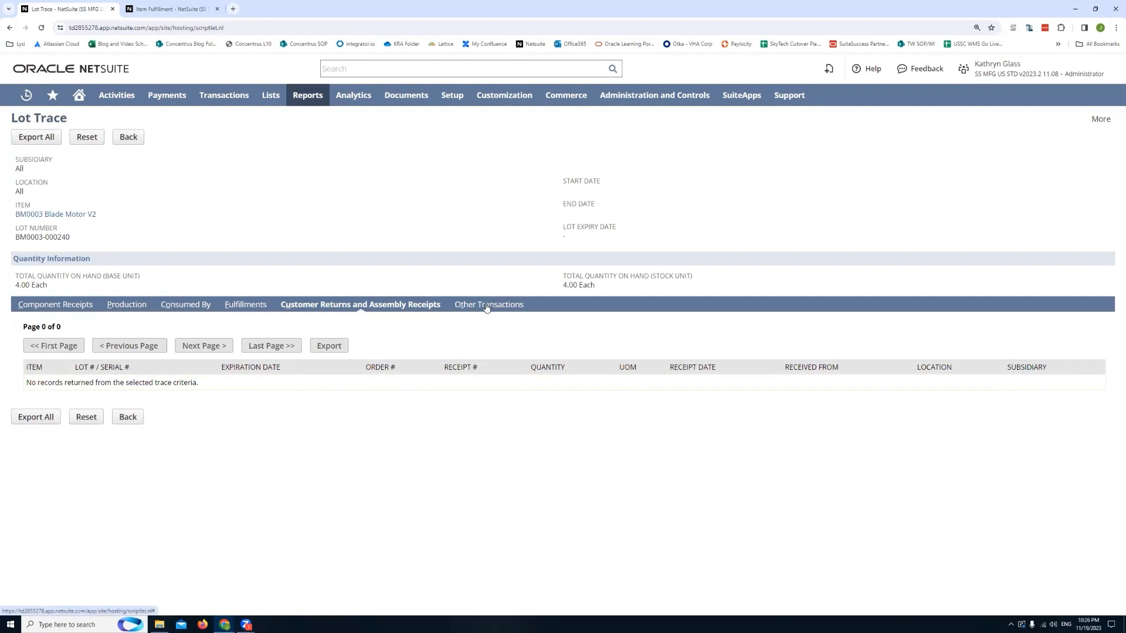
- View Other Transactions, showing adjustment IA01 adding 5.00 Each in Los Angeles
click(489, 303)
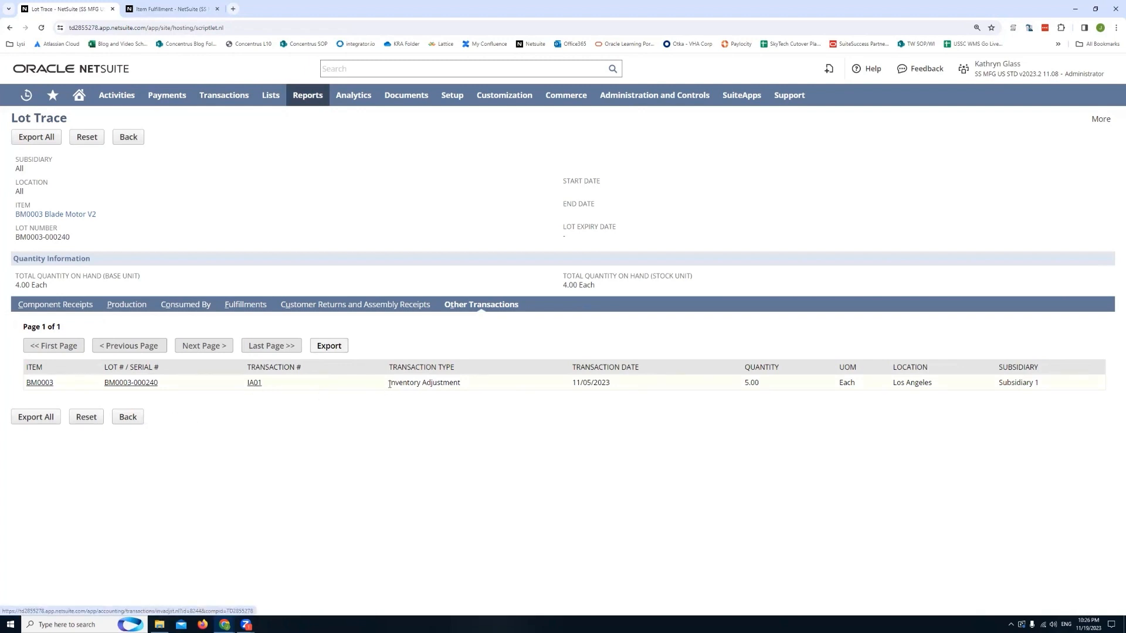
mouse_move(190, 397)
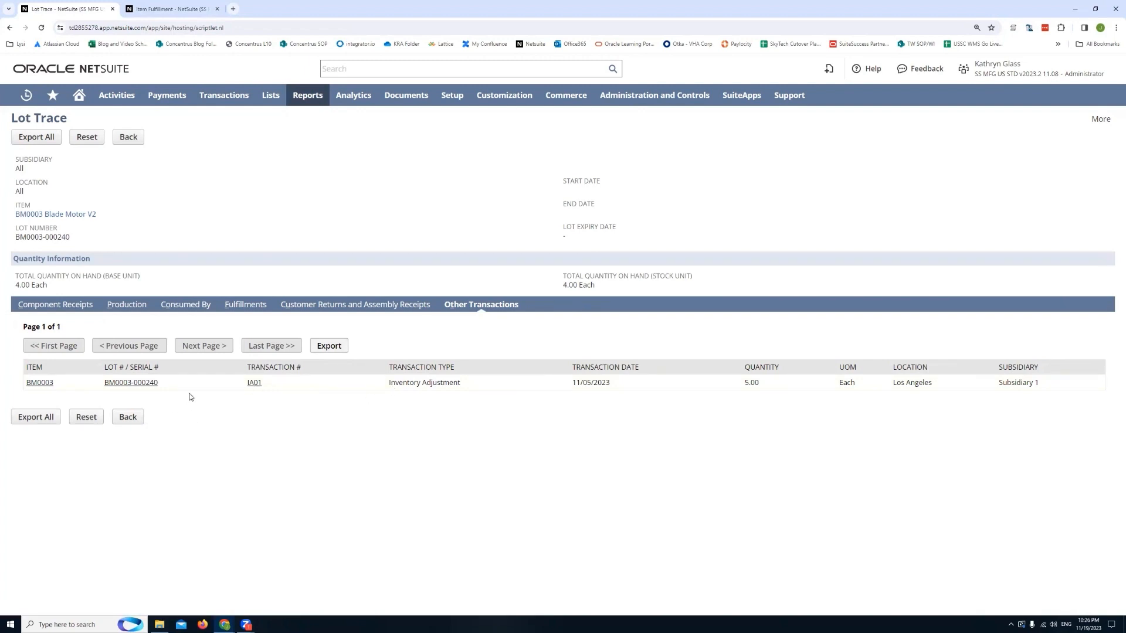
mouse_move(380, 381)
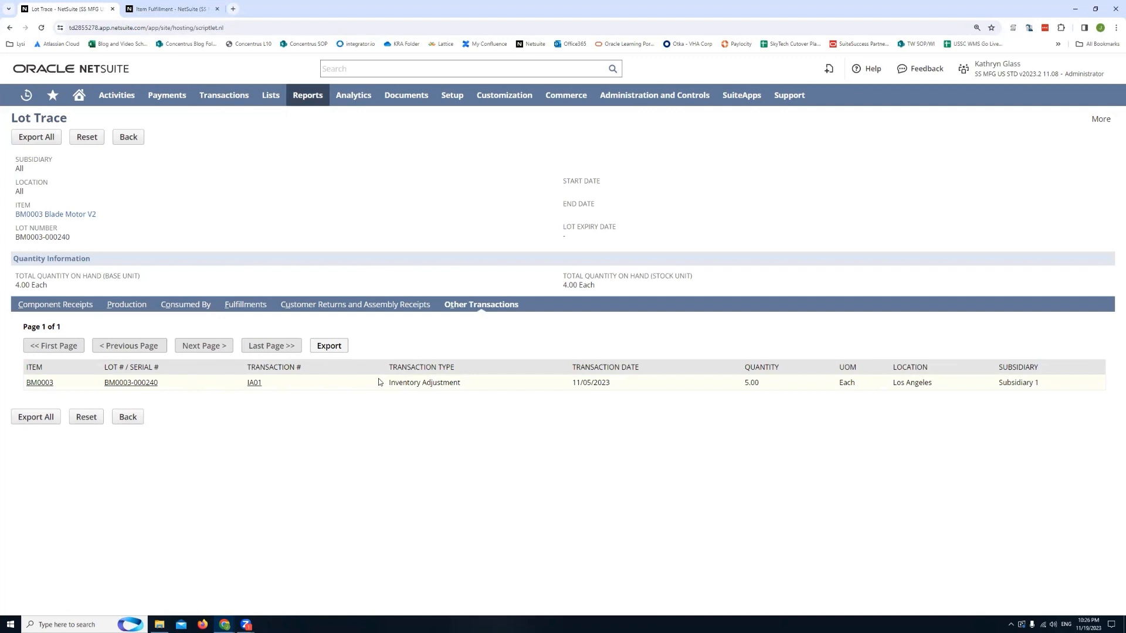
mouse_move(422, 384)
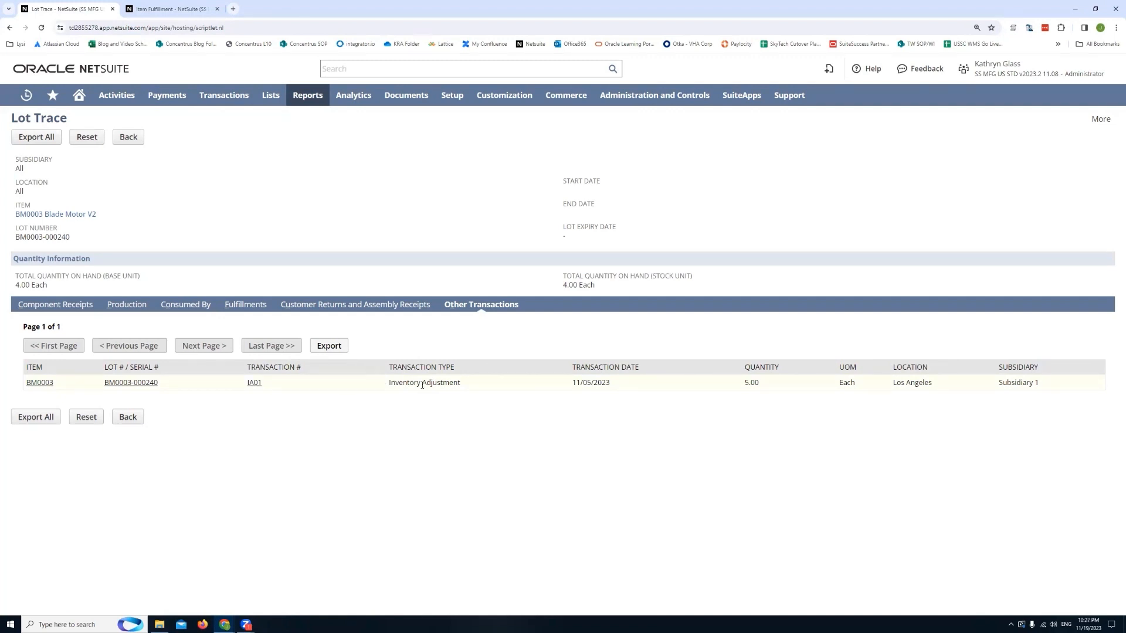
mouse_move(384, 395)
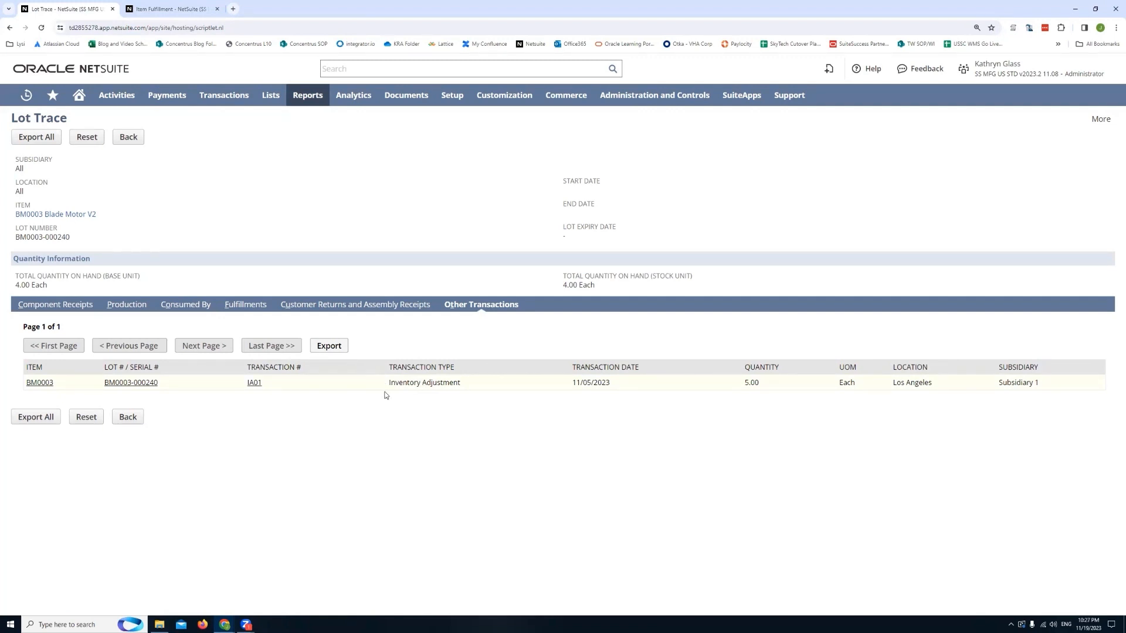
mouse_move(486, 385)
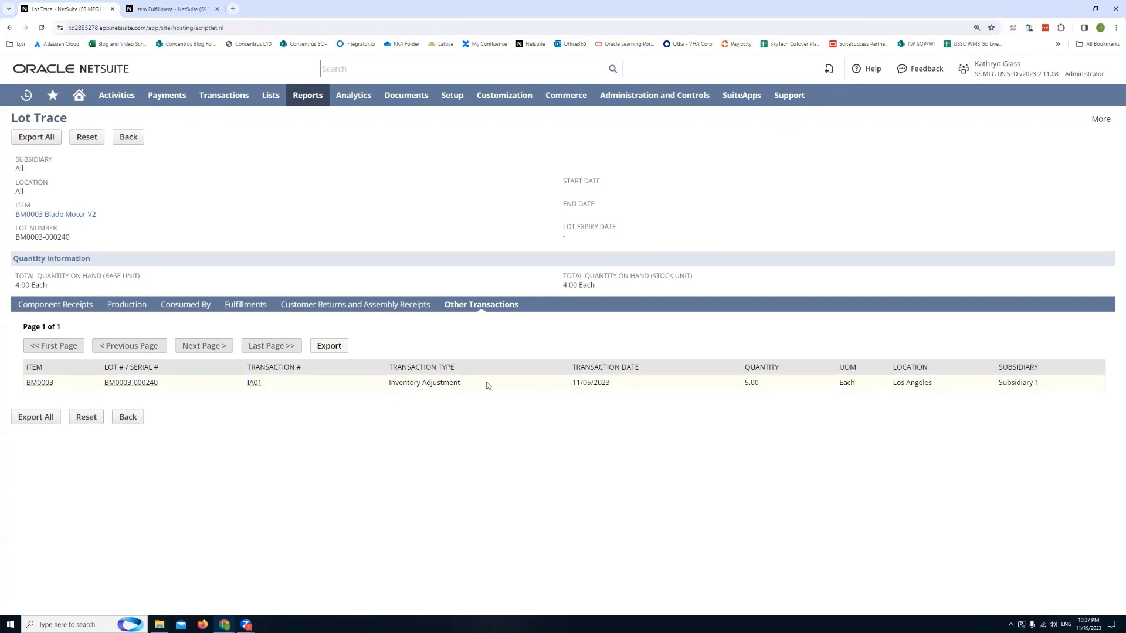
mouse_move(390, 370)
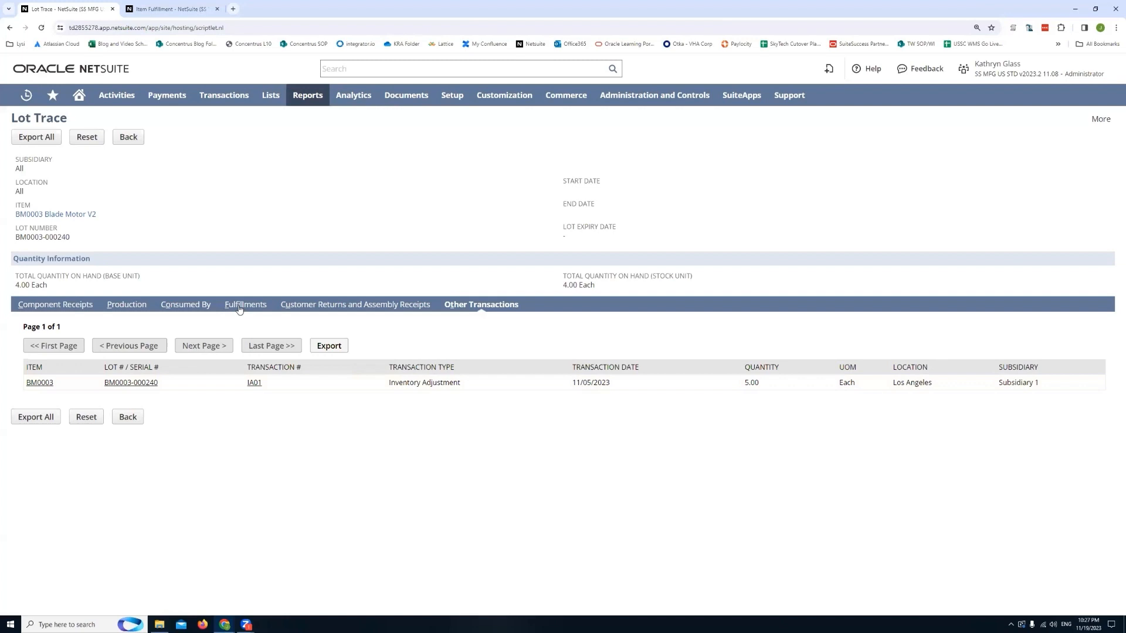
- Return to Fulfillments to review IF2105 for SO236 shipped to 125 Quire inc
click(245, 304)
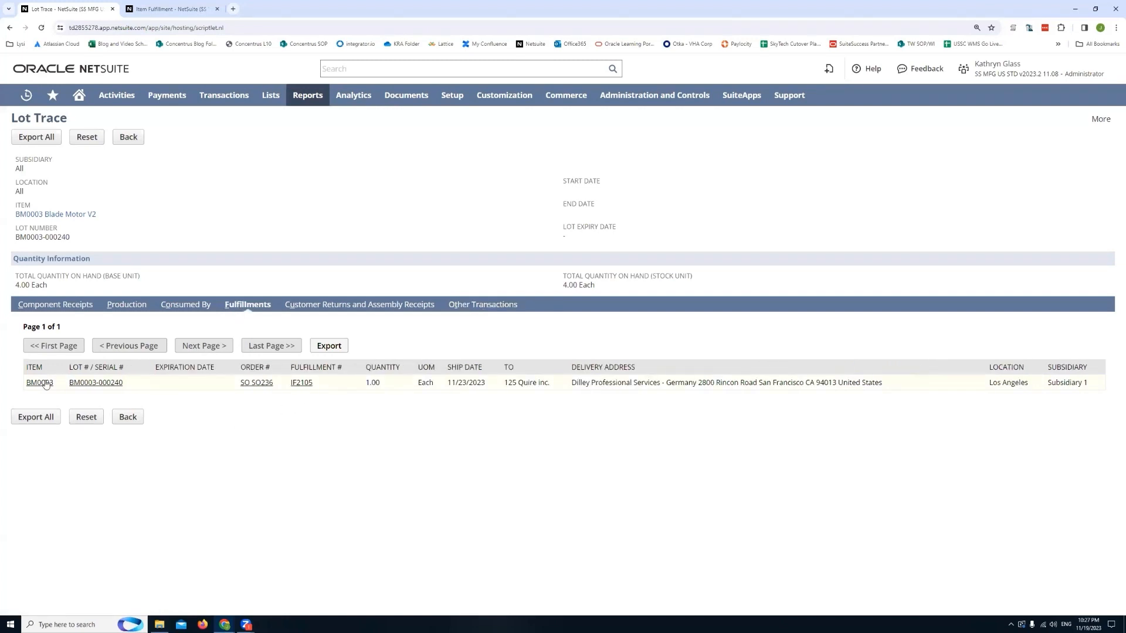
mouse_move(207, 379)
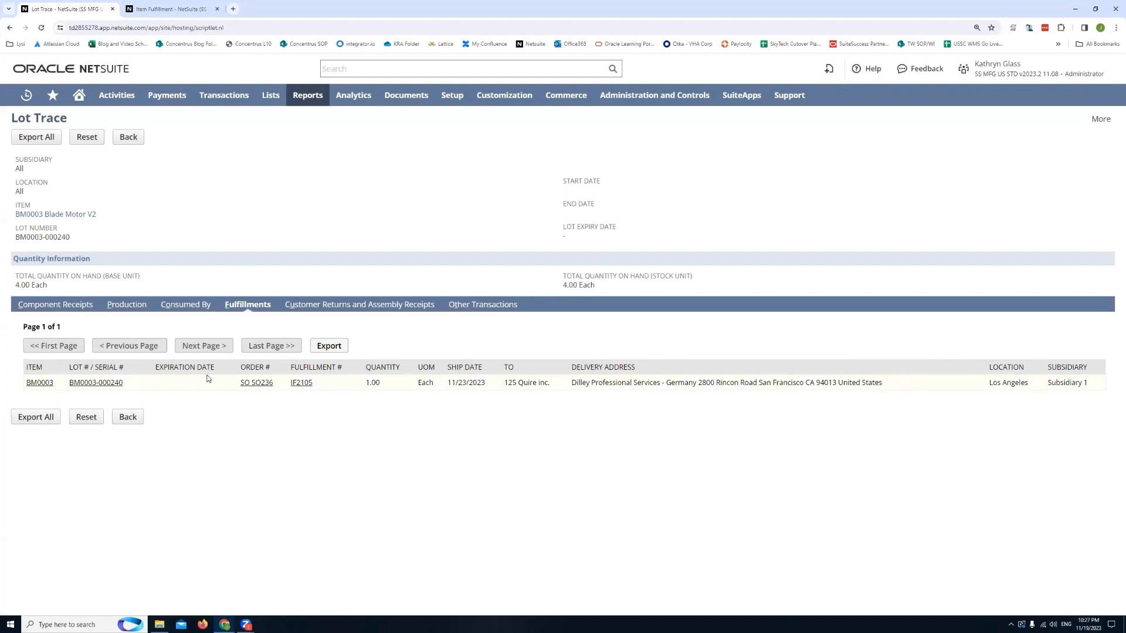
mouse_move(257, 383)
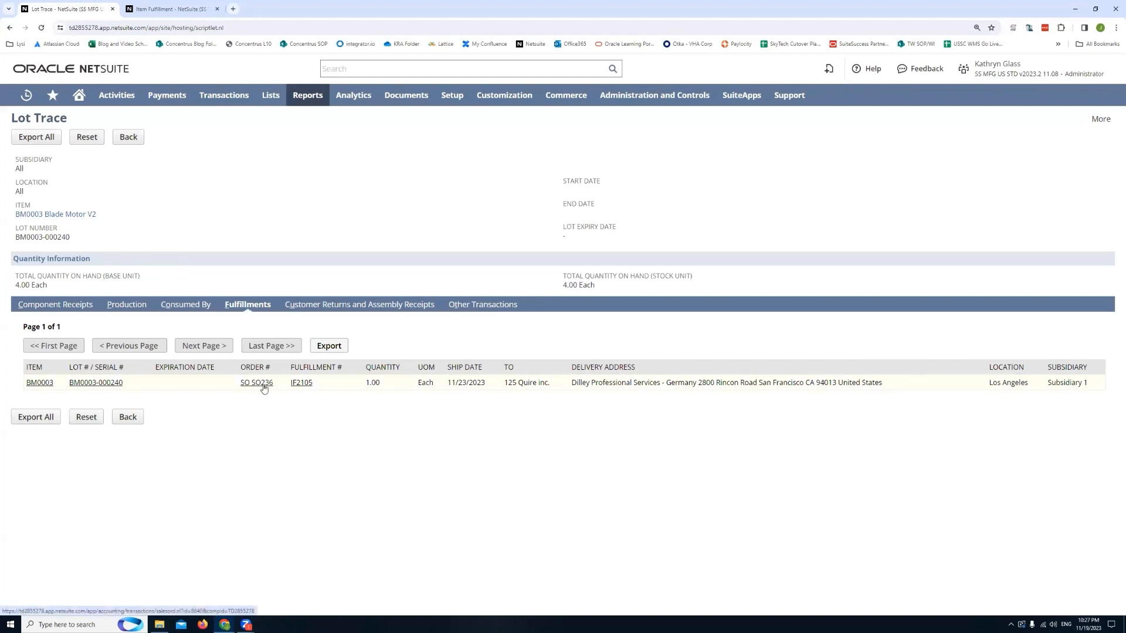
mouse_move(251, 432)
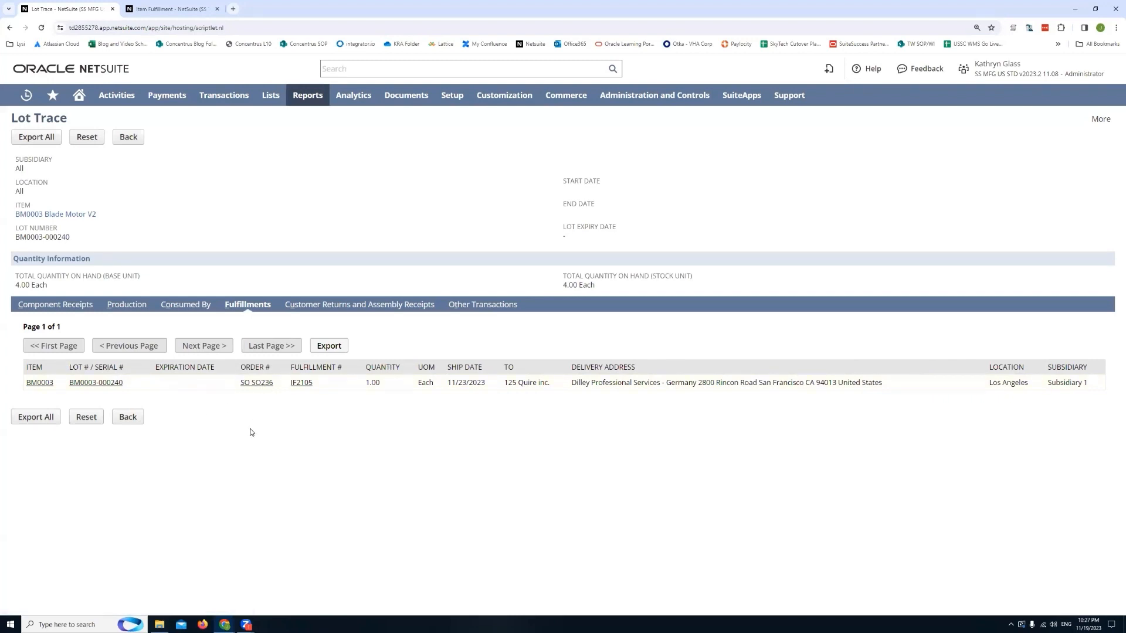
mouse_move(262, 422)
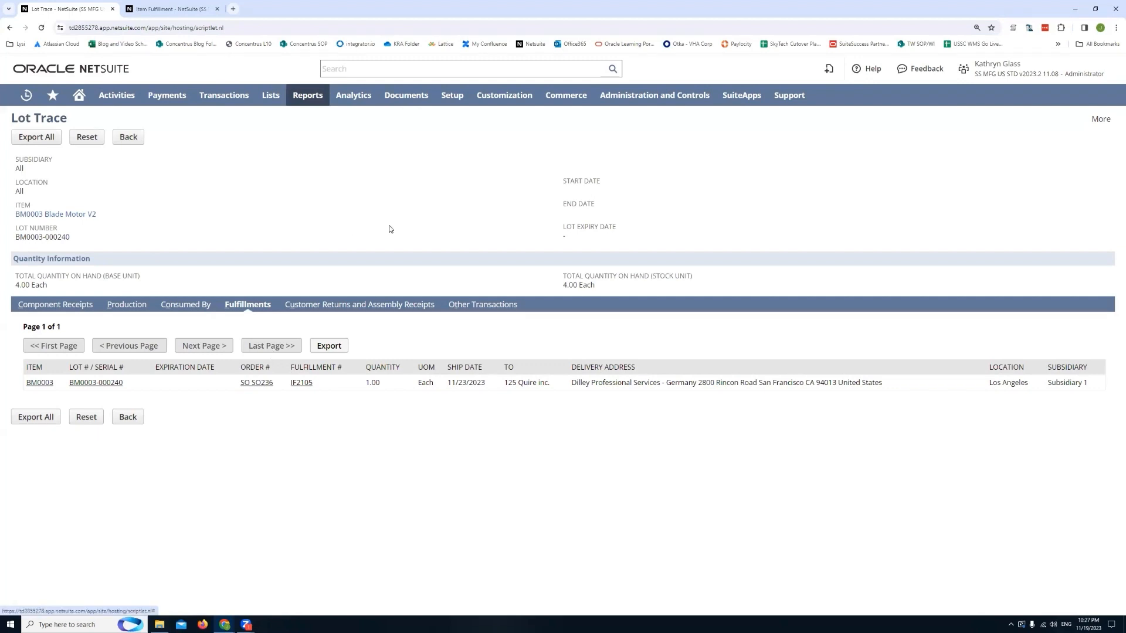
mouse_move(141, 214)
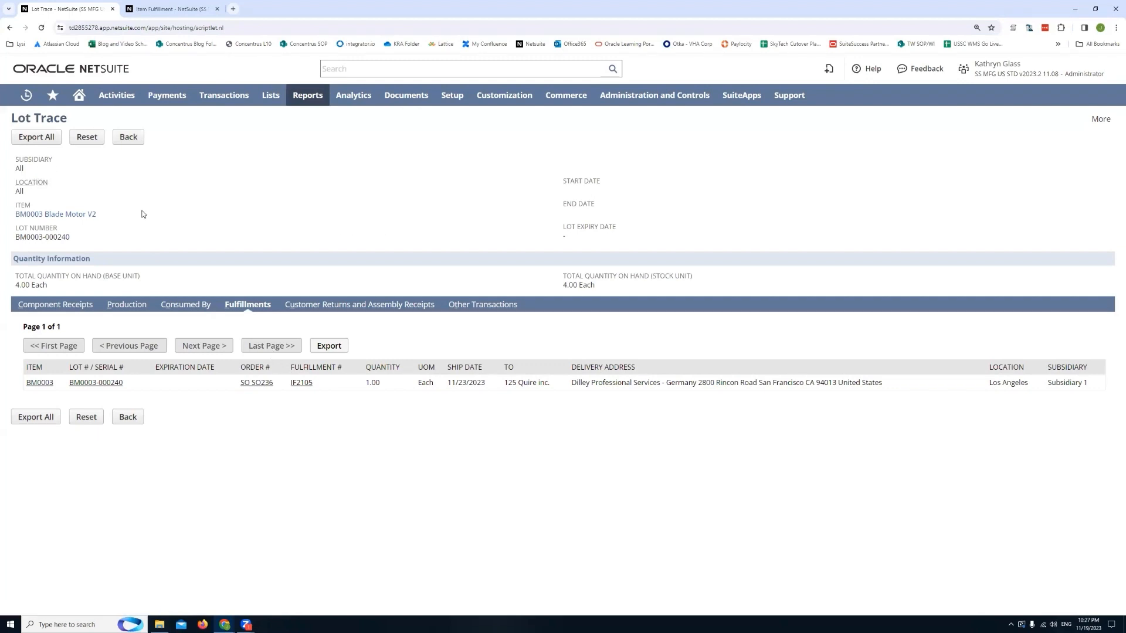
mouse_move(134, 237)
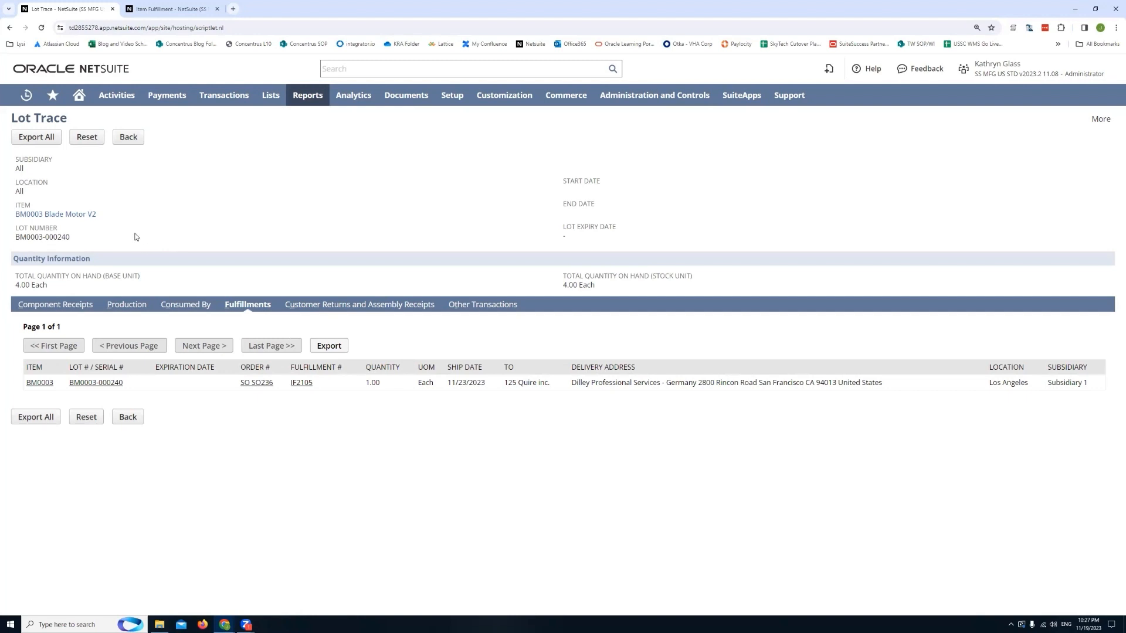
mouse_move(36, 137)
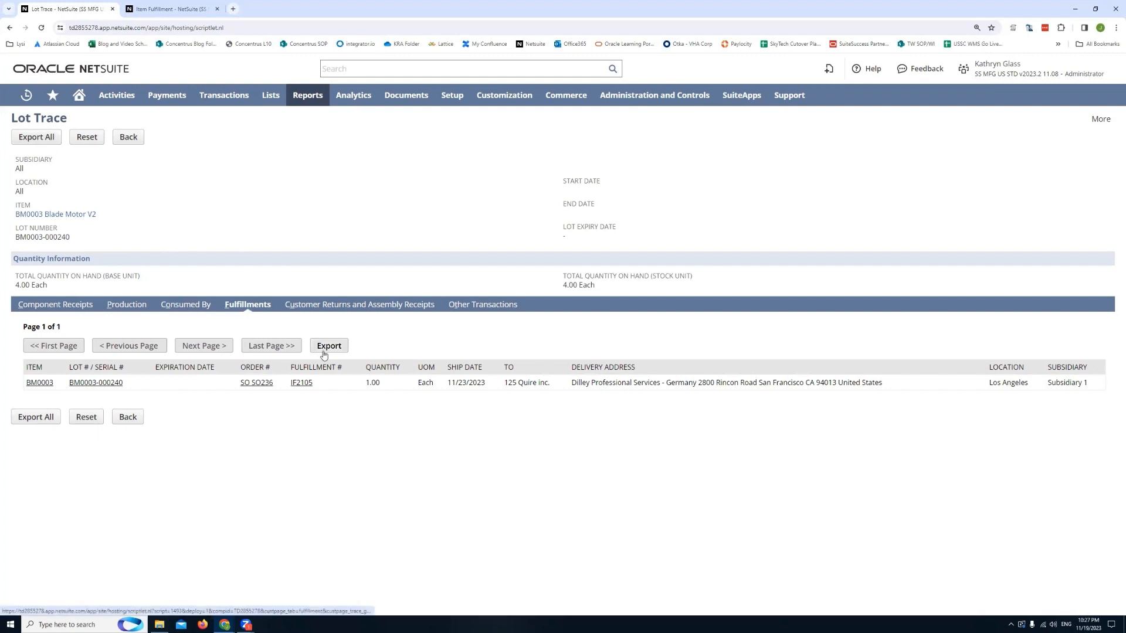
mouse_move(343, 338)
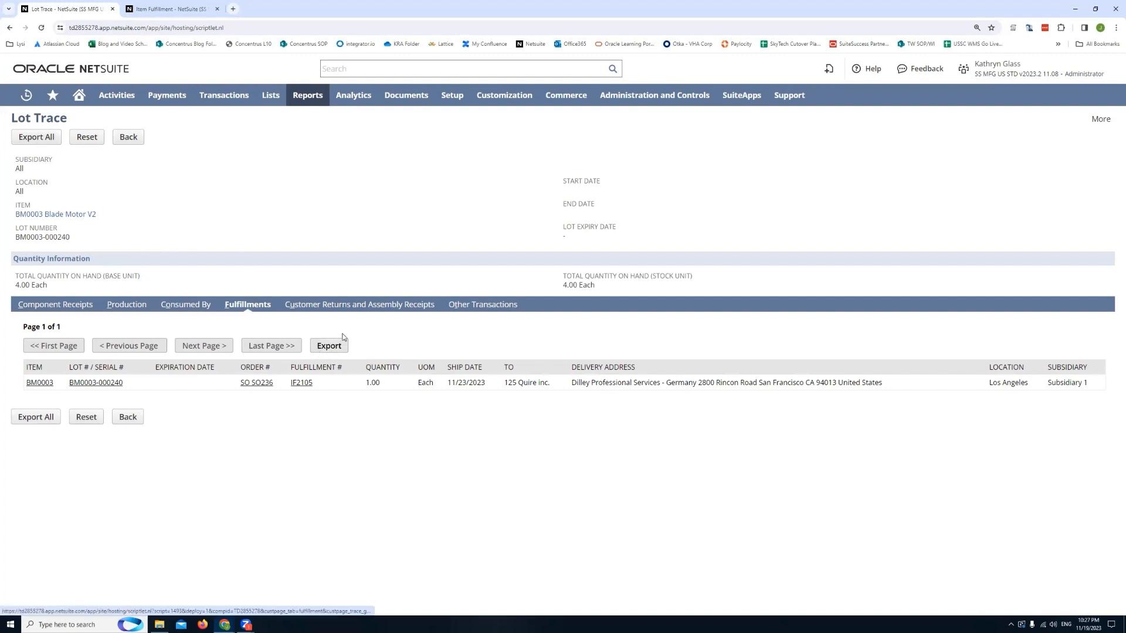
mouse_move(197, 382)
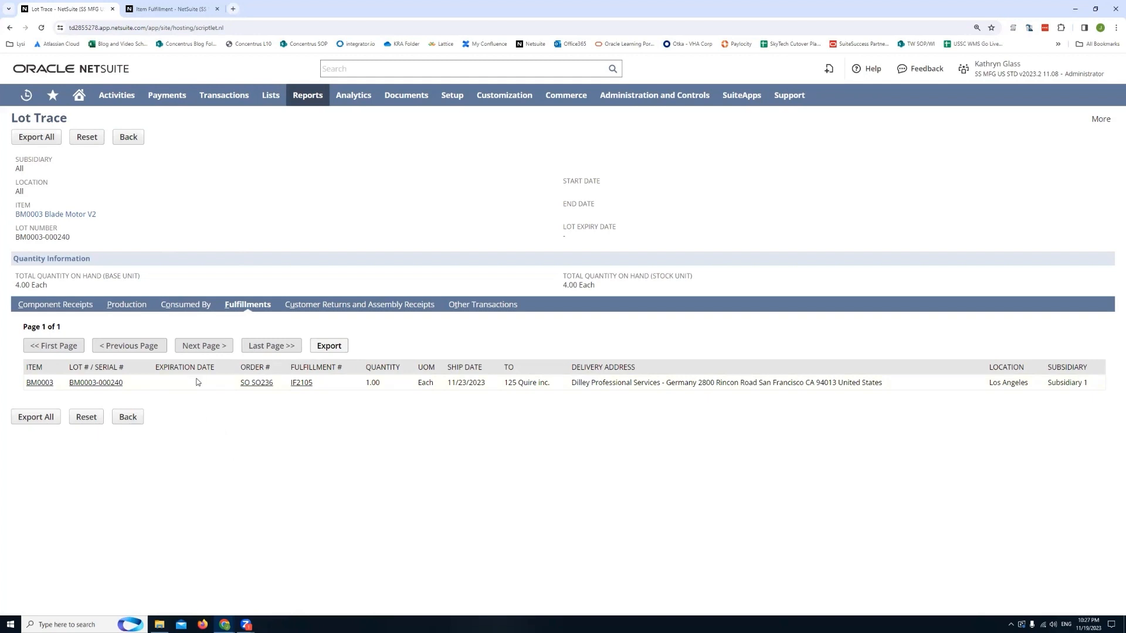
mouse_move(199, 396)
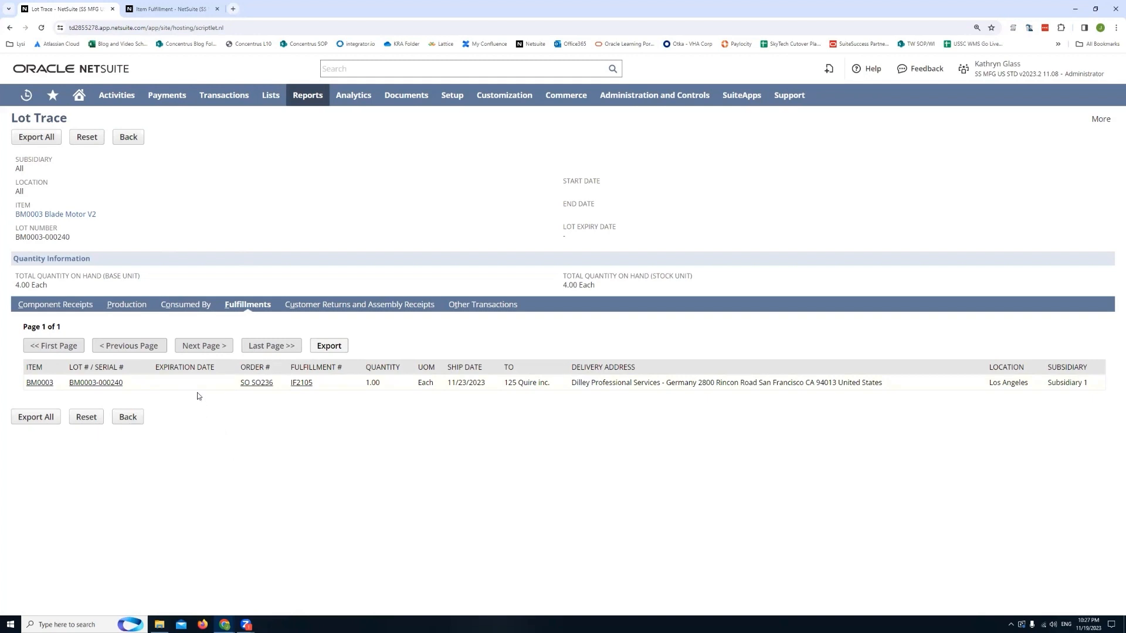
mouse_move(231, 426)
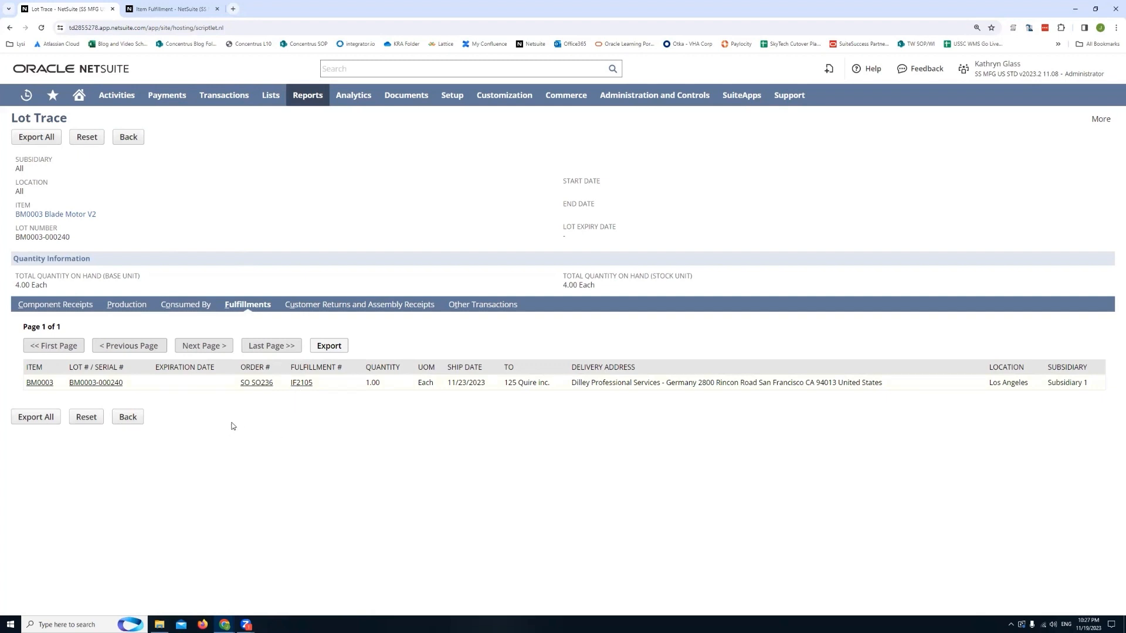
mouse_move(327, 384)
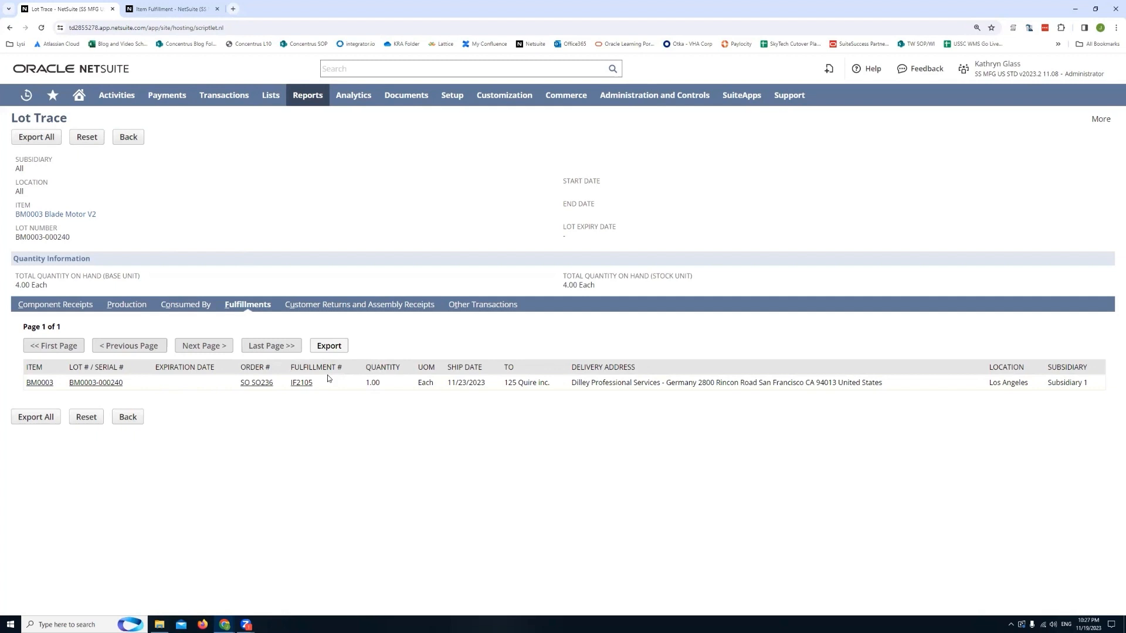
mouse_move(379, 316)
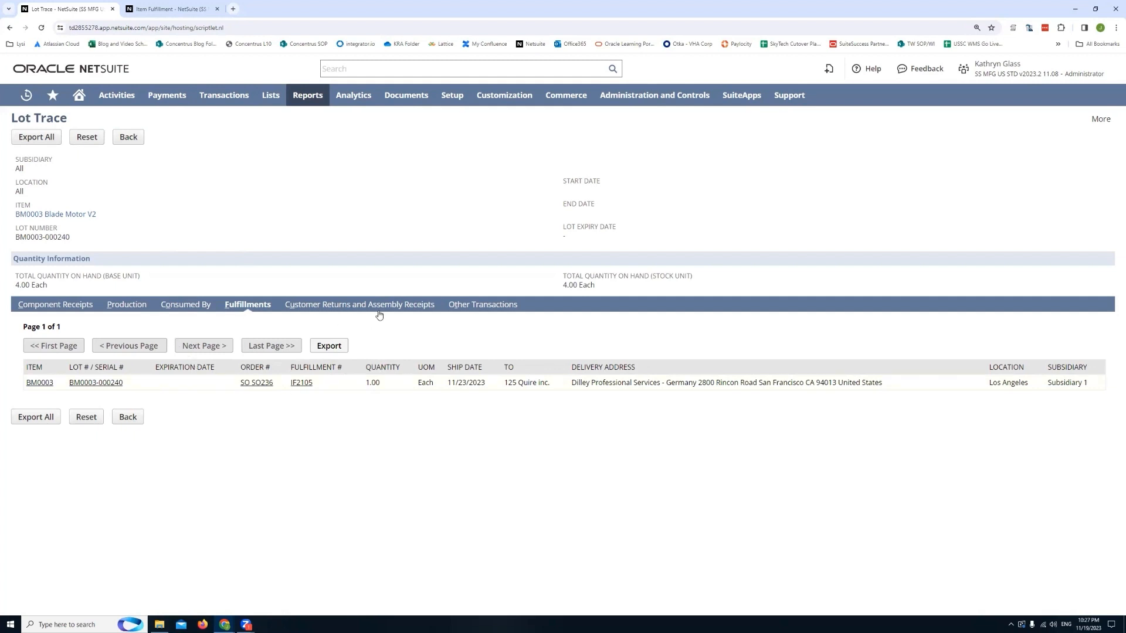
mouse_move(376, 339)
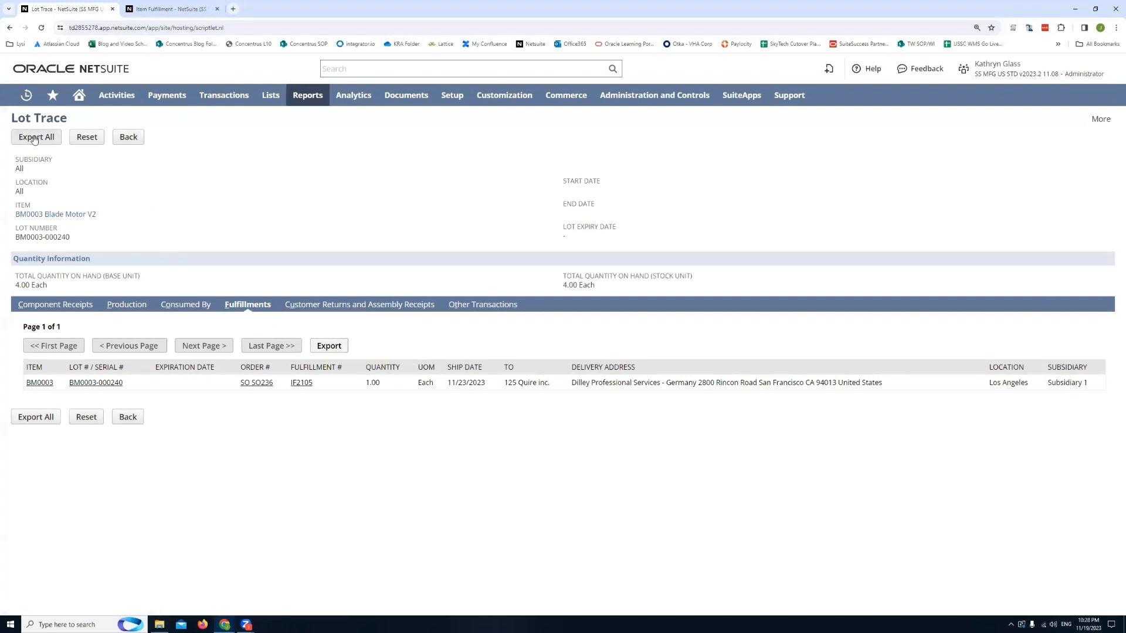
click(36, 137)
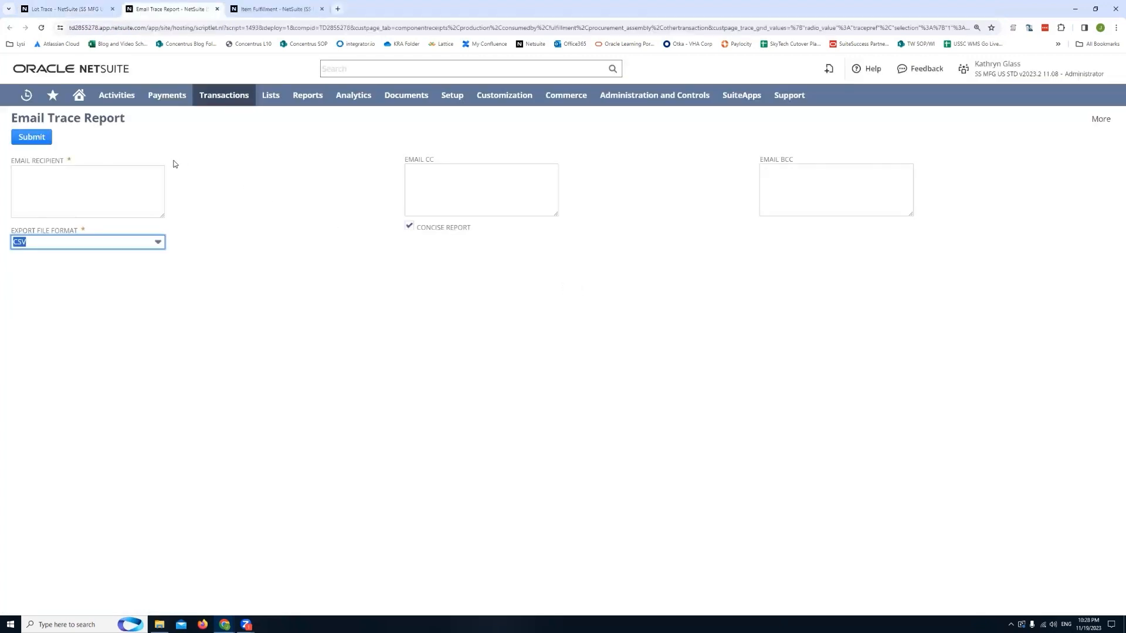
mouse_move(780, 154)
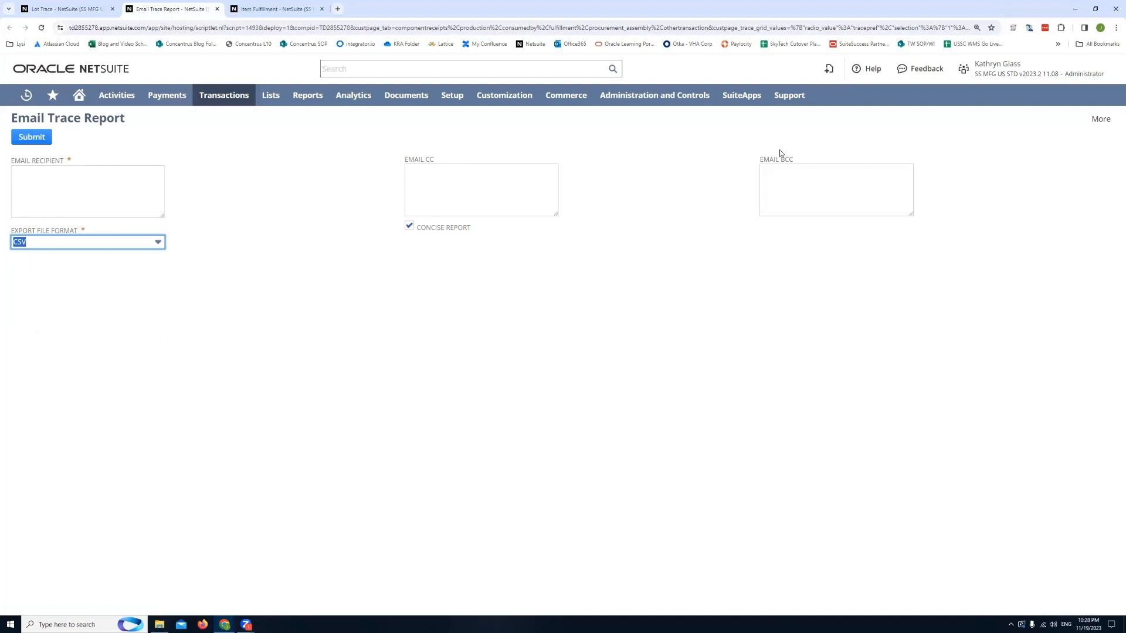
mouse_move(82, 258)
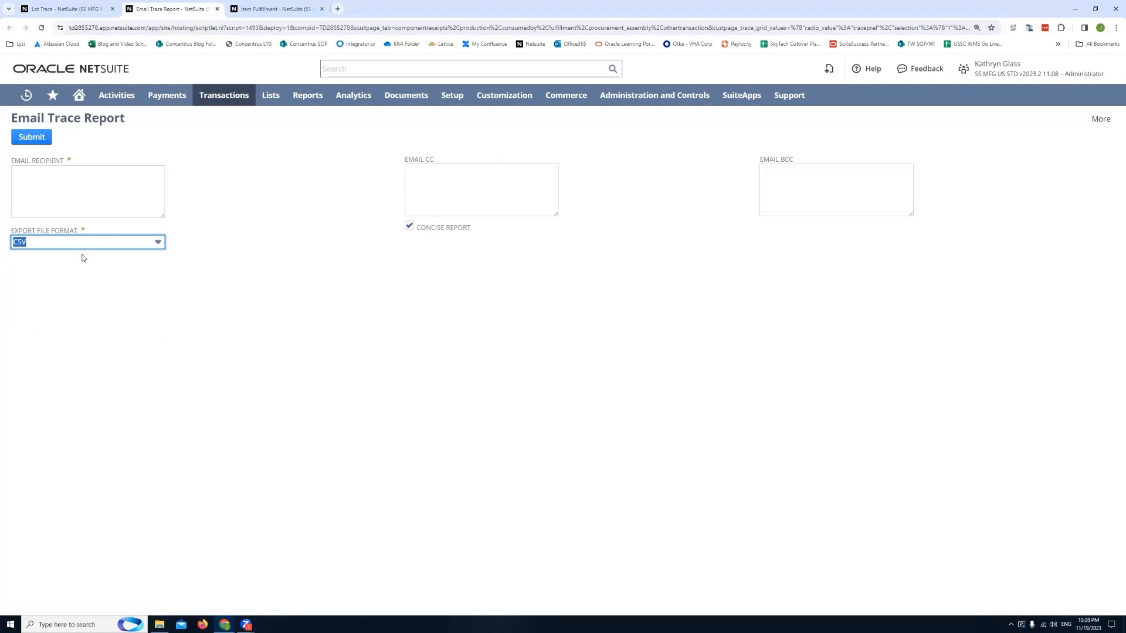
mouse_move(34, 256)
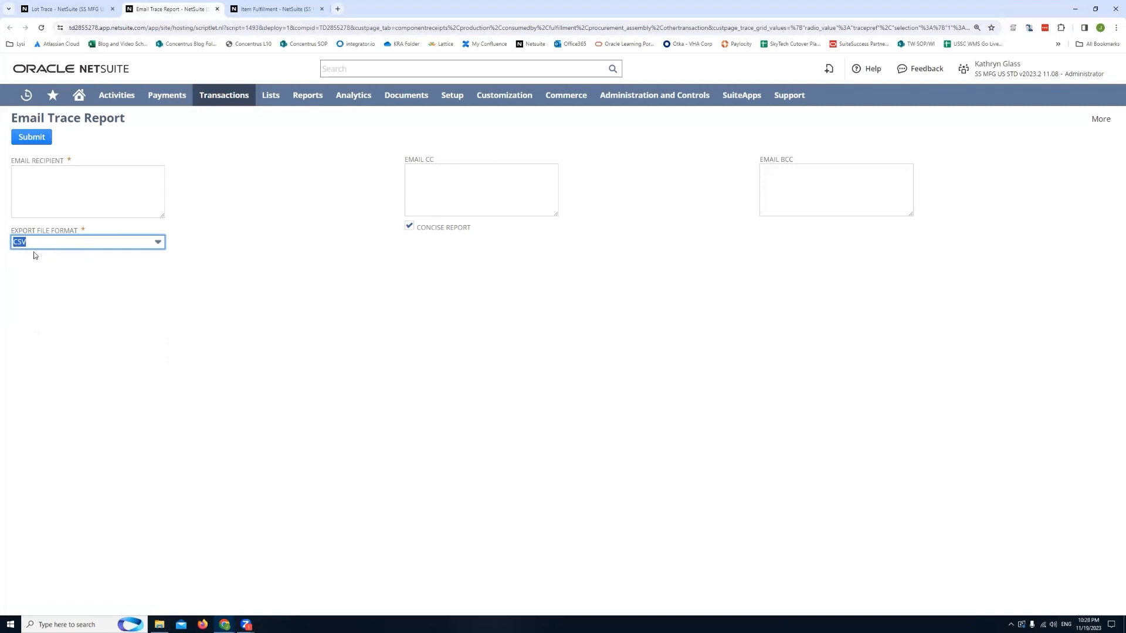
mouse_move(98, 245)
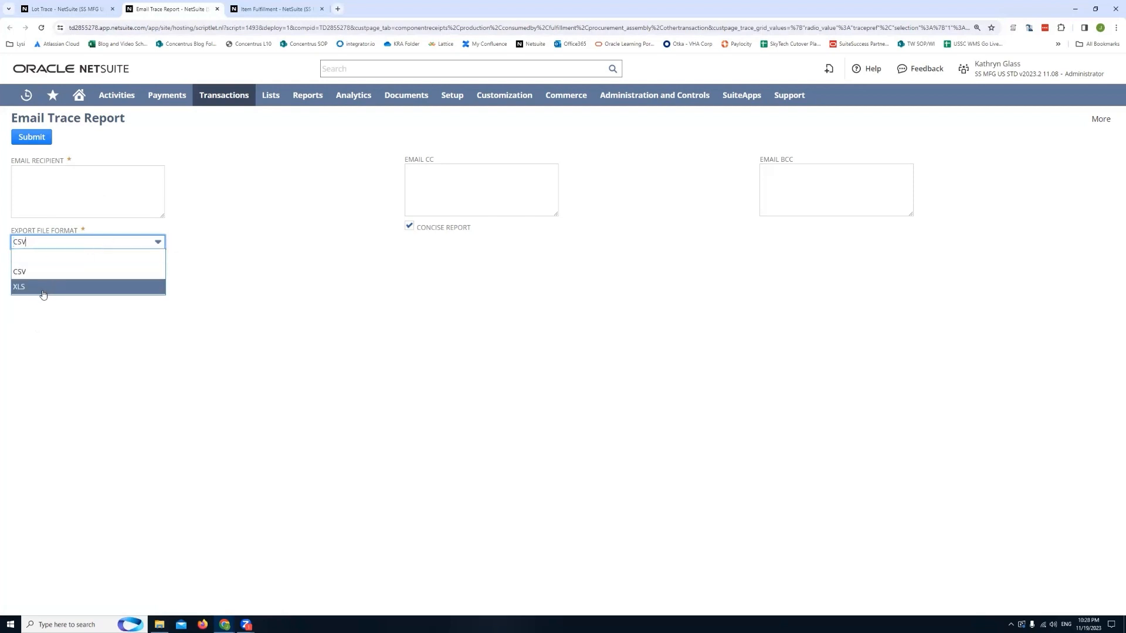
mouse_move(268, 295)
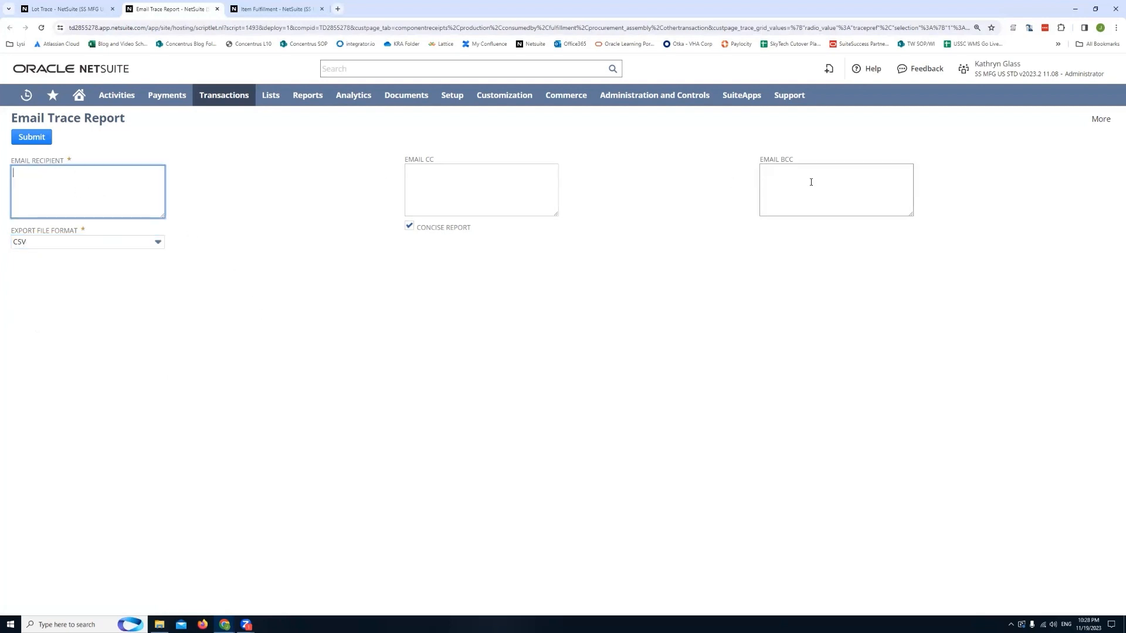
click(481, 190)
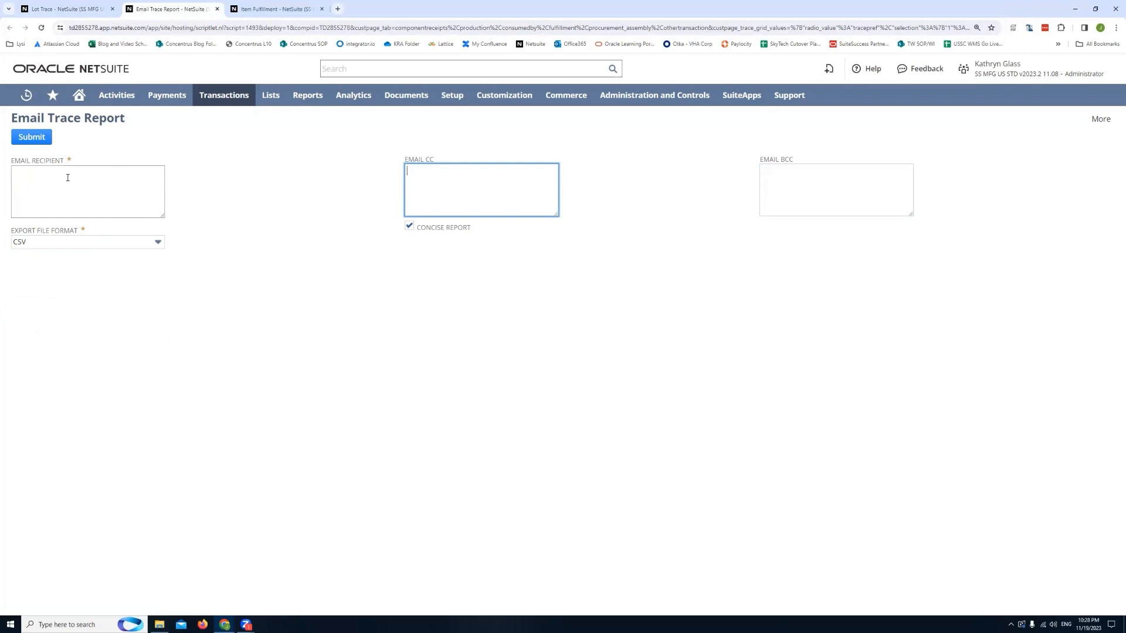
click(87, 191)
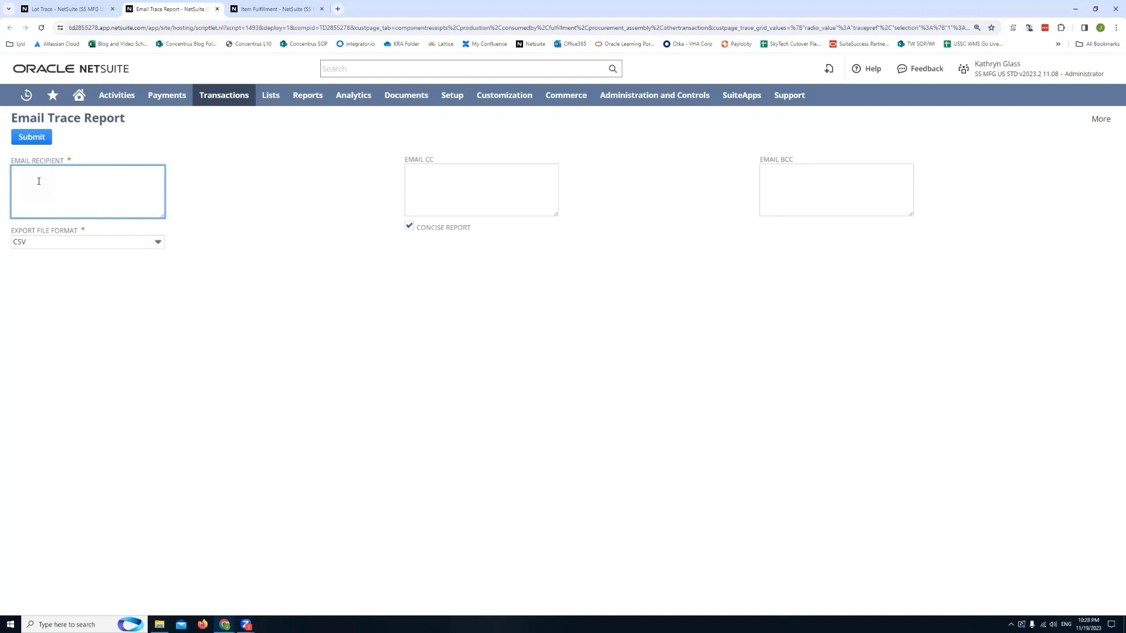
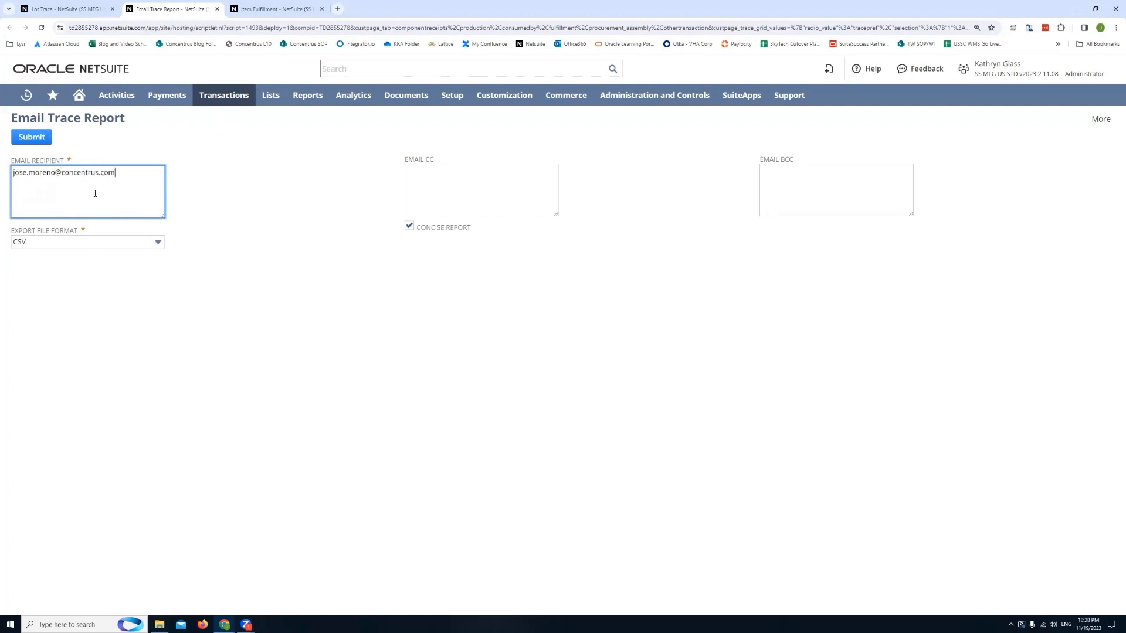
mouse_move(31, 137)
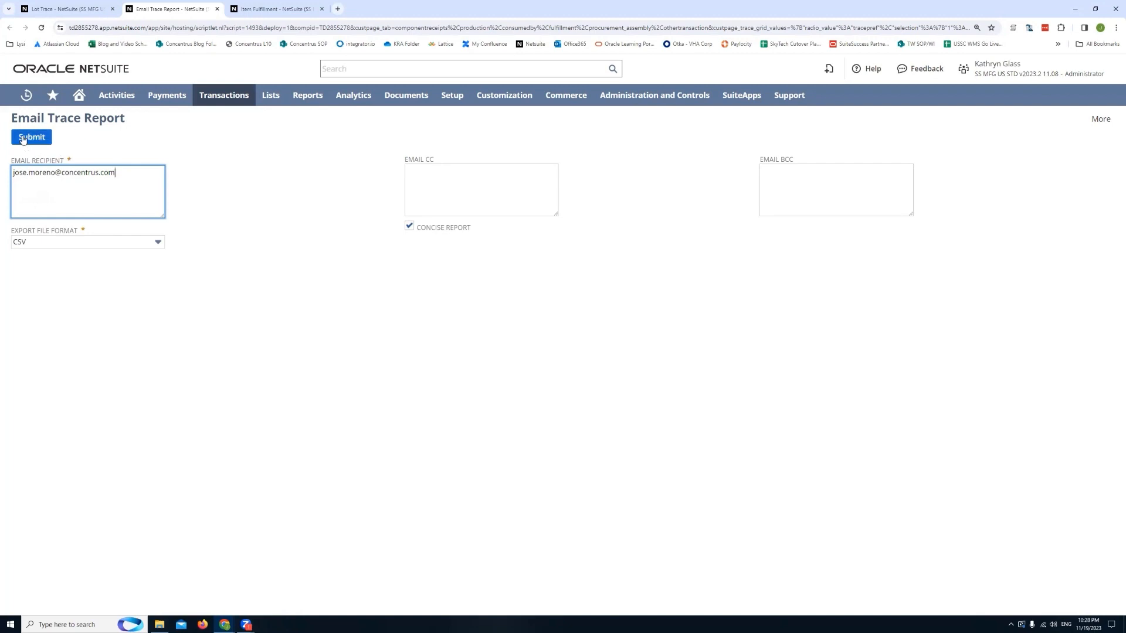
click(31, 137)
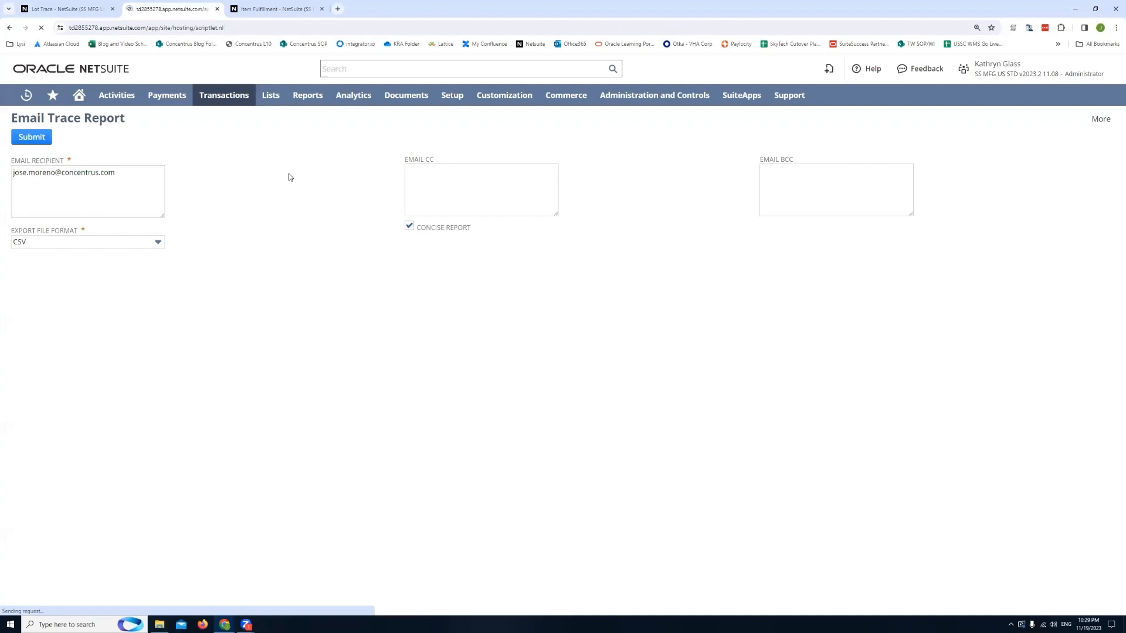
click(31, 136)
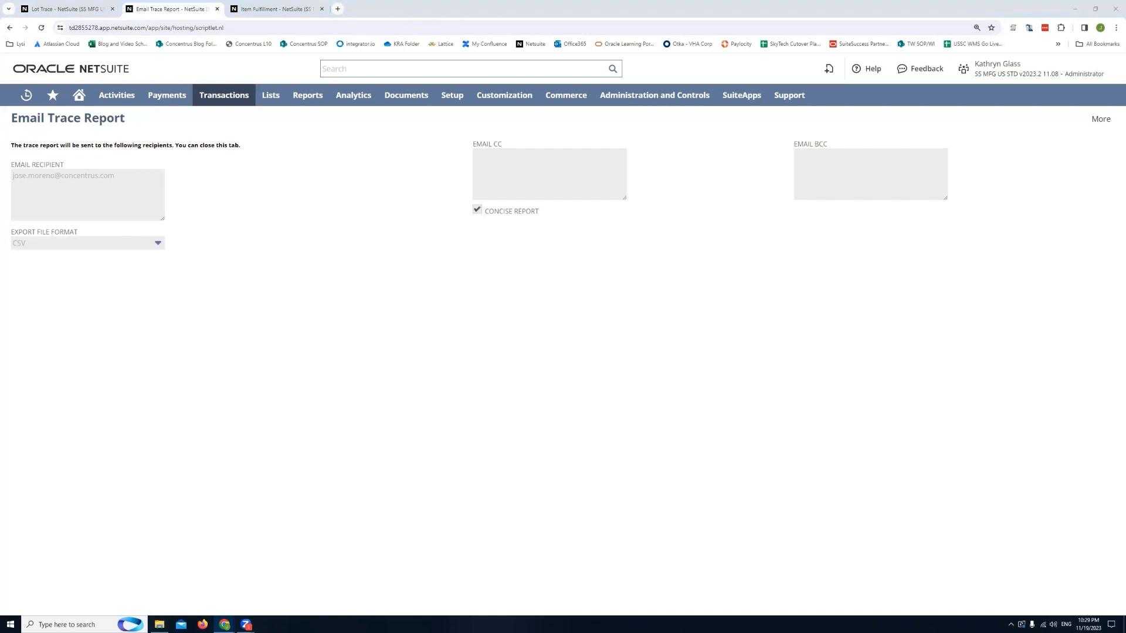
mouse_move(108, 147)
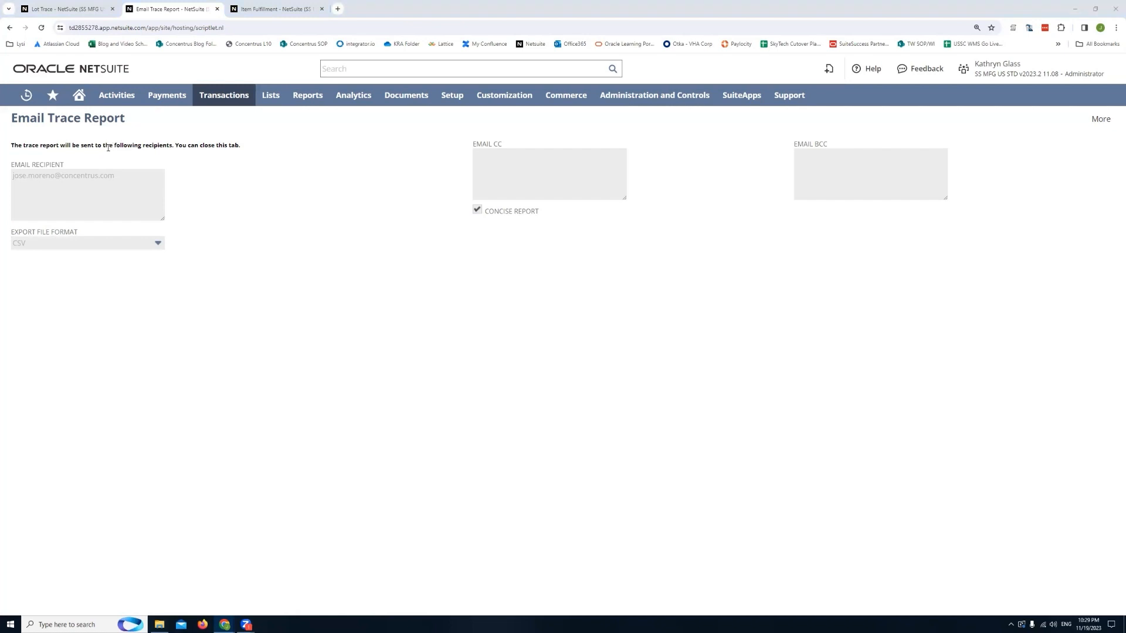
mouse_move(155, 202)
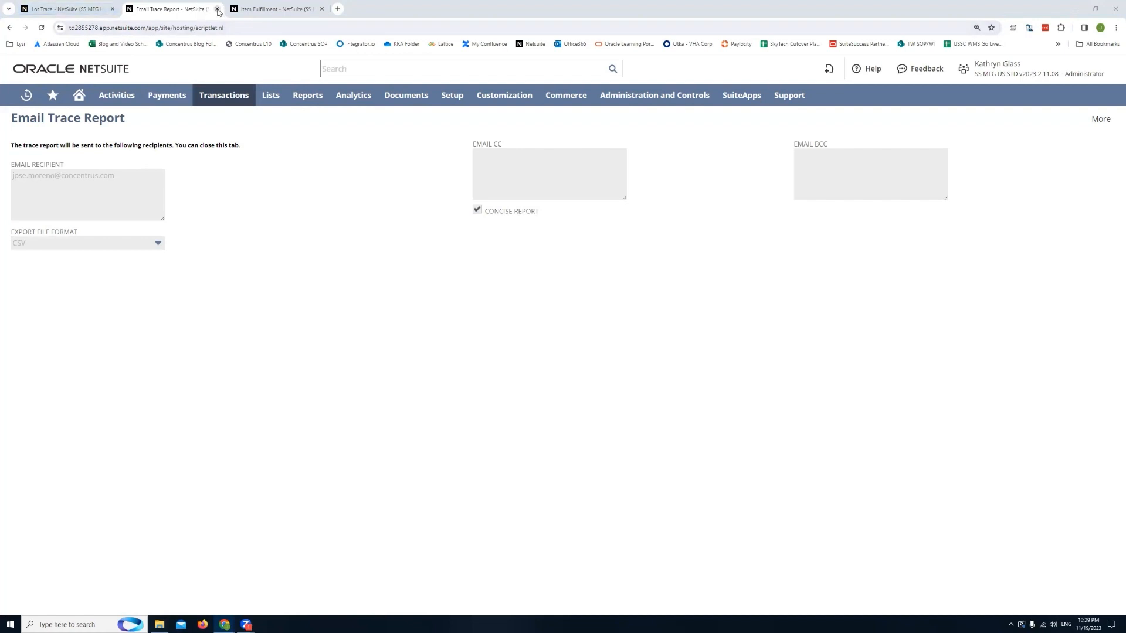
- Close the Email Trace Report tab, returning to Lot Trace results listing IF2105
click(217, 9)
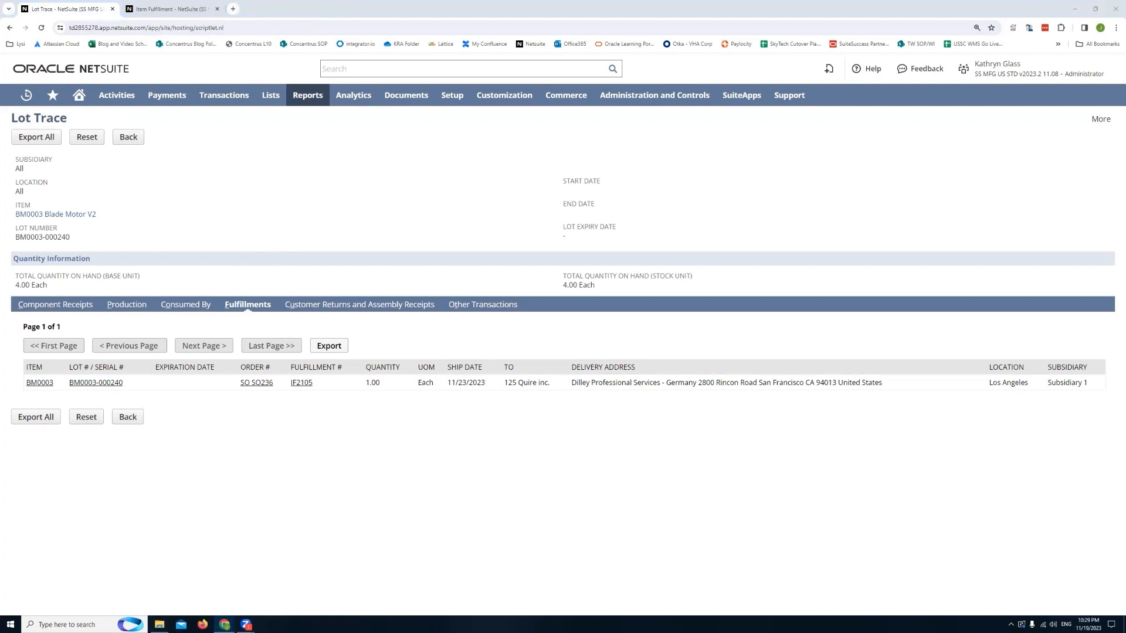
mouse_move(170, 184)
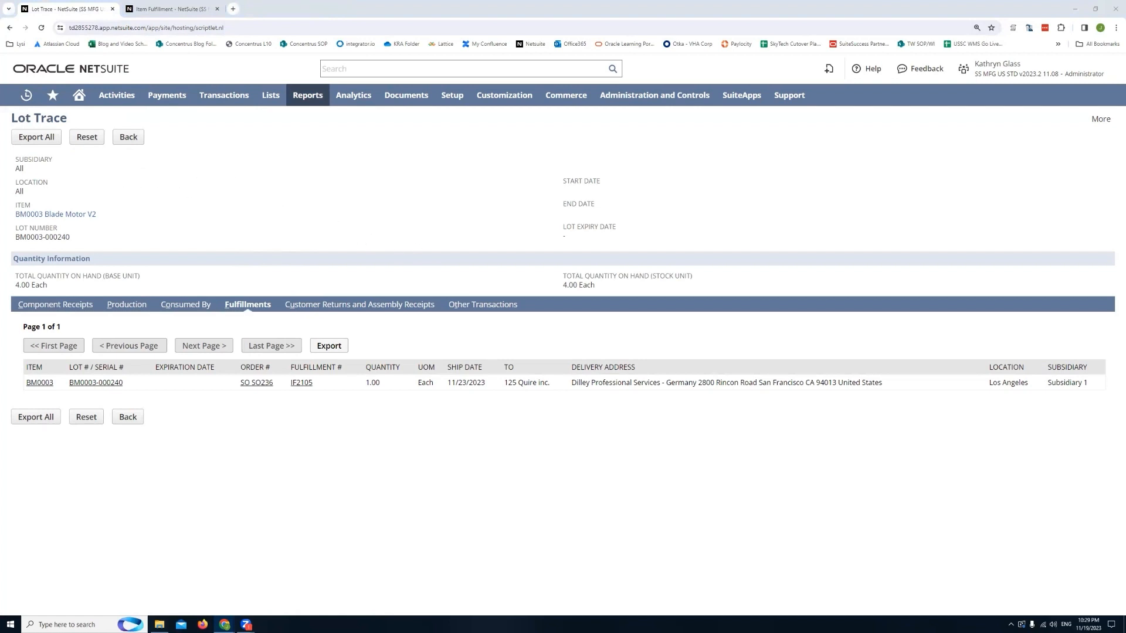
mouse_move(330, 171)
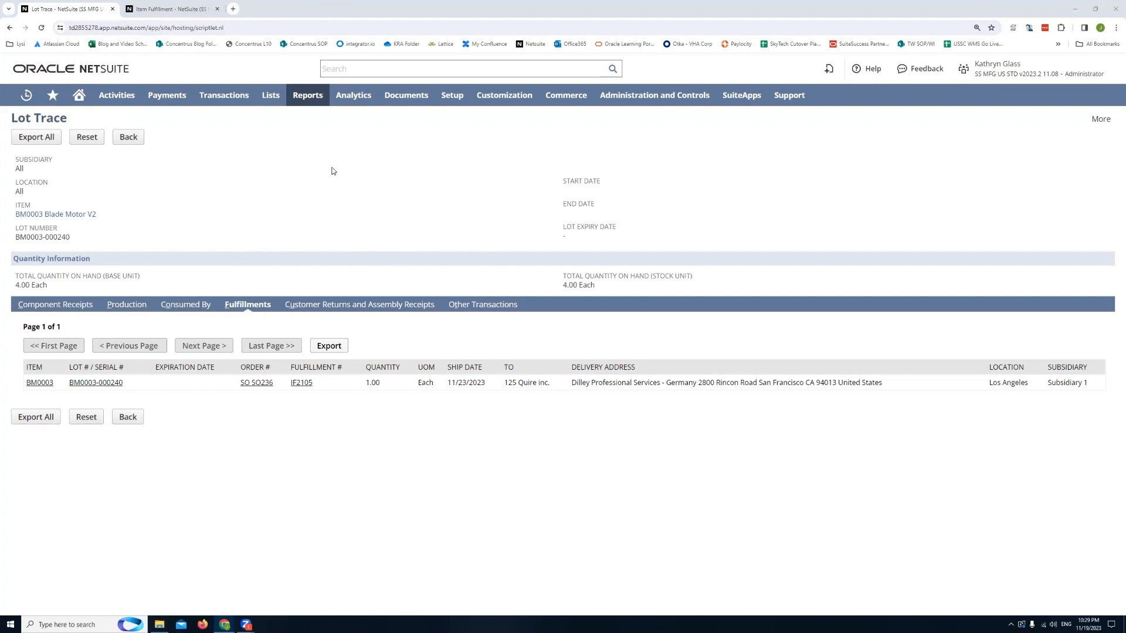
mouse_move(352, 201)
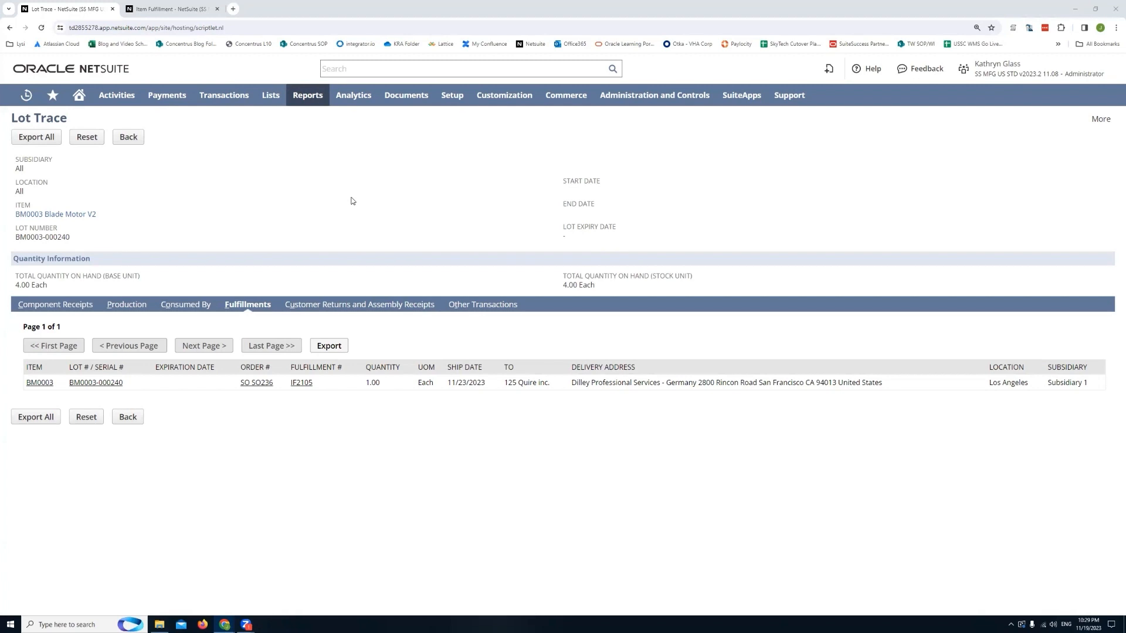
mouse_move(332, 192)
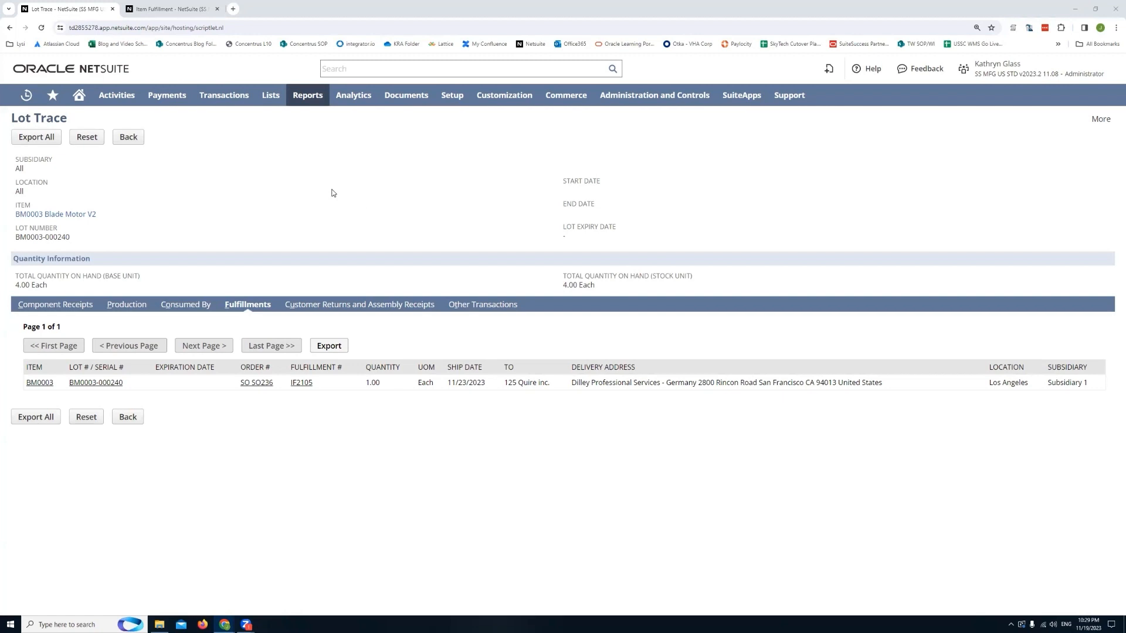
mouse_move(305, 190)
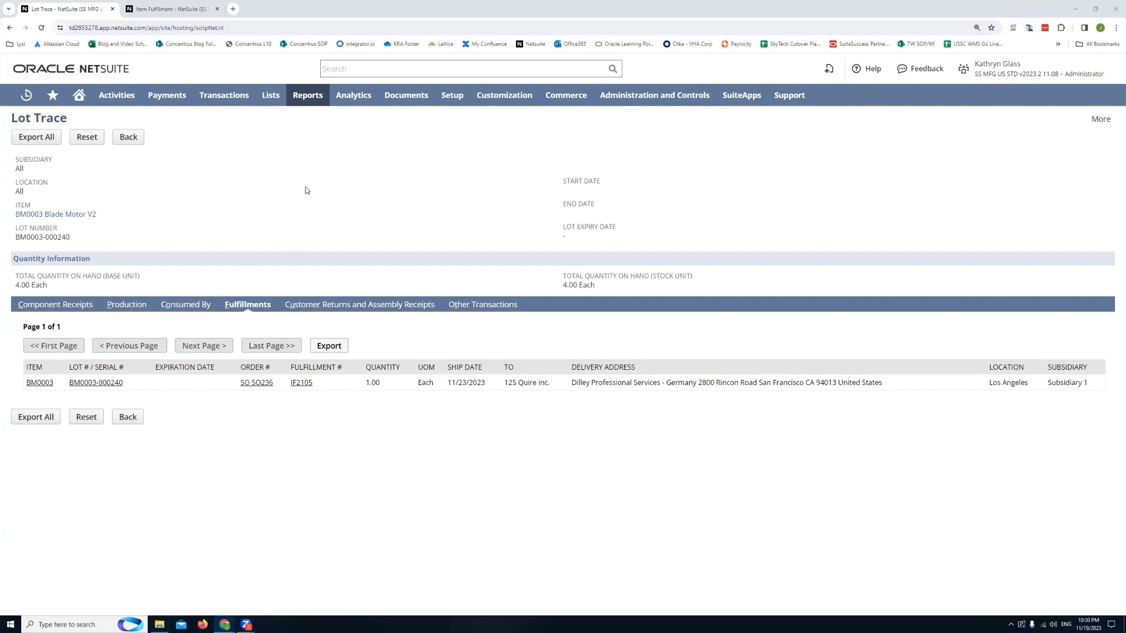
mouse_move(354, 185)
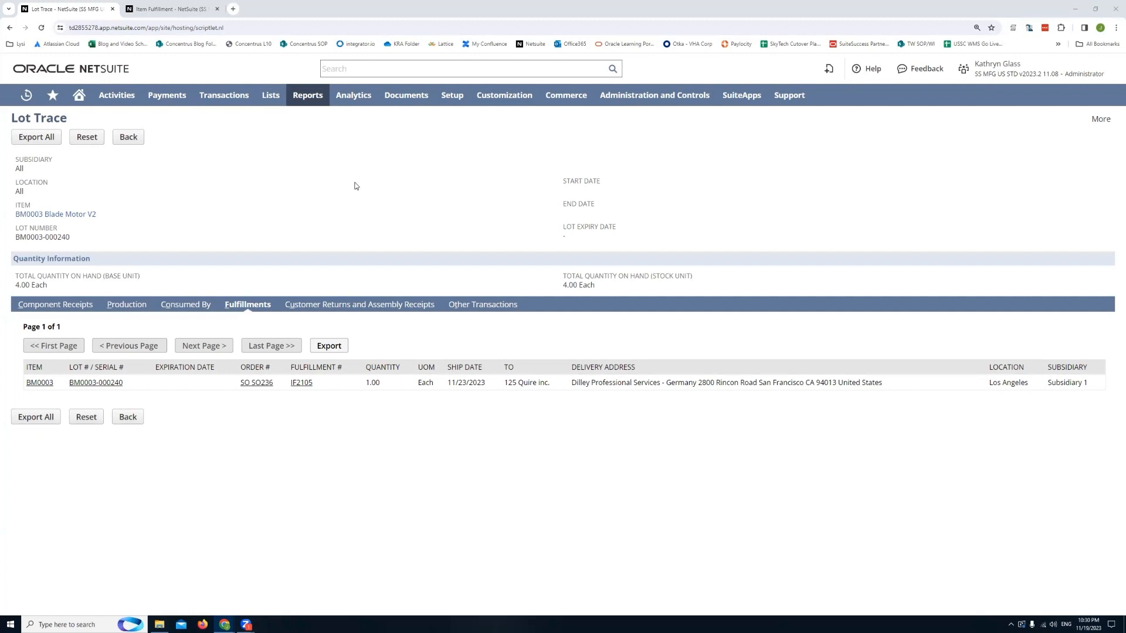